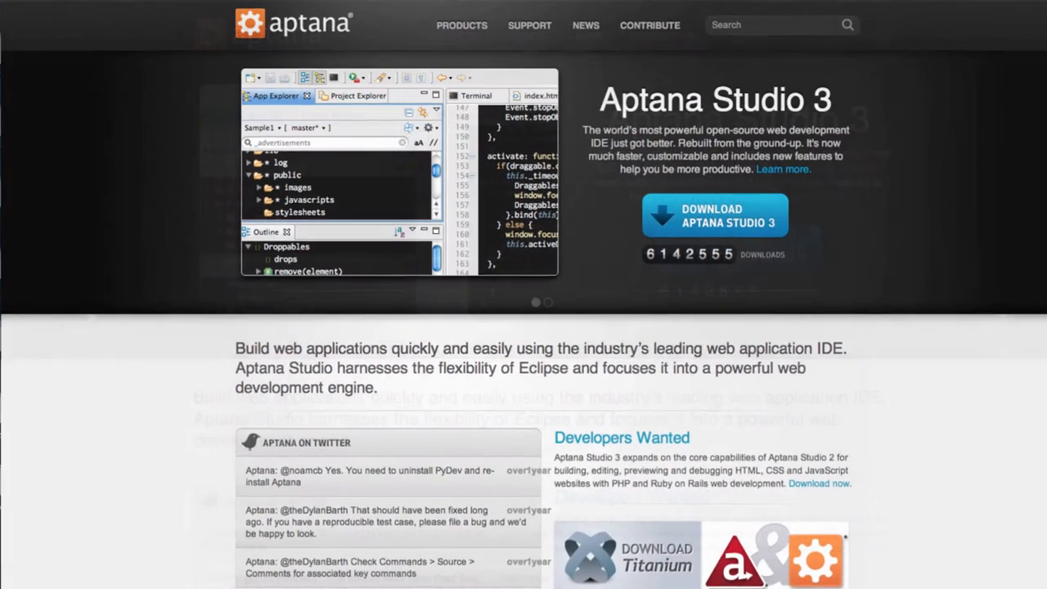
- Reach the Aptana Studio 3 download page in Chrome
{"action": "left_click", "coordinate": [550, 302]}
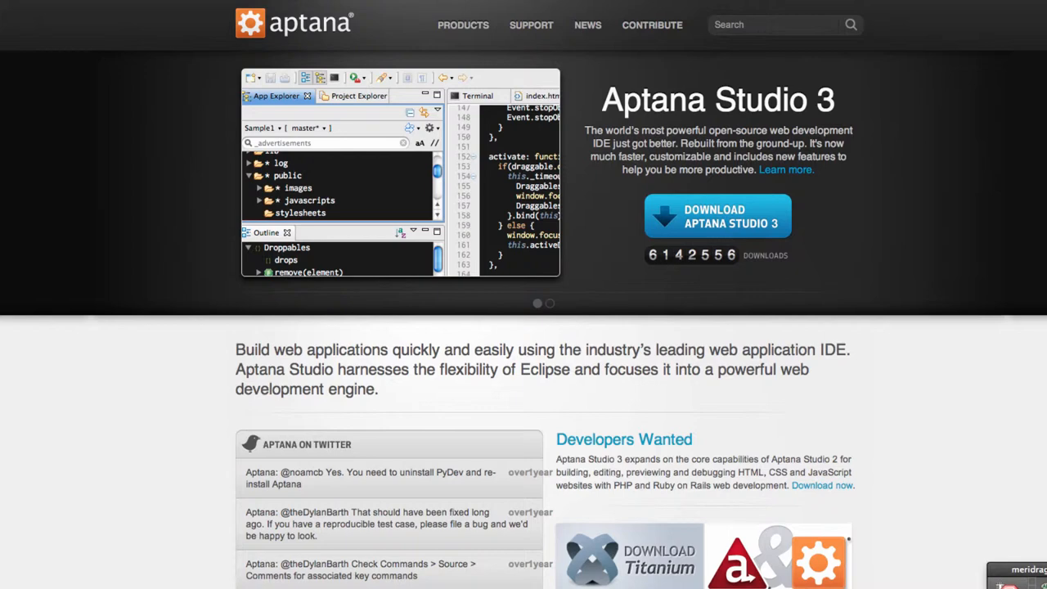
{"action": "mouse_move", "coordinate": [311, 33]}
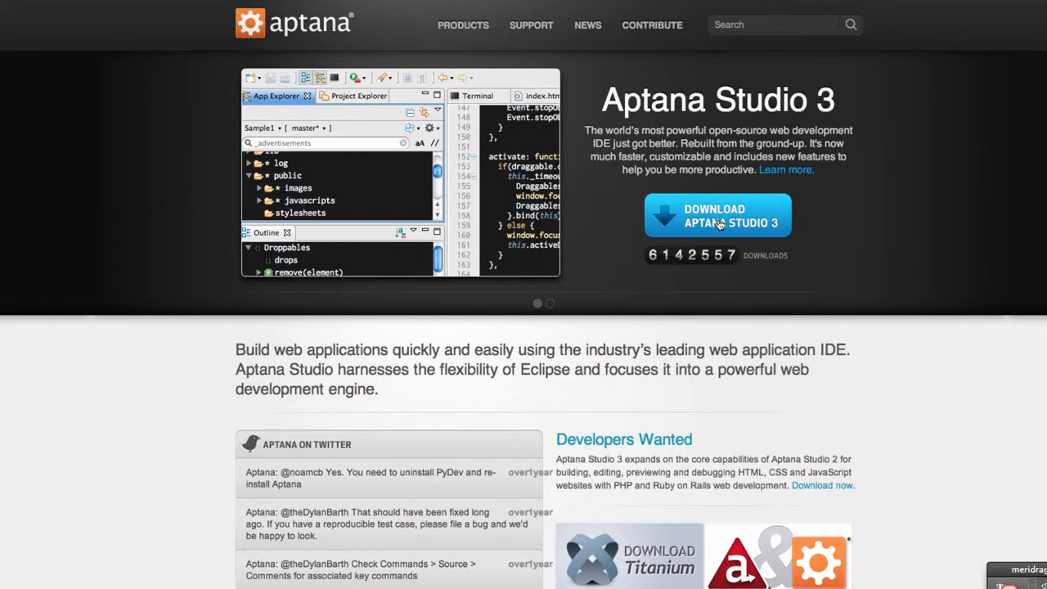
{"action": "left_click", "coordinate": [716, 216]}
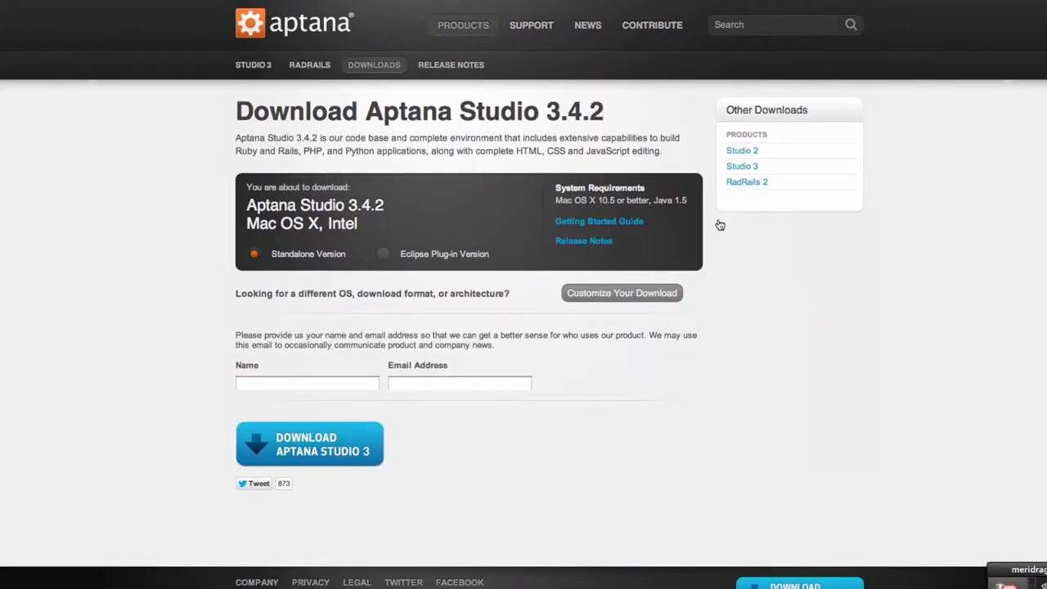
{"action": "mouse_move", "coordinate": [643, 262]}
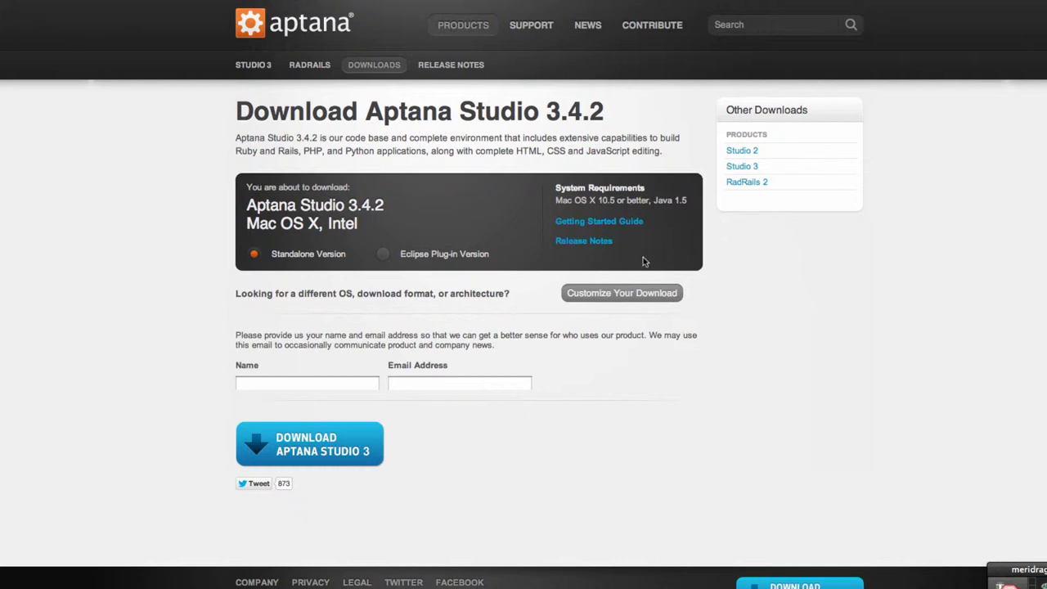
{"action": "mouse_move", "coordinate": [314, 249]}
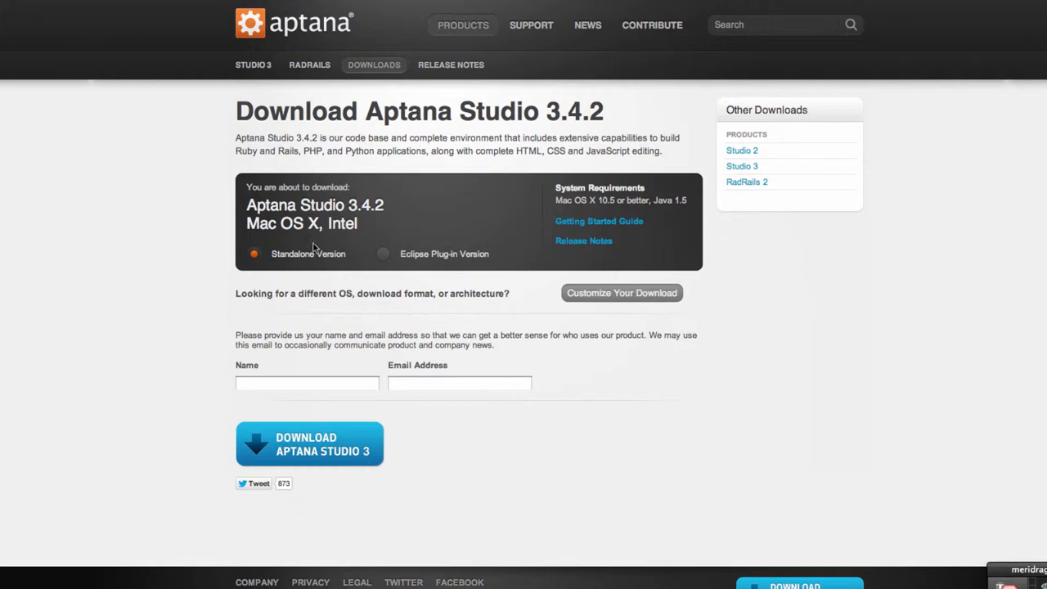
{"action": "mouse_move", "coordinate": [316, 294]}
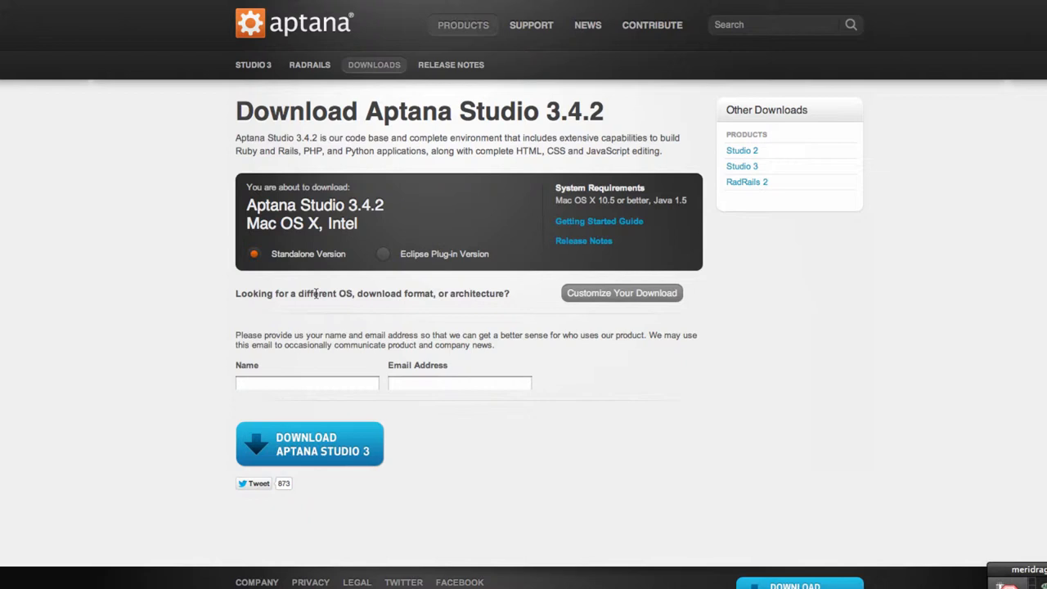
{"action": "mouse_move", "coordinate": [311, 379]}
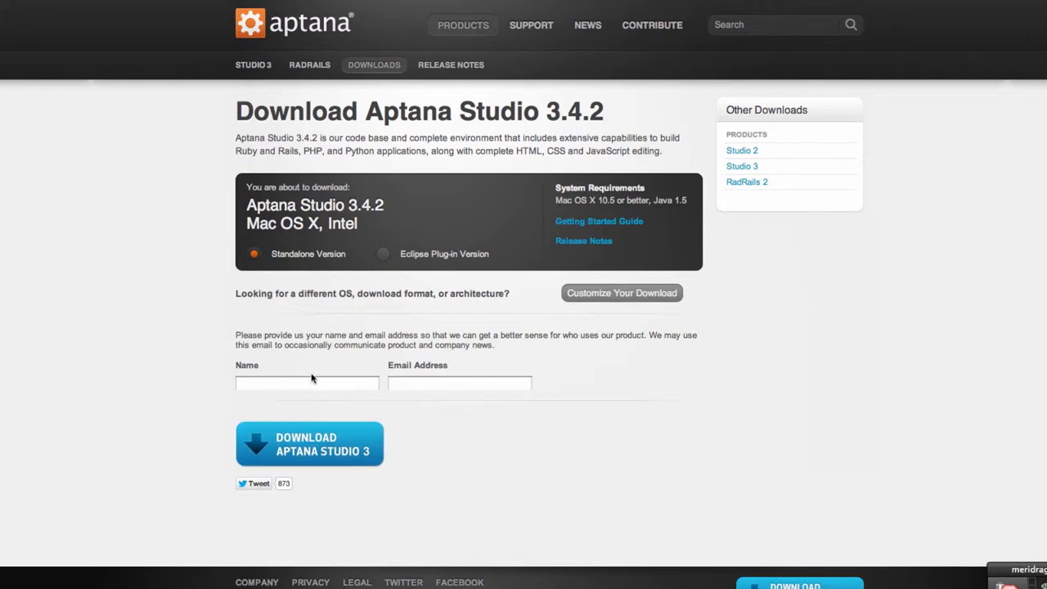
{"action": "left_click", "coordinate": [308, 383]}
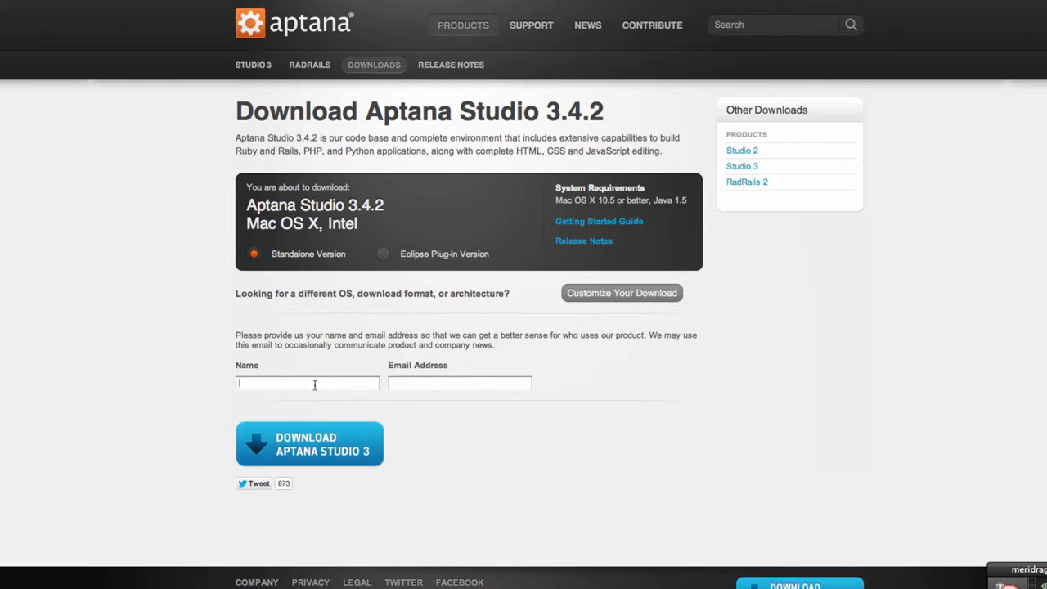
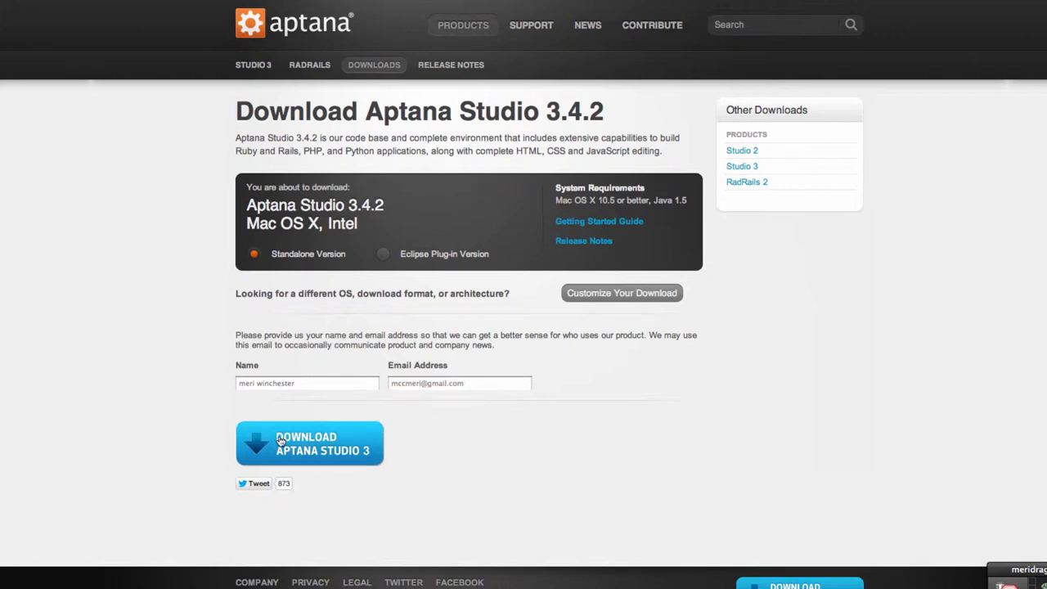
{"action": "left_click", "coordinate": [309, 442]}
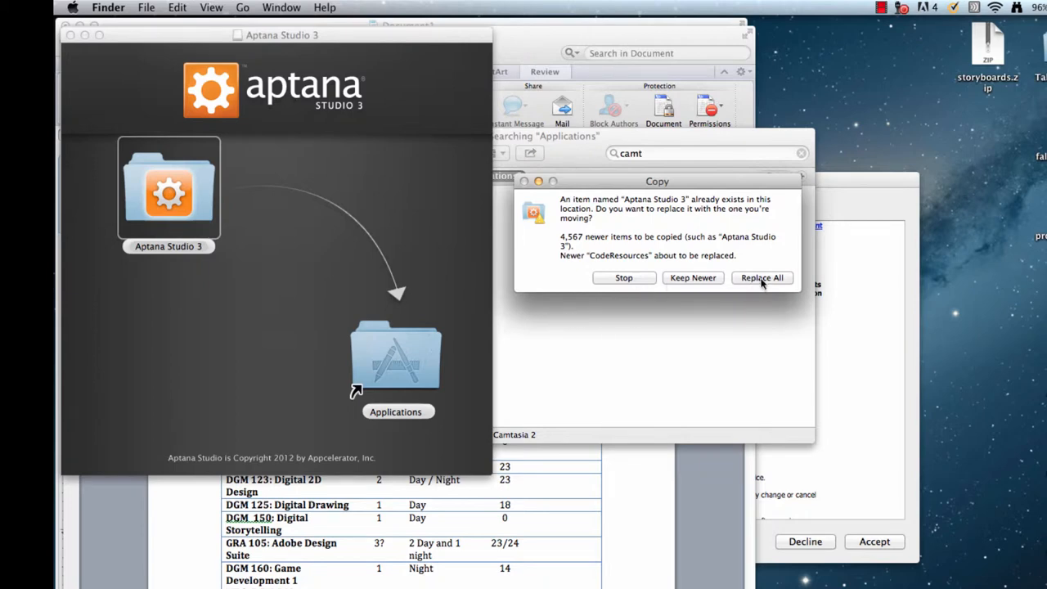
- Replace the existing Aptana Studio 3 in Applications and authorise it with the password
{"action": "left_click", "coordinate": [762, 278]}
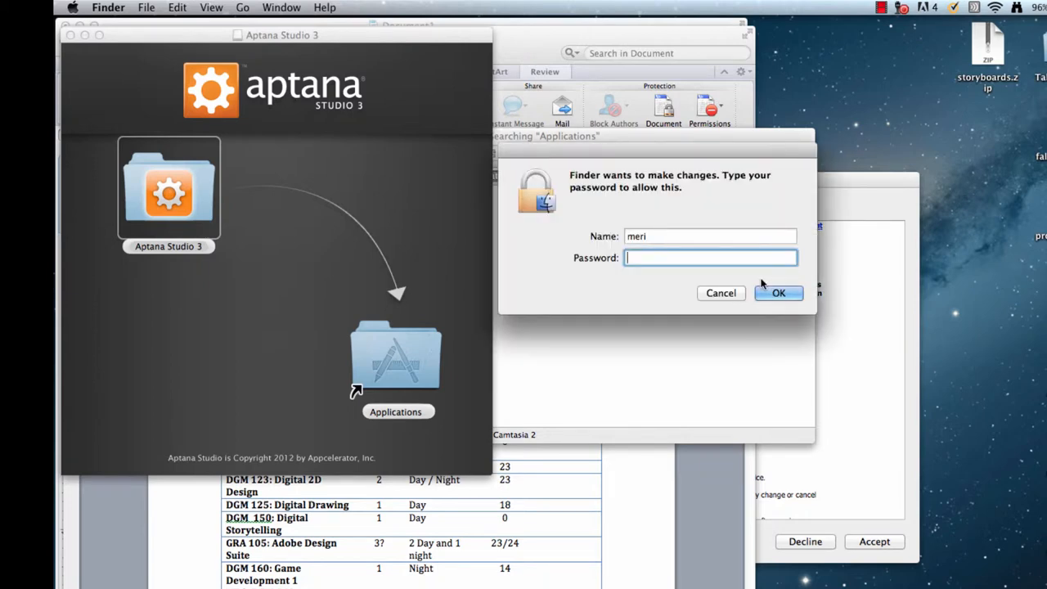
{"action": "type", "text": "password"}
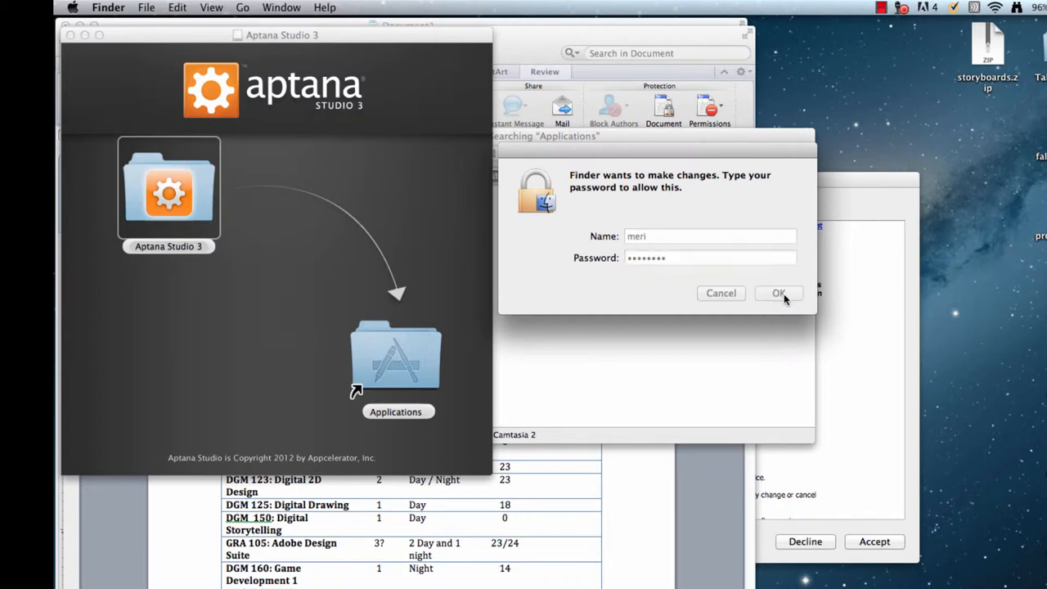
{"action": "left_click", "coordinate": [779, 292]}
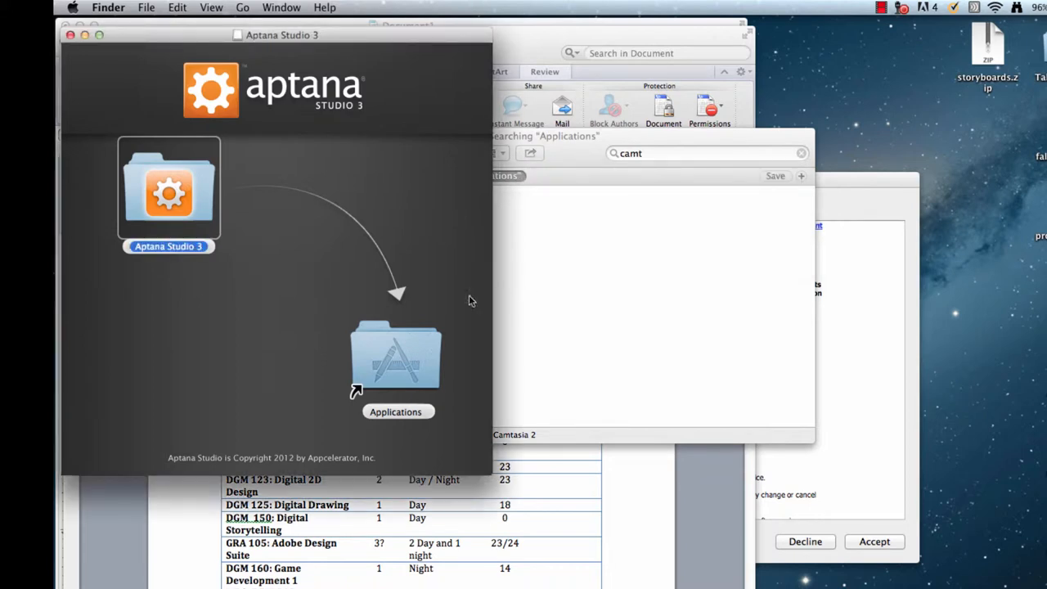
- Close the installer and search Applications for 'aptana' to find AptanaStudio3
{"action": "left_click", "coordinate": [71, 35]}
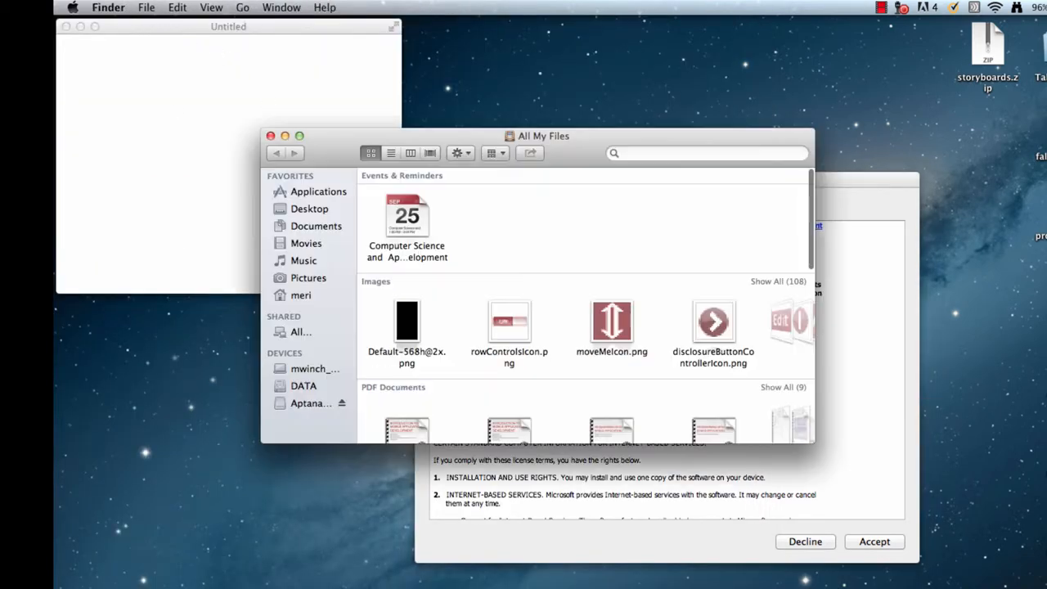
{"action": "left_click", "coordinate": [318, 190]}
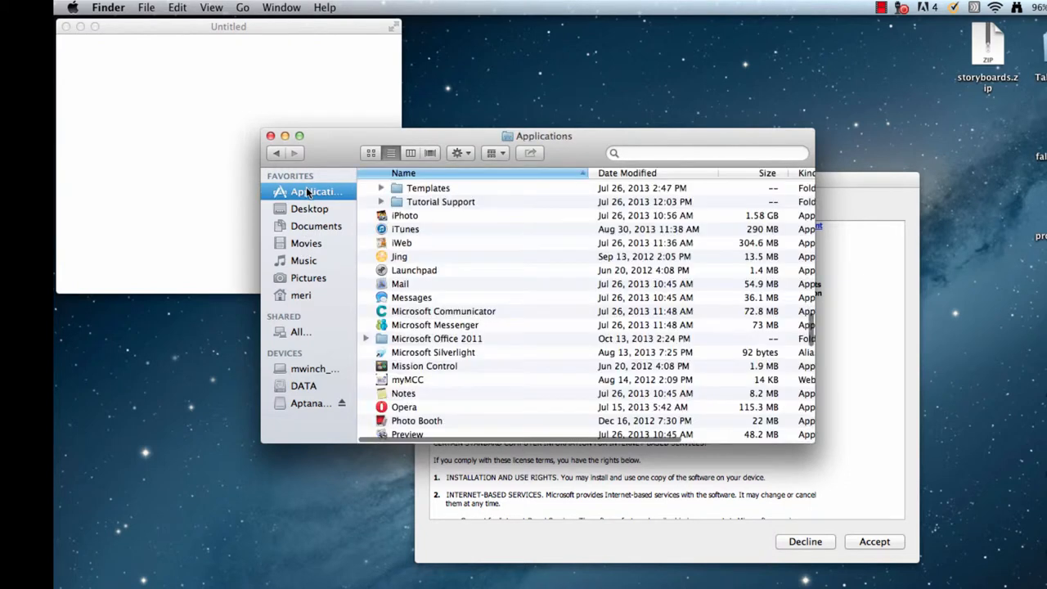
{"action": "left_click", "coordinate": [706, 154]}
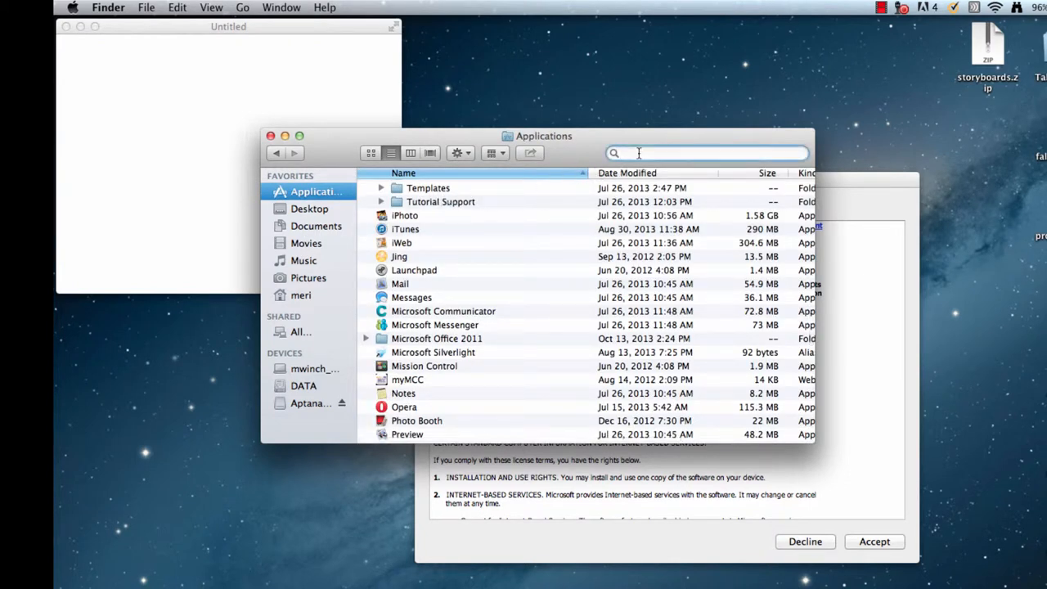
{"action": "type", "text": "aptana"}
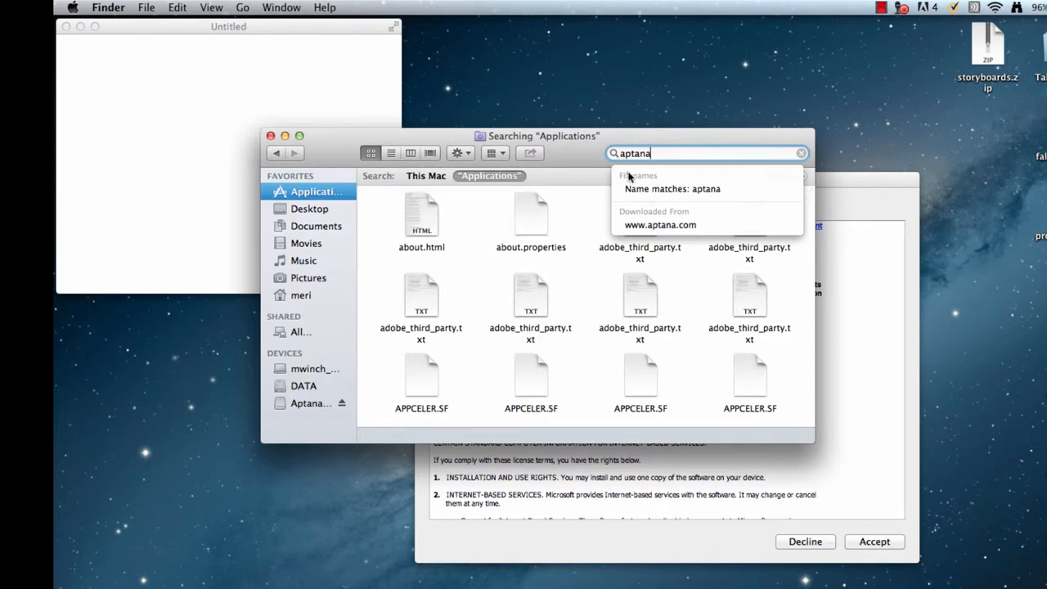
{"action": "scroll", "scroll_direction": "down", "scroll_amount": 3}
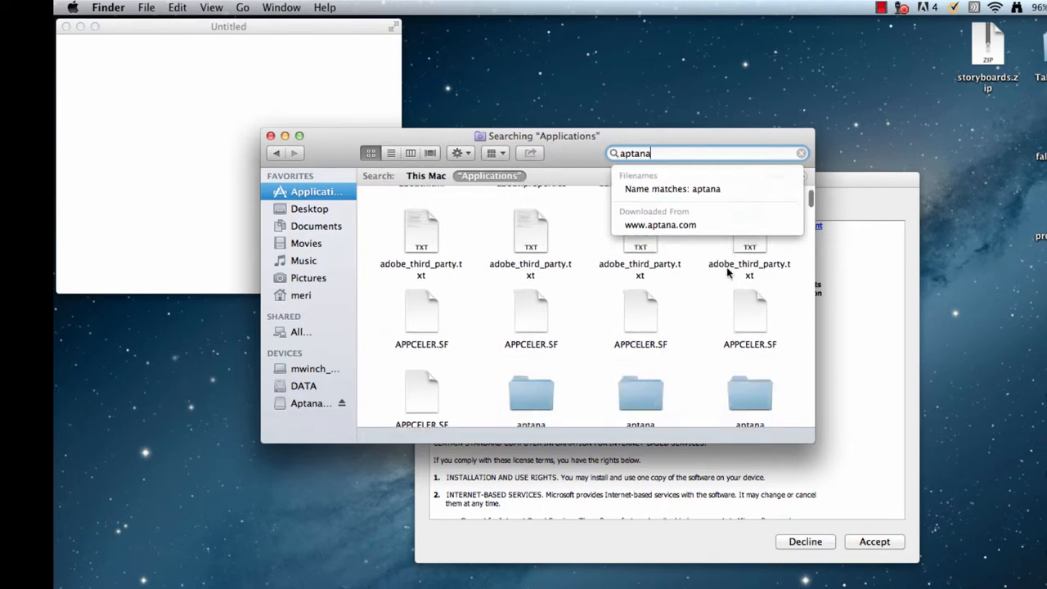
{"action": "left_click", "coordinate": [749, 314]}
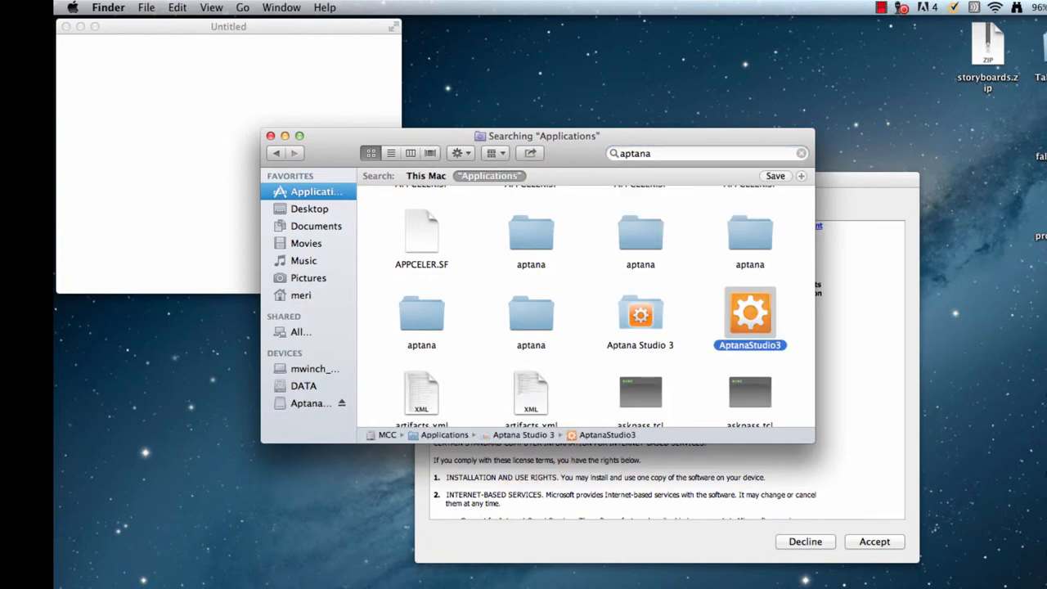
- Launch AptanaStudio3, accepting the downloaded-app safety warning
{"action": "double_click", "coordinate": [749, 314]}
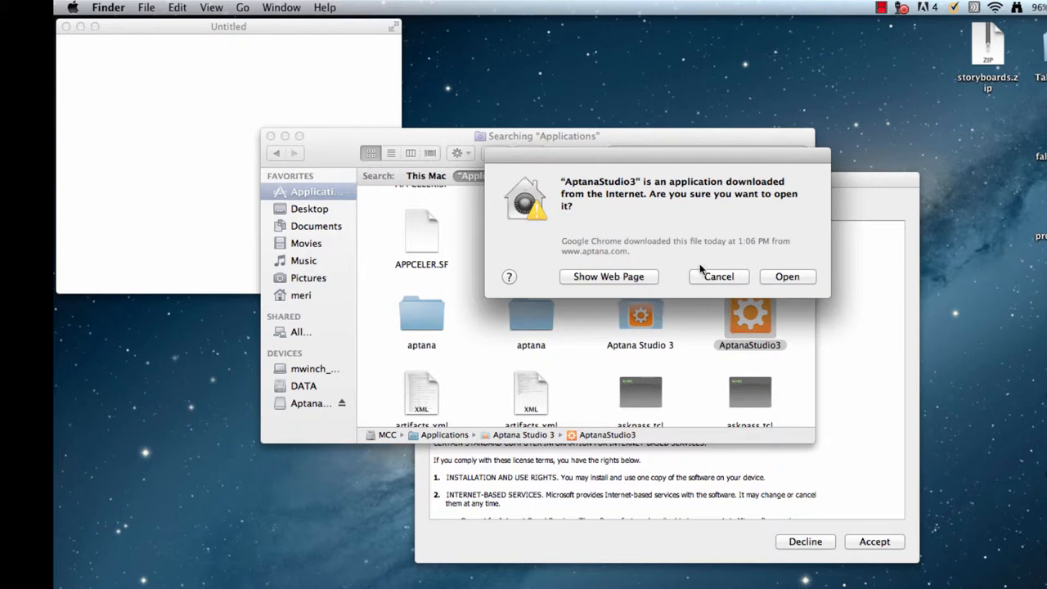
{"action": "left_click", "coordinate": [719, 276]}
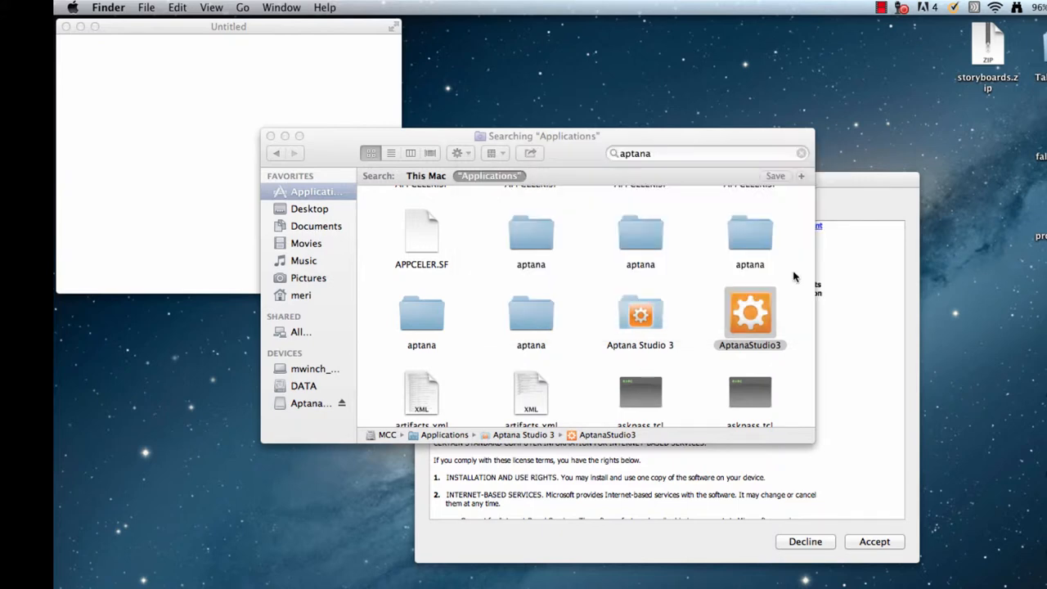
{"action": "double_click", "coordinate": [749, 314]}
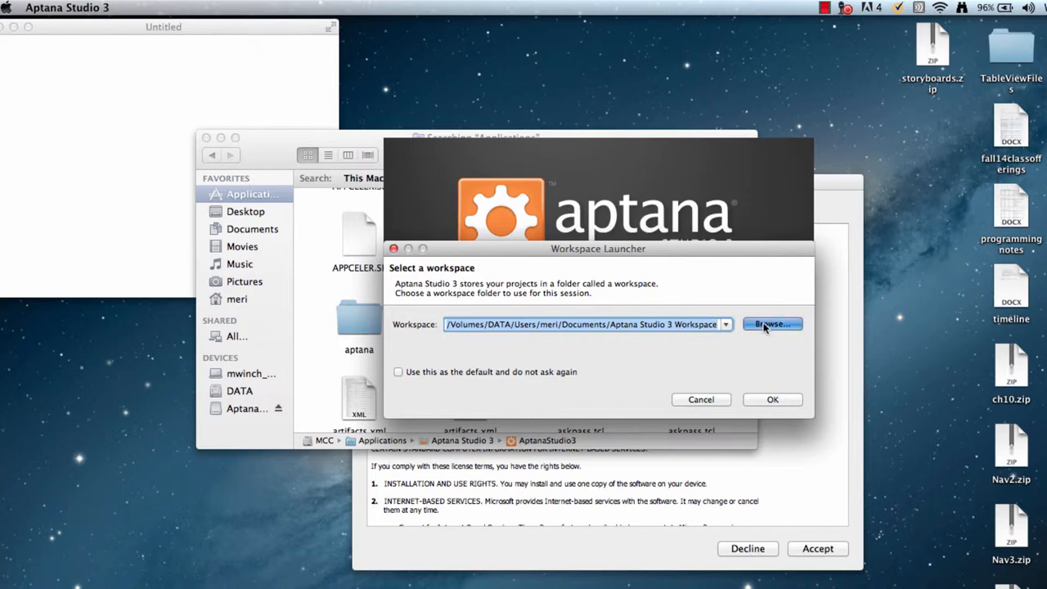
- Create a new 'websites' folder inside Documents as the workspace location
{"action": "left_click", "coordinate": [773, 324]}
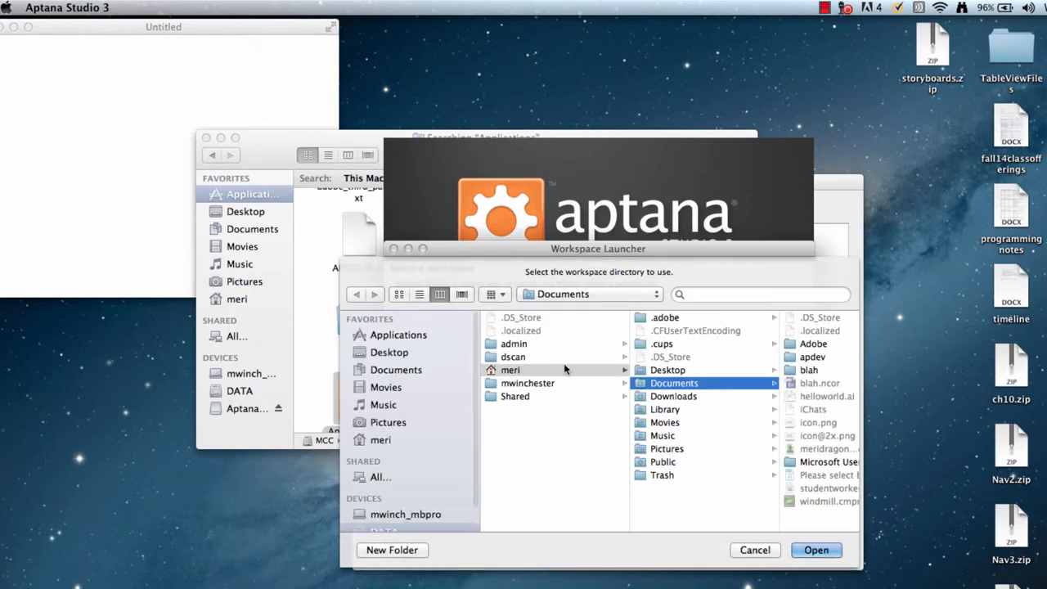
{"action": "left_click", "coordinate": [396, 370]}
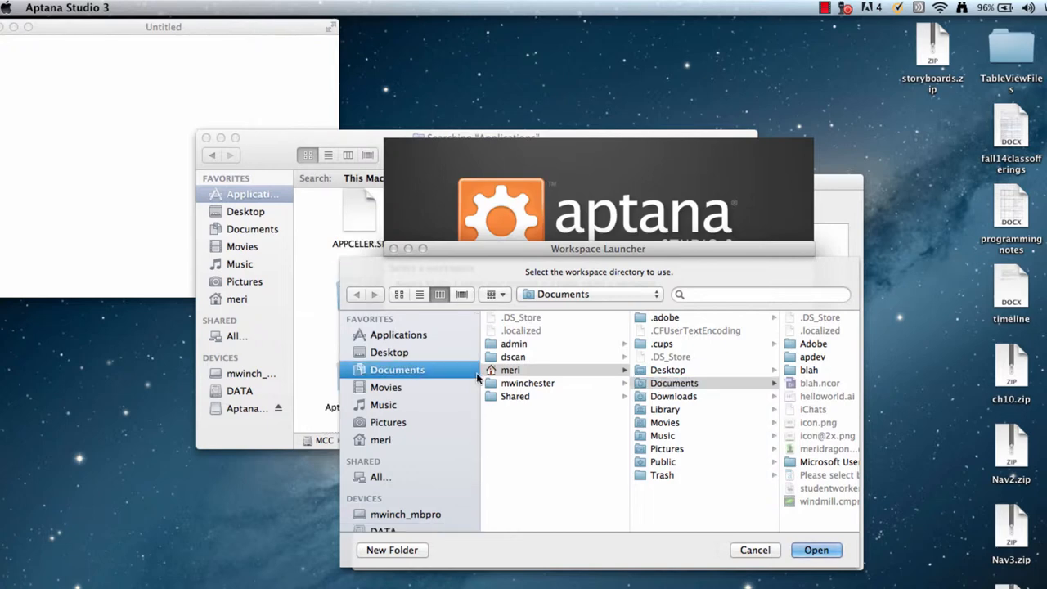
{"action": "left_click", "coordinate": [510, 370]}
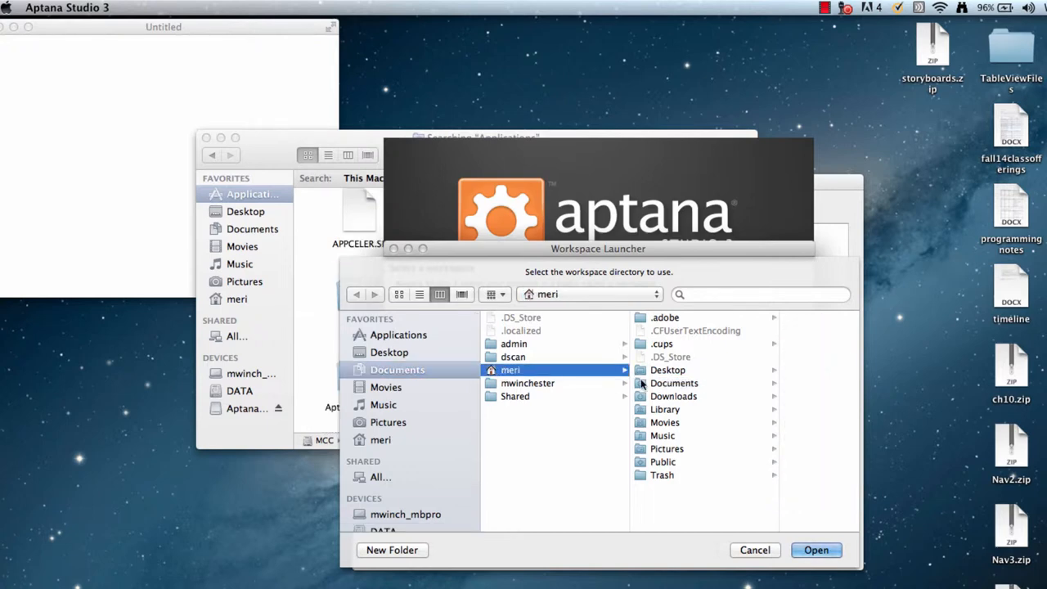
{"action": "left_click", "coordinate": [674, 382]}
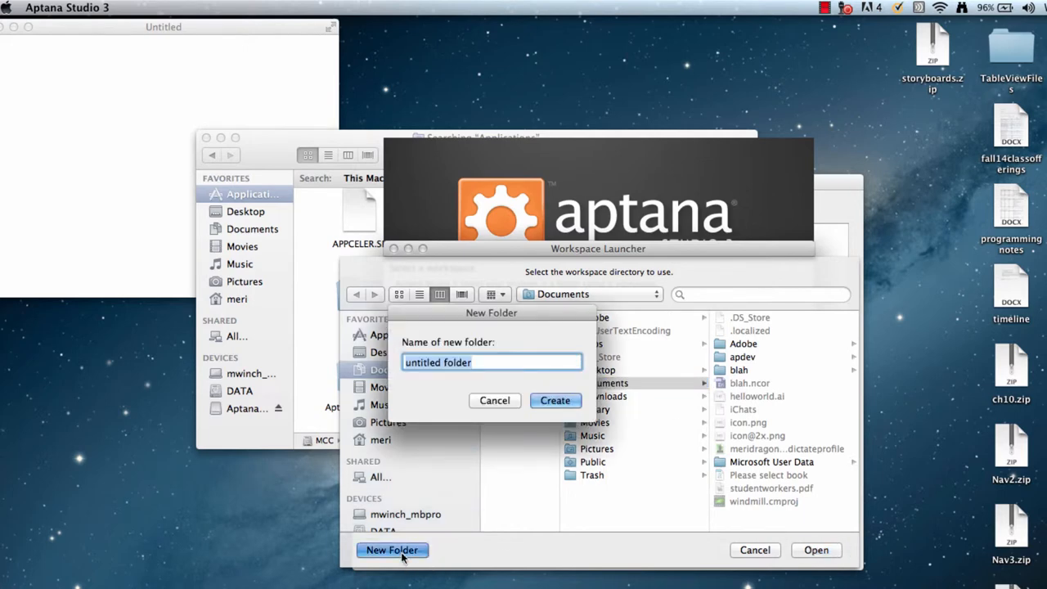
{"action": "type", "text": "website"}
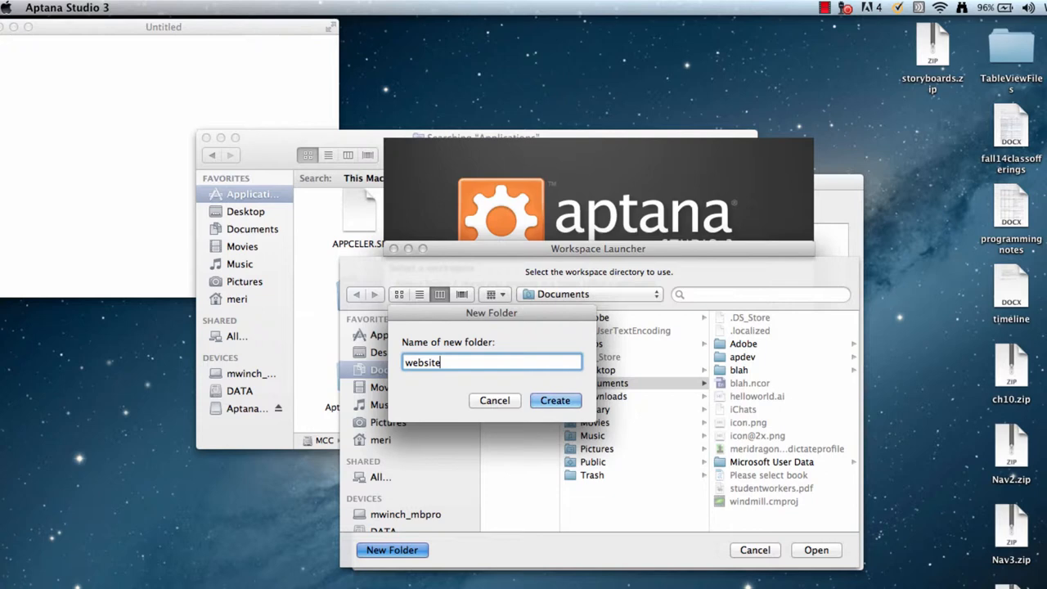
{"action": "type", "text": "s"}
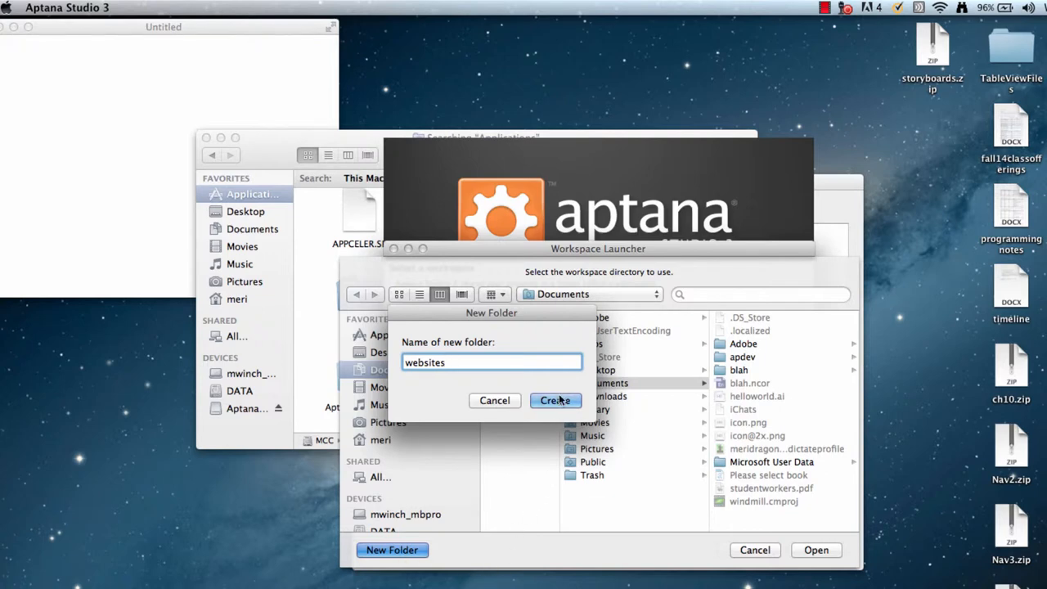
{"action": "left_click", "coordinate": [557, 400]}
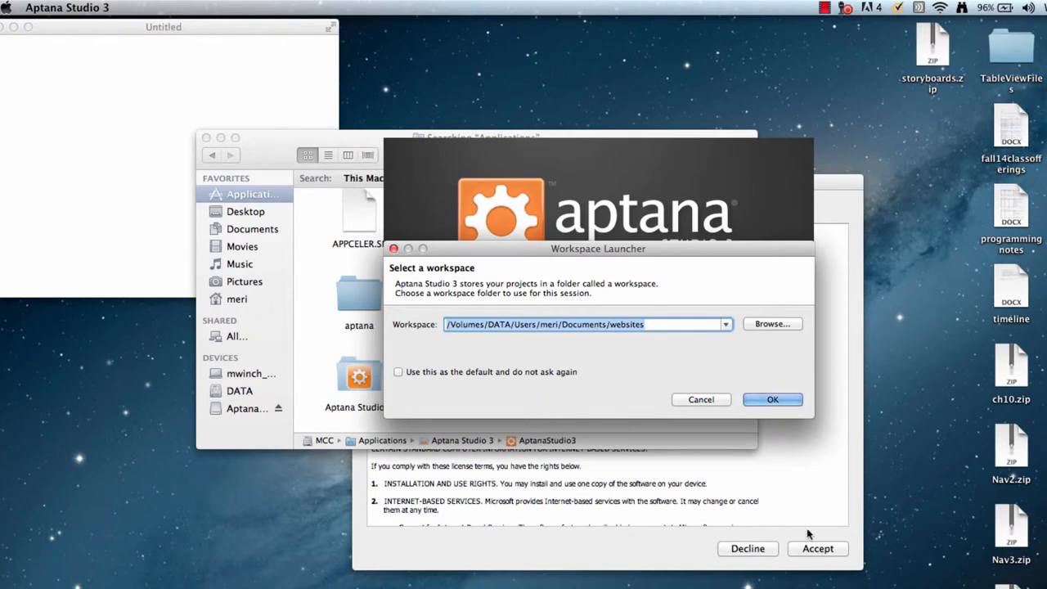
{"action": "mouse_move", "coordinate": [772, 399]}
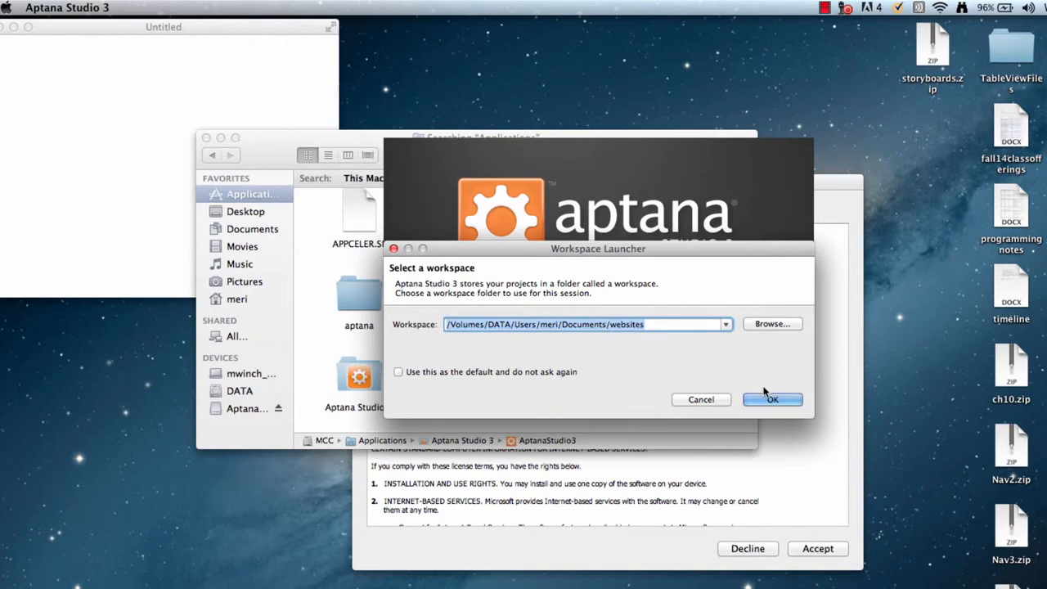
- Make the websites workspace the default and launch with it
{"action": "left_click", "coordinate": [400, 371]}
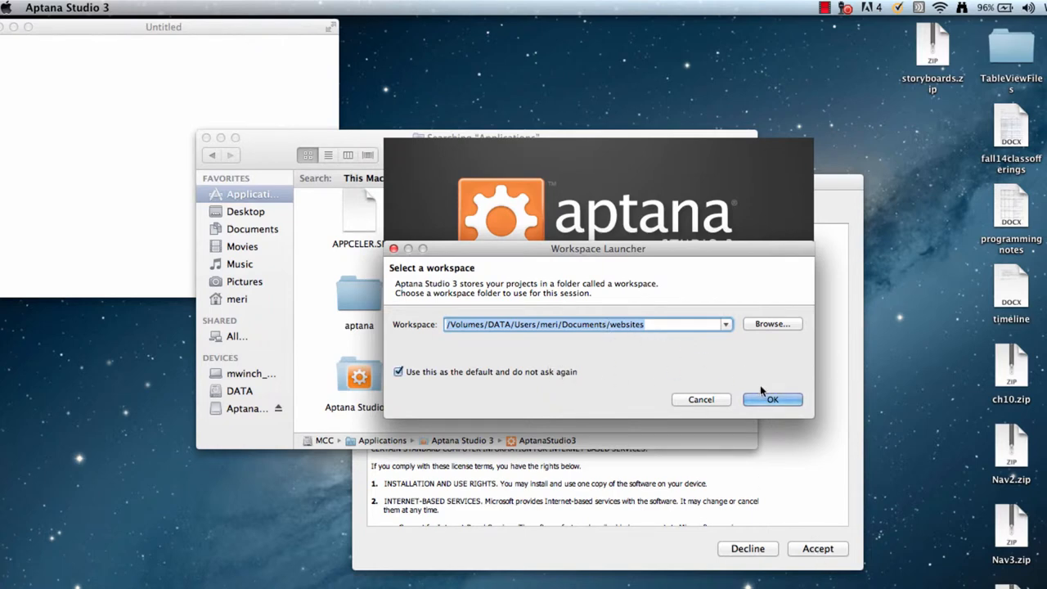
{"action": "left_click", "coordinate": [772, 399]}
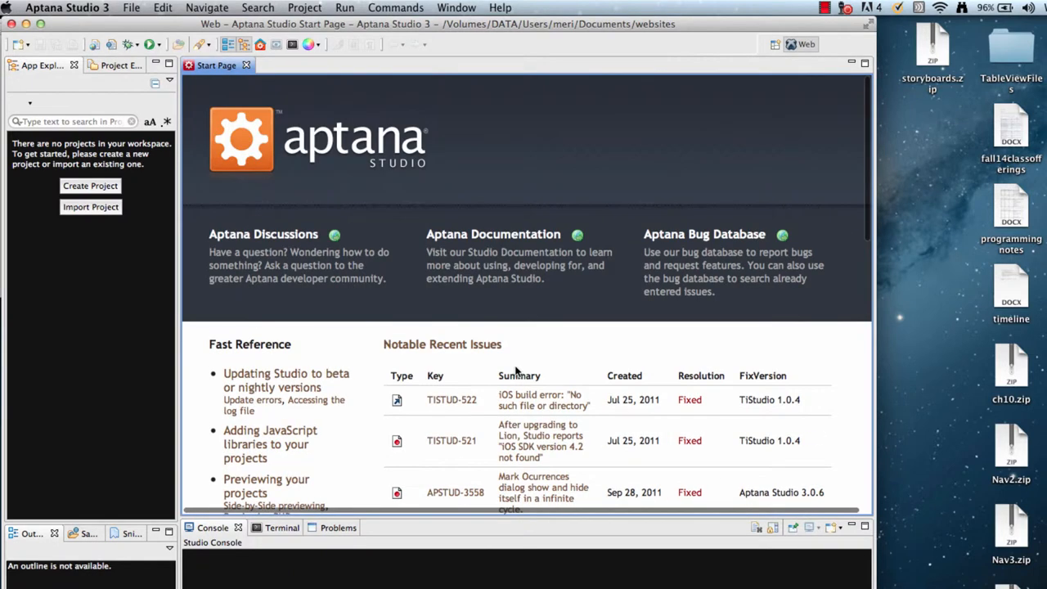
- Scroll the Start Page to review Fast Reference topics and Notable Recent Issues
{"action": "scroll", "scroll_direction": "up", "scroll_amount": 3}
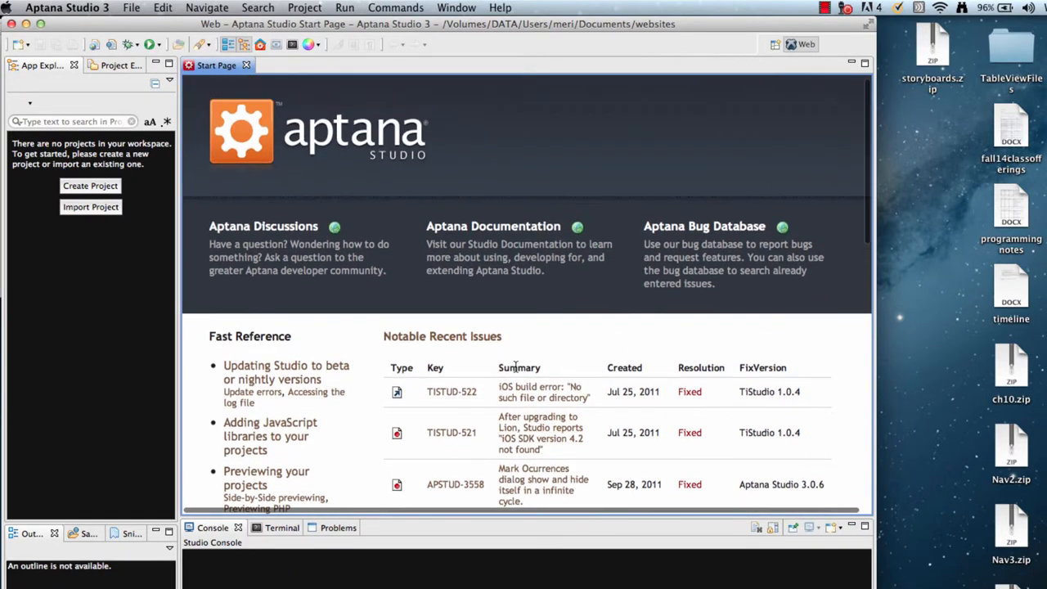
{"action": "scroll", "scroll_direction": "down", "scroll_amount": 3}
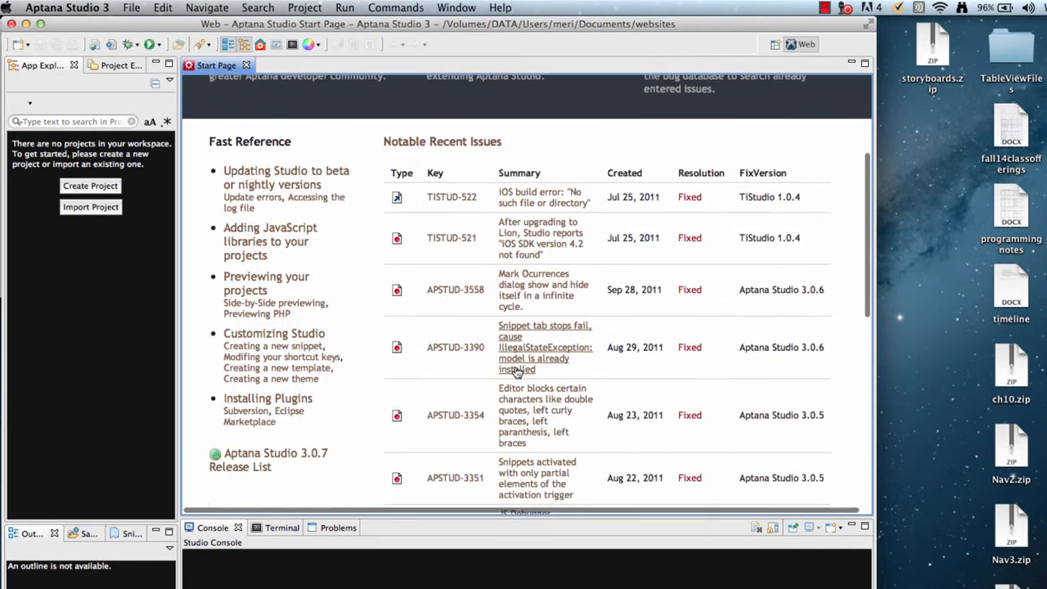
{"action": "scroll", "scroll_direction": "up", "scroll_amount": 3}
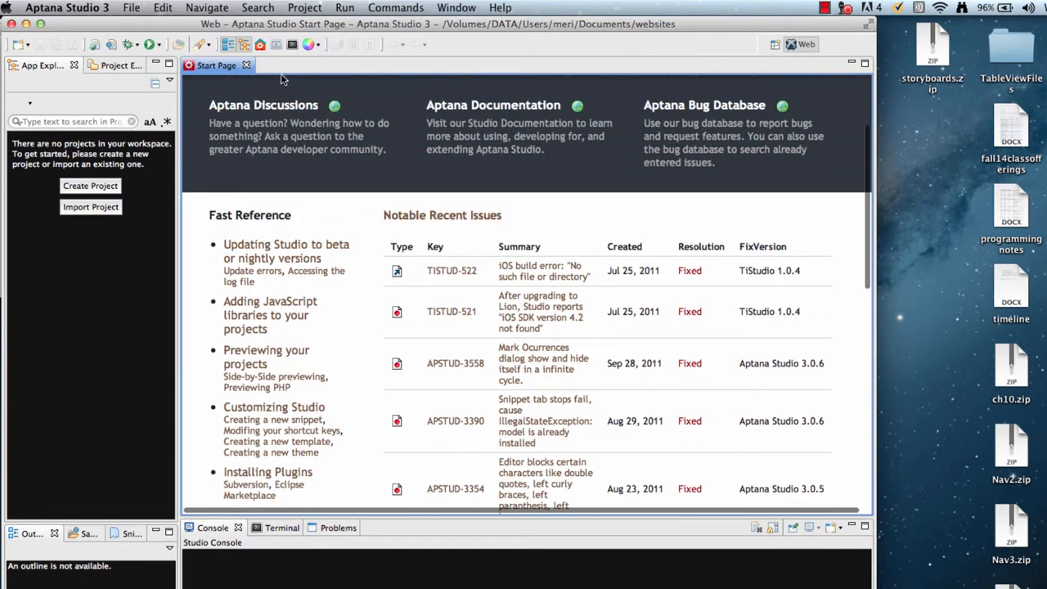
- Close the Start Page, leaving the empty websites workspace
{"action": "left_click", "coordinate": [245, 66]}
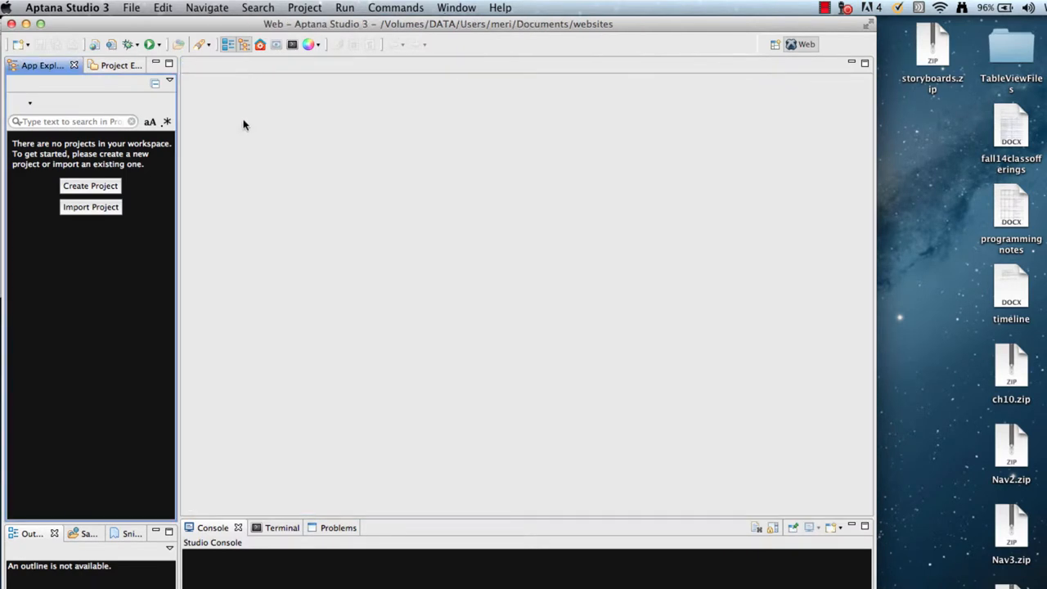
{"action": "mouse_move", "coordinate": [684, 541]}
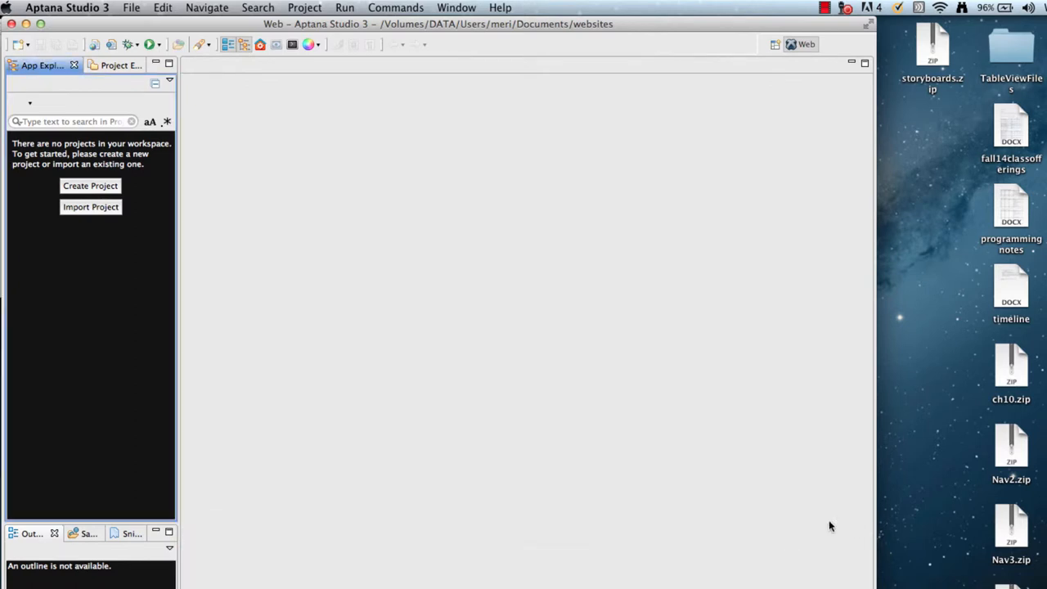
{"action": "mouse_move", "coordinate": [164, 548]}
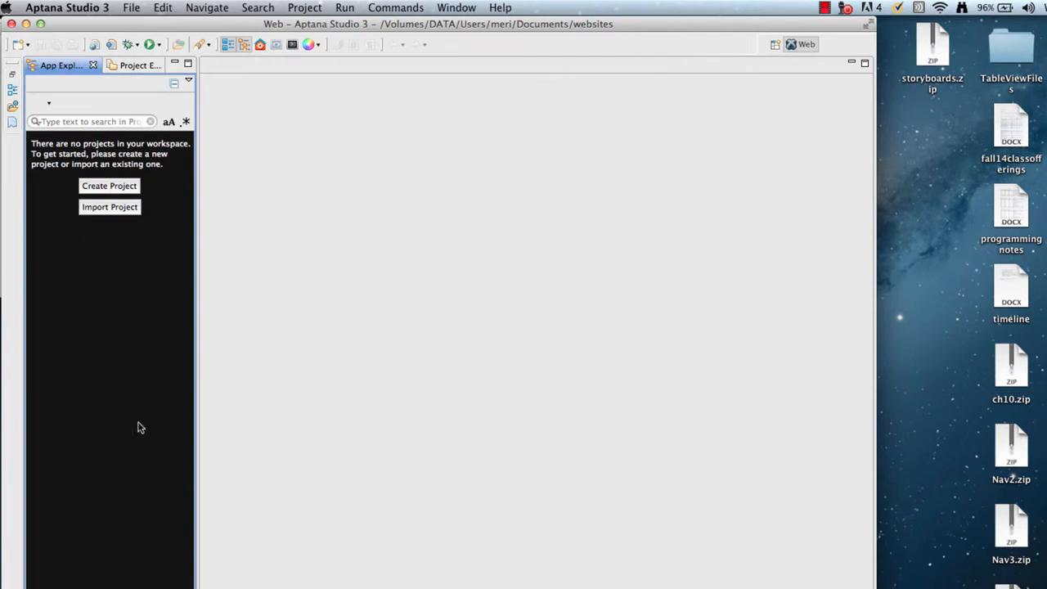
{"action": "mouse_move", "coordinate": [135, 206]}
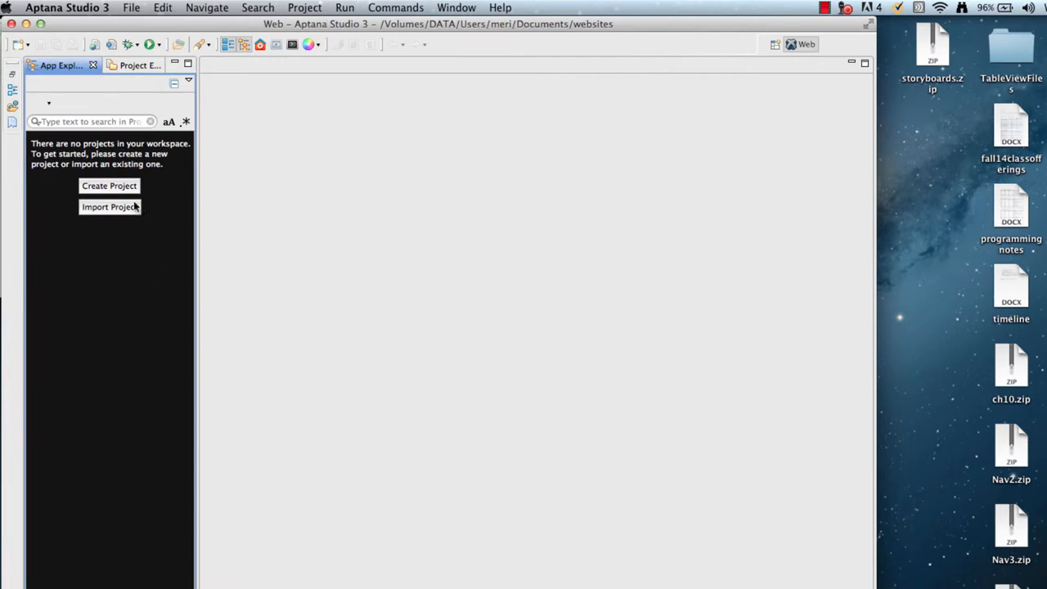
- Start a new Web Project with the Default Project template, reaching the naming step
{"action": "left_click", "coordinate": [108, 186]}
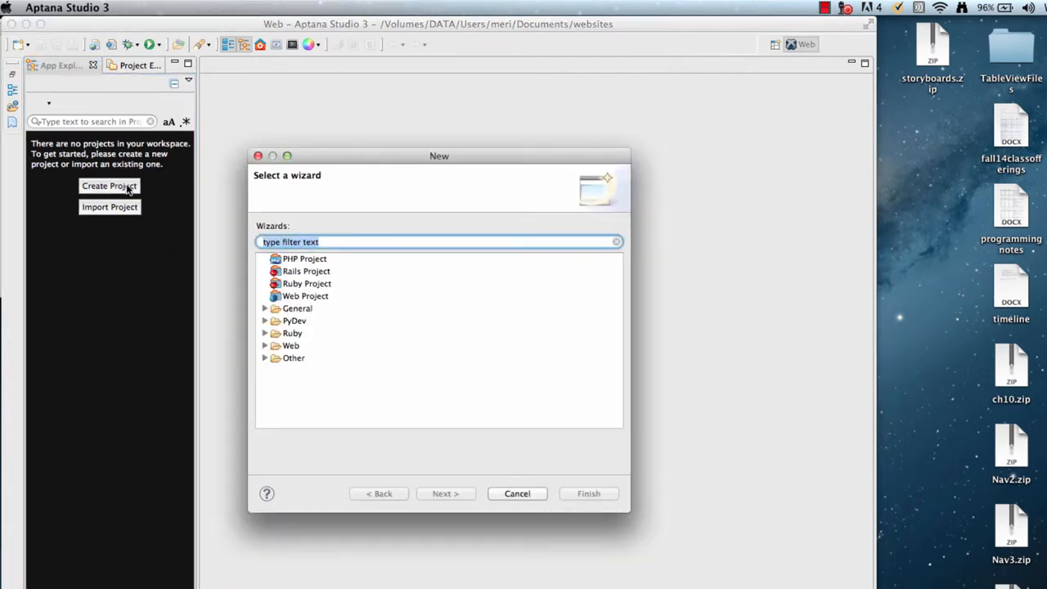
{"action": "mouse_move", "coordinate": [347, 363]}
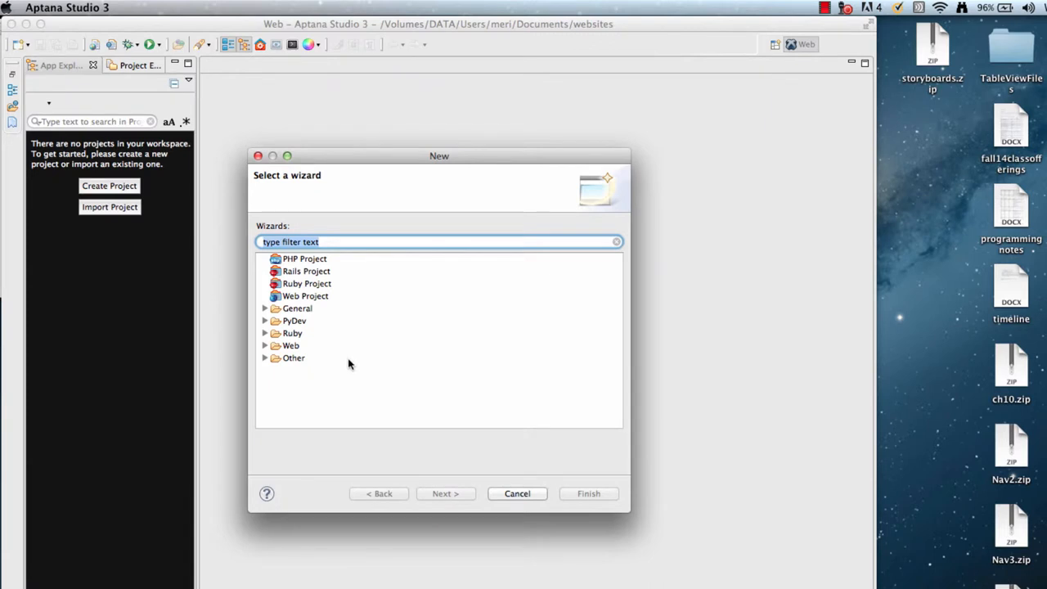
{"action": "mouse_move", "coordinate": [309, 347]}
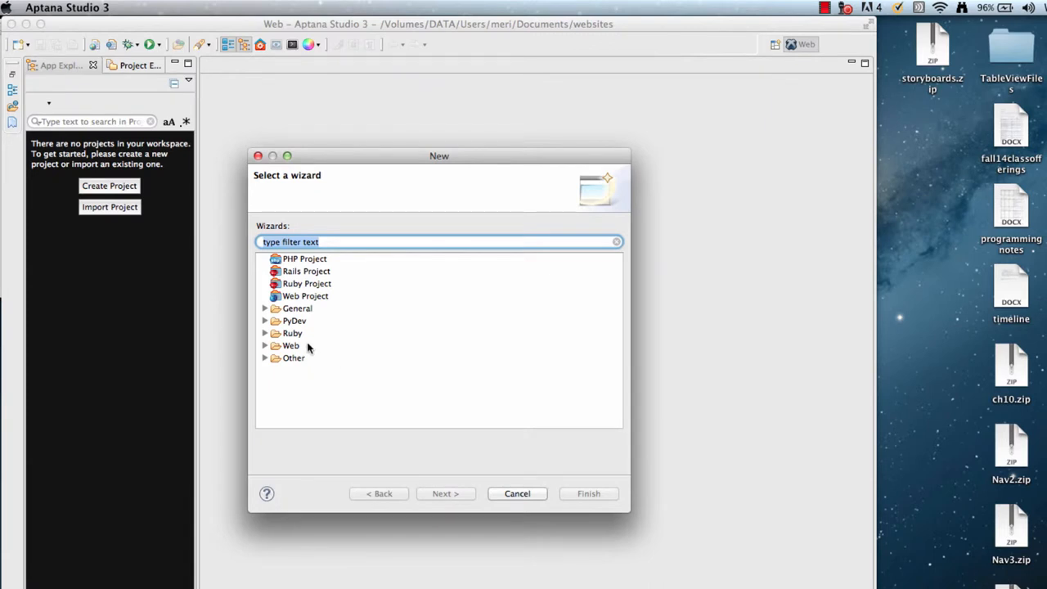
{"action": "left_click", "coordinate": [265, 345]}
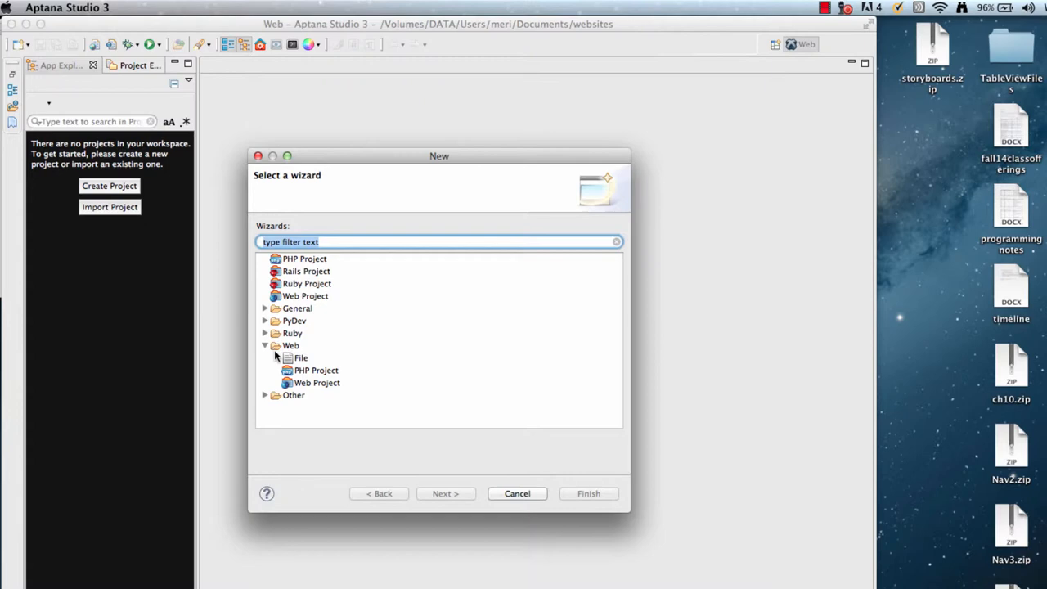
{"action": "left_click", "coordinate": [318, 383]}
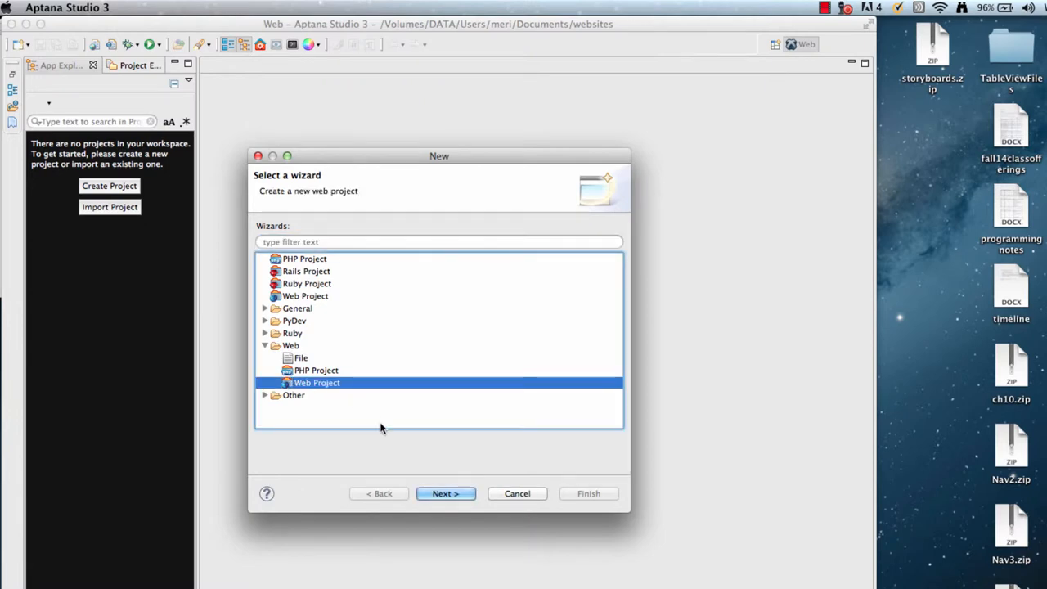
{"action": "left_click", "coordinate": [445, 494]}
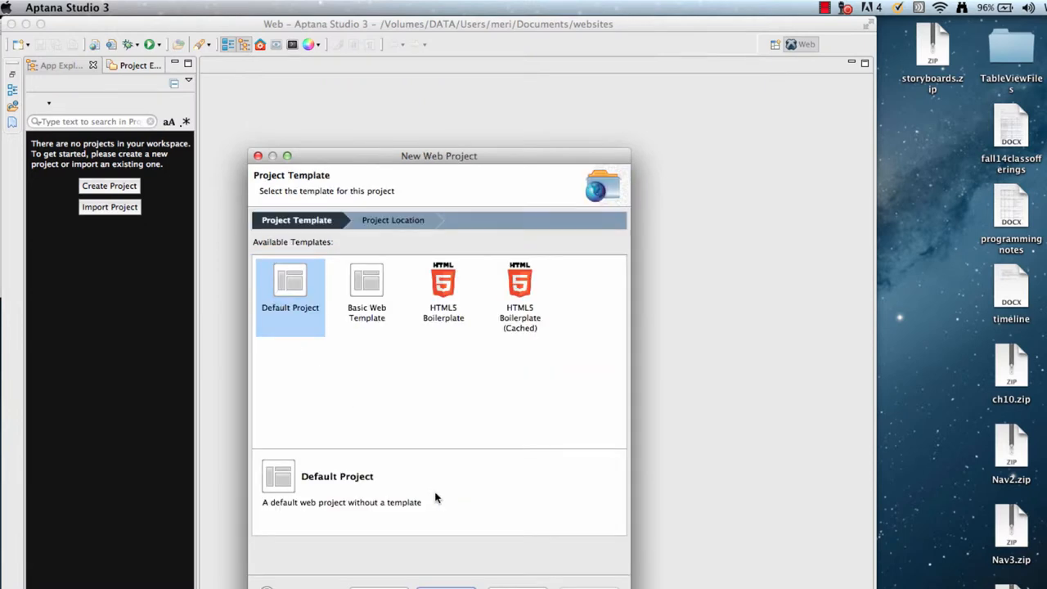
{"action": "mouse_move", "coordinate": [449, 369]}
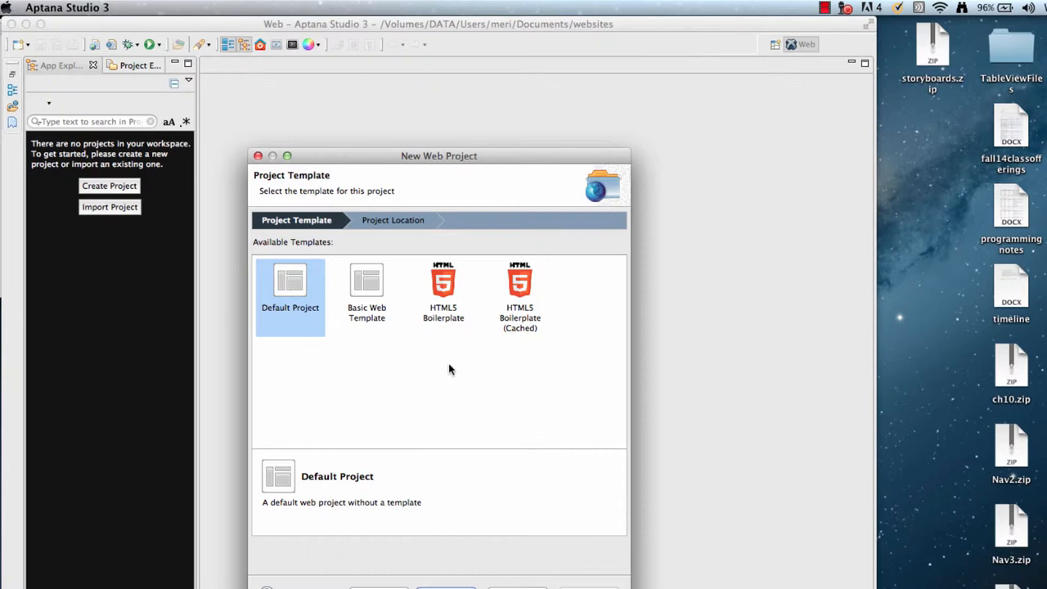
{"action": "mouse_move", "coordinate": [389, 319]}
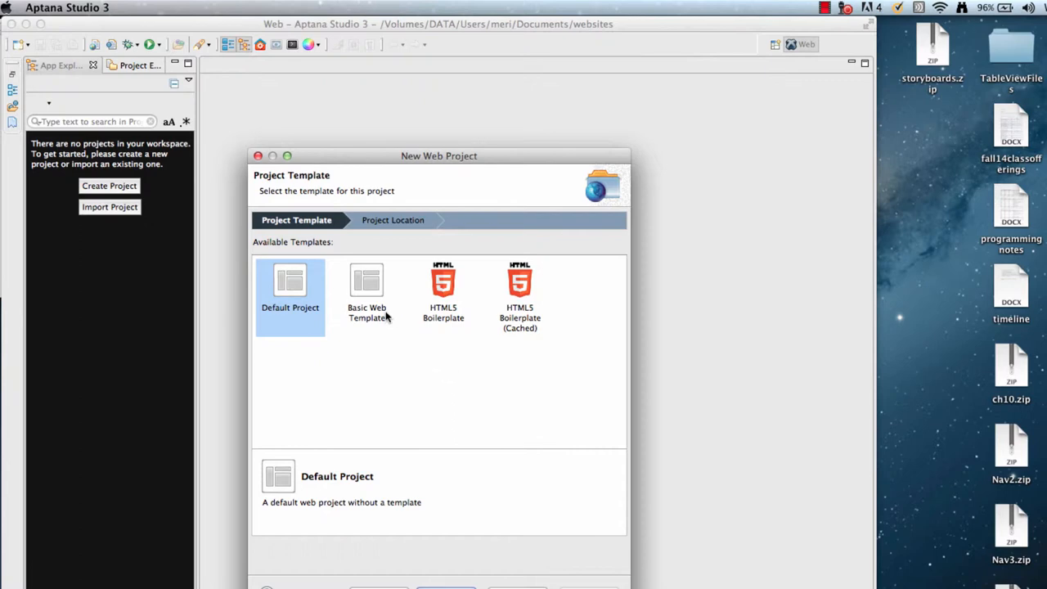
{"action": "mouse_move", "coordinate": [349, 517]}
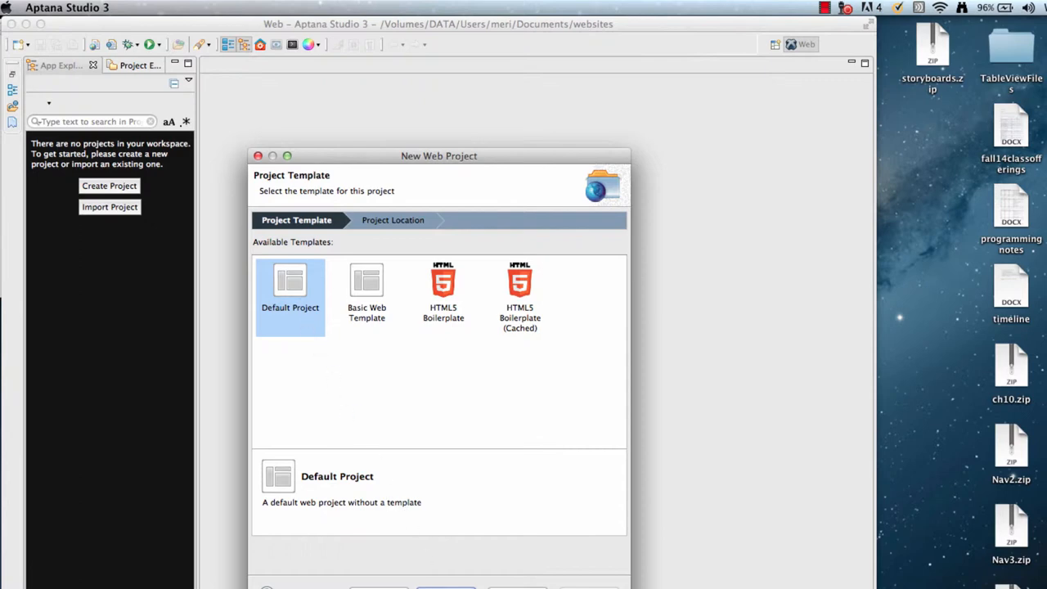
{"action": "left_click", "coordinate": [445, 588]}
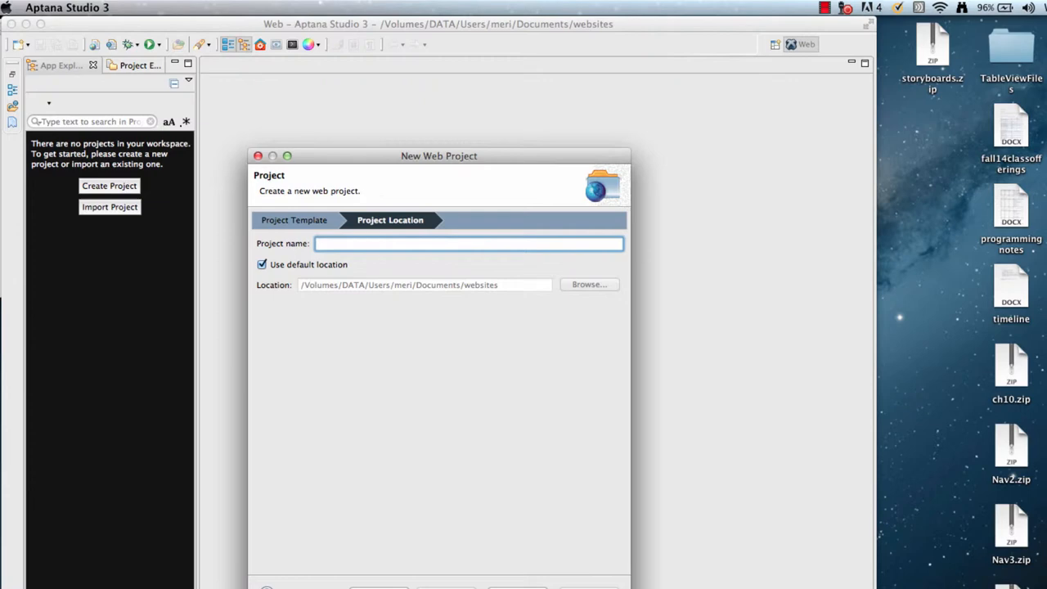
{"action": "left_click", "coordinate": [468, 242]}
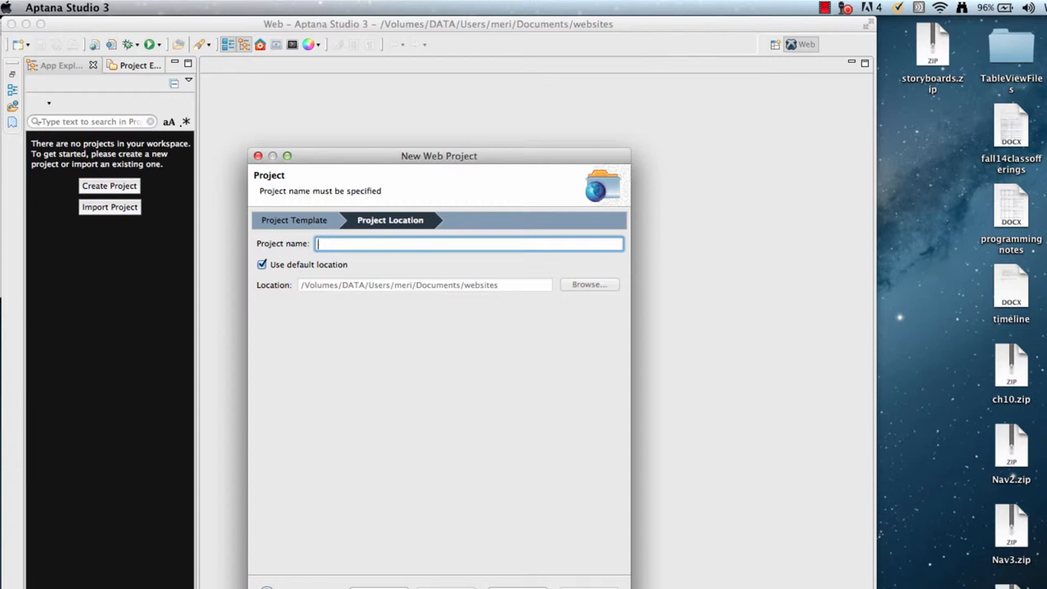
{"action": "type", "text": "Web"}
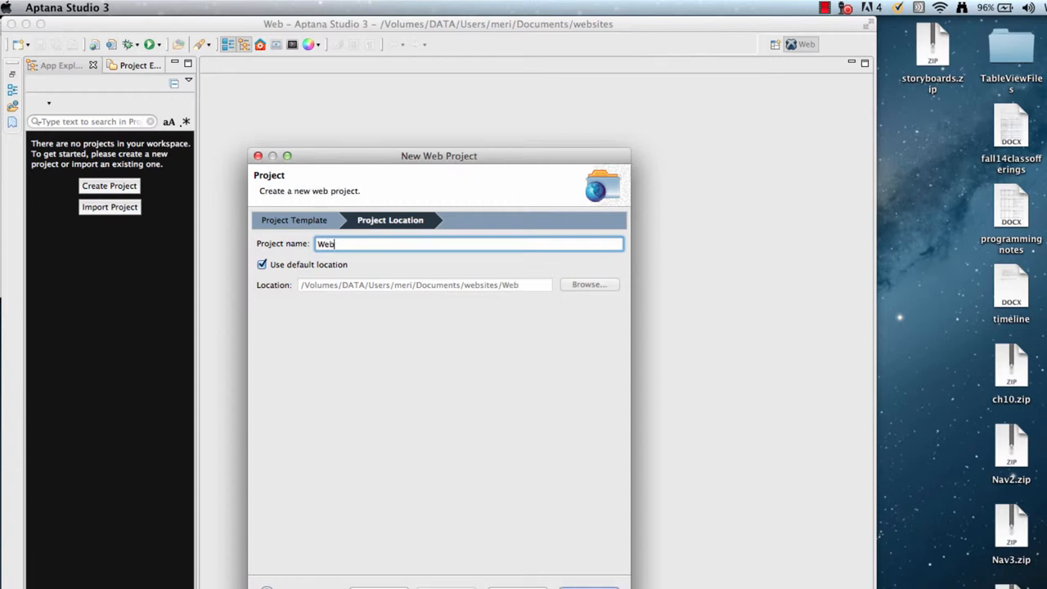
{"action": "type", "text": "Fundament"}
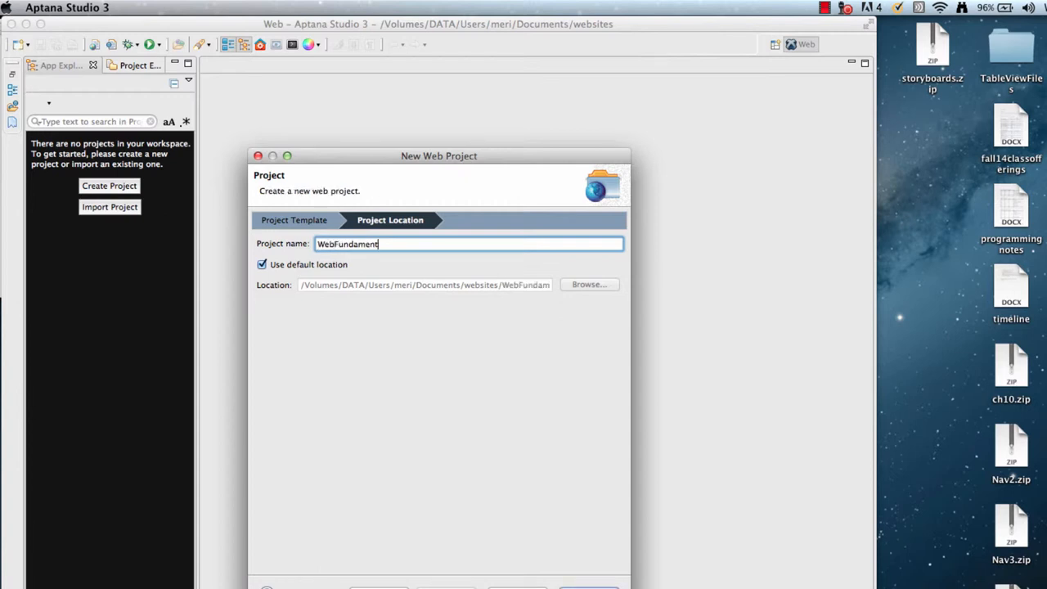
{"action": "type", "text": "als"}
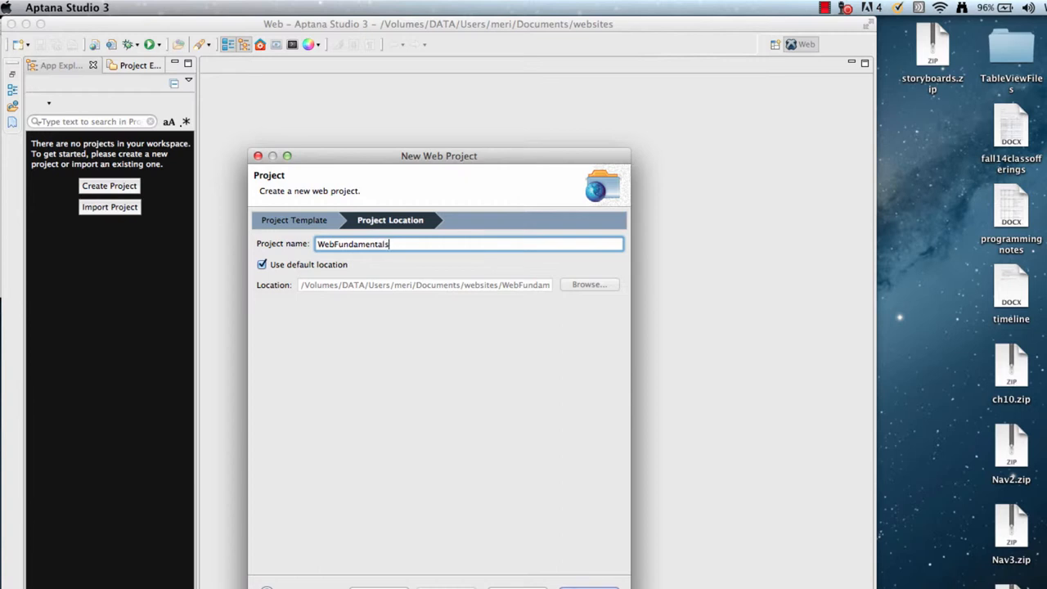
{"action": "left_click", "coordinate": [589, 588]}
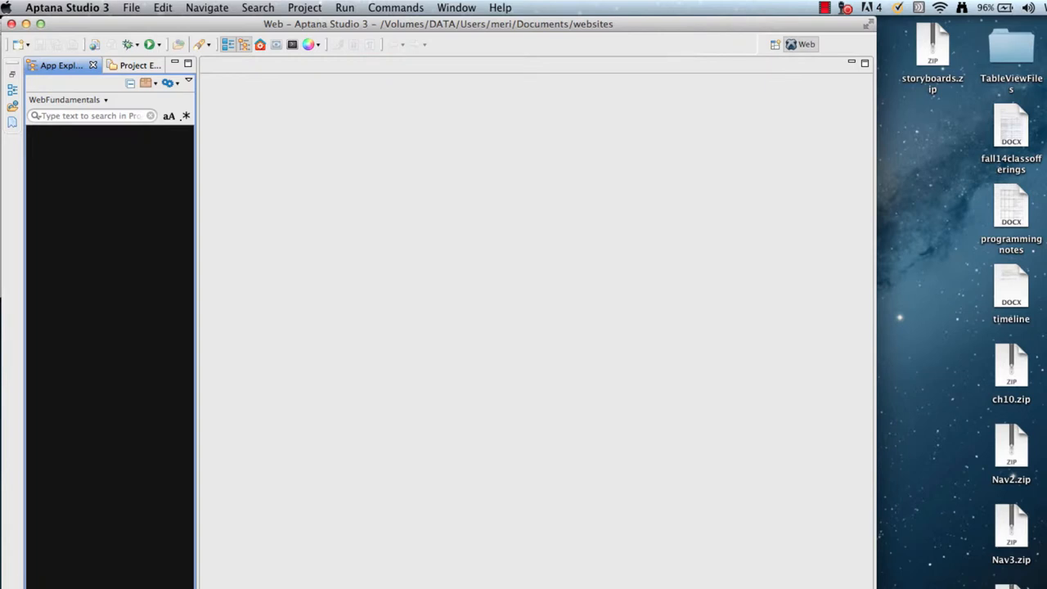
{"action": "mouse_move", "coordinate": [129, 255]}
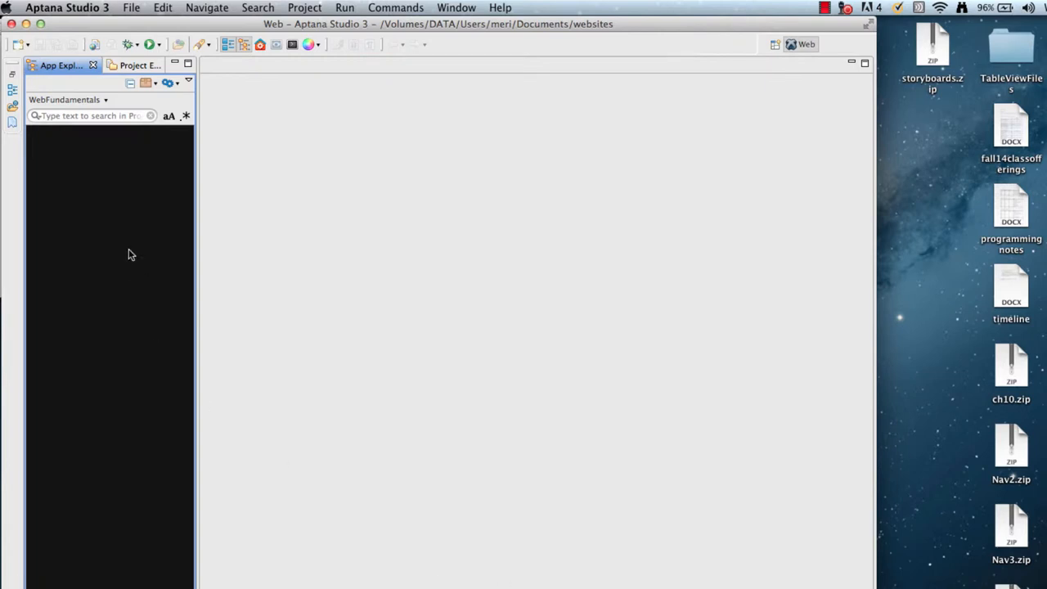
{"action": "mouse_move", "coordinate": [137, 213]}
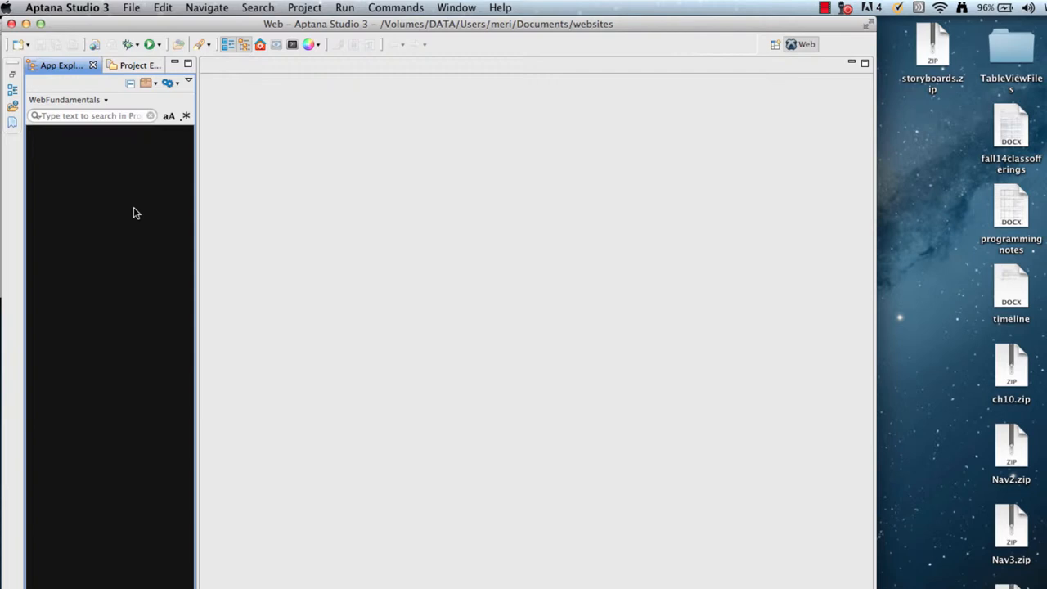
{"action": "mouse_move", "coordinate": [144, 97]}
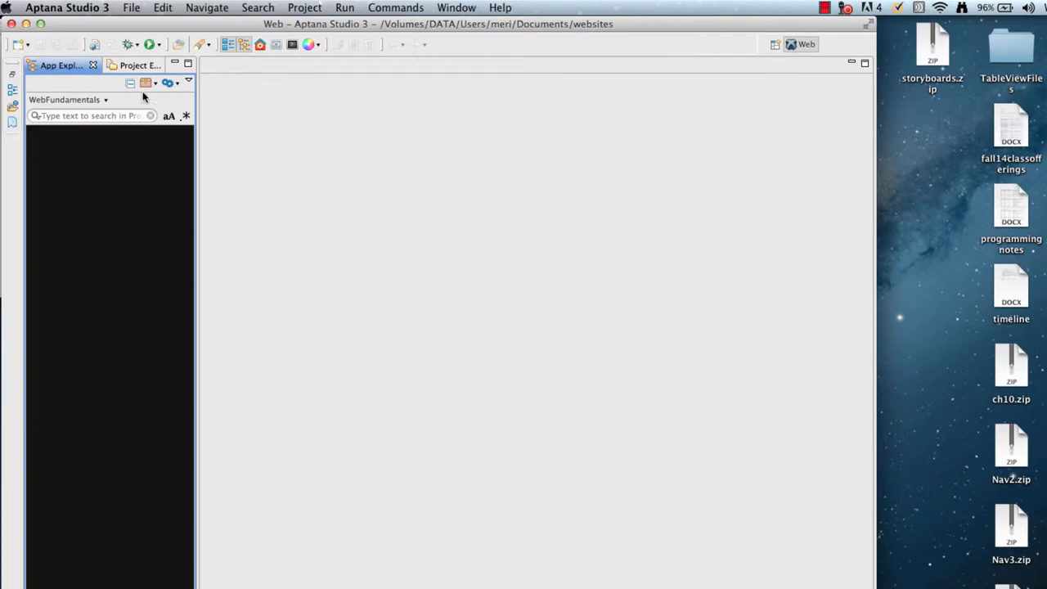
{"action": "mouse_move", "coordinate": [137, 15]}
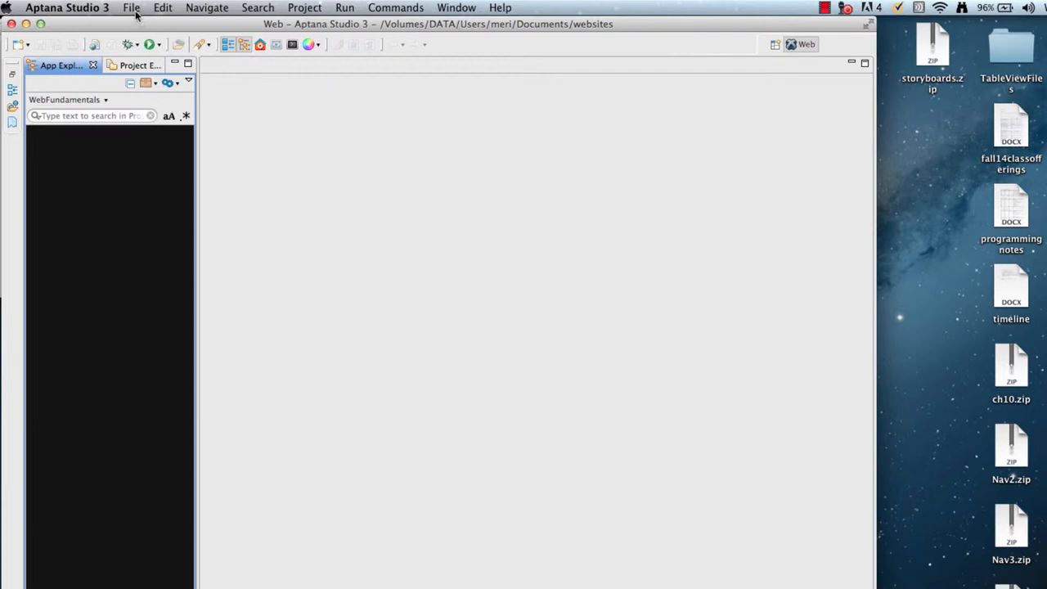
- Create test.html in the WebFundamentals project via File > New > File and open it
{"action": "left_click", "coordinate": [131, 7]}
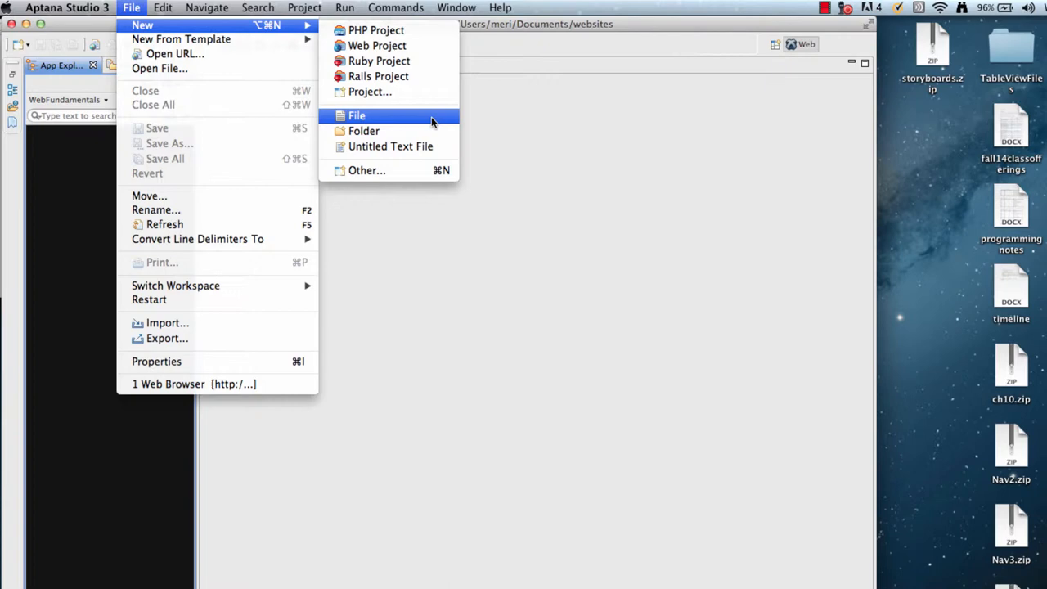
{"action": "left_click", "coordinate": [357, 115]}
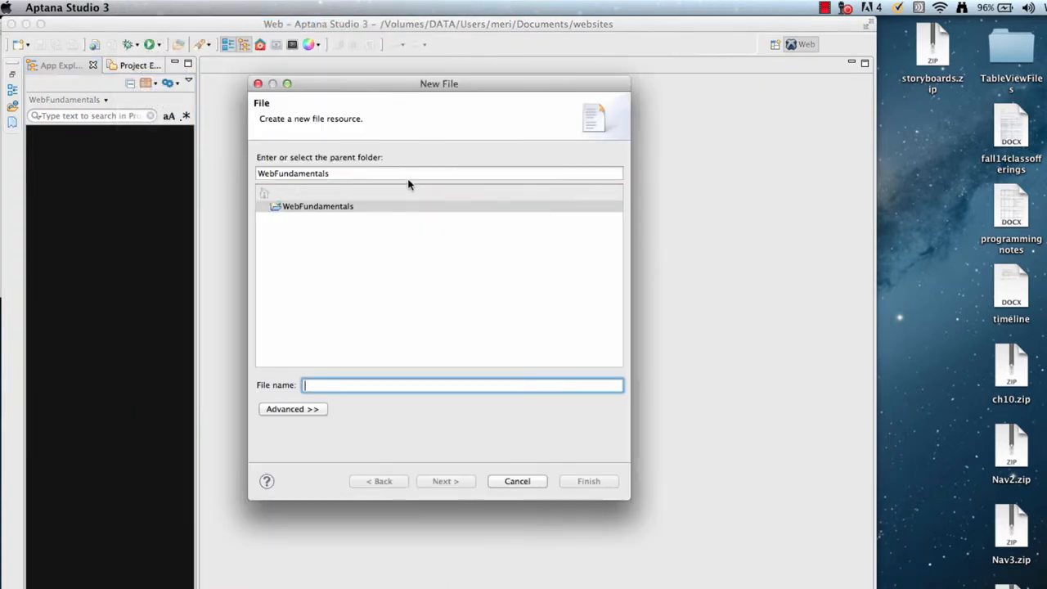
{"action": "mouse_move", "coordinate": [368, 281]}
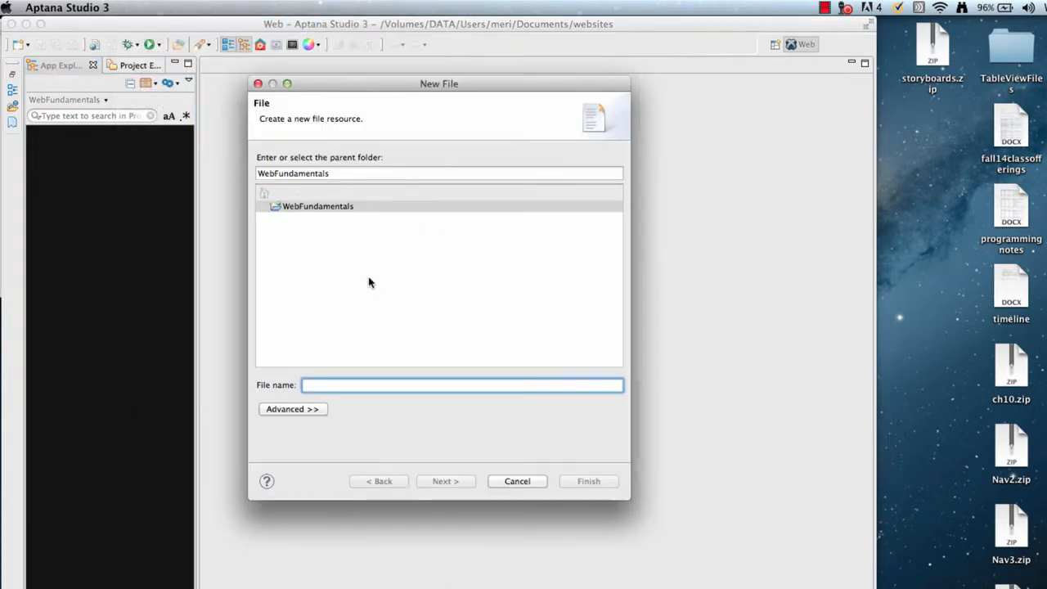
{"action": "type", "text": "te"}
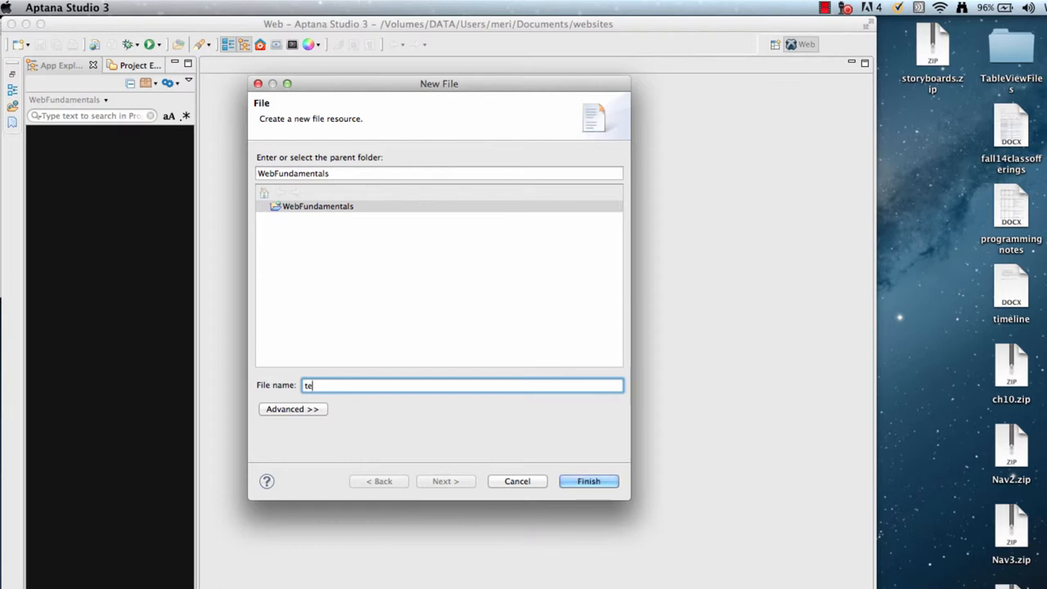
{"action": "type", "text": "st.html"}
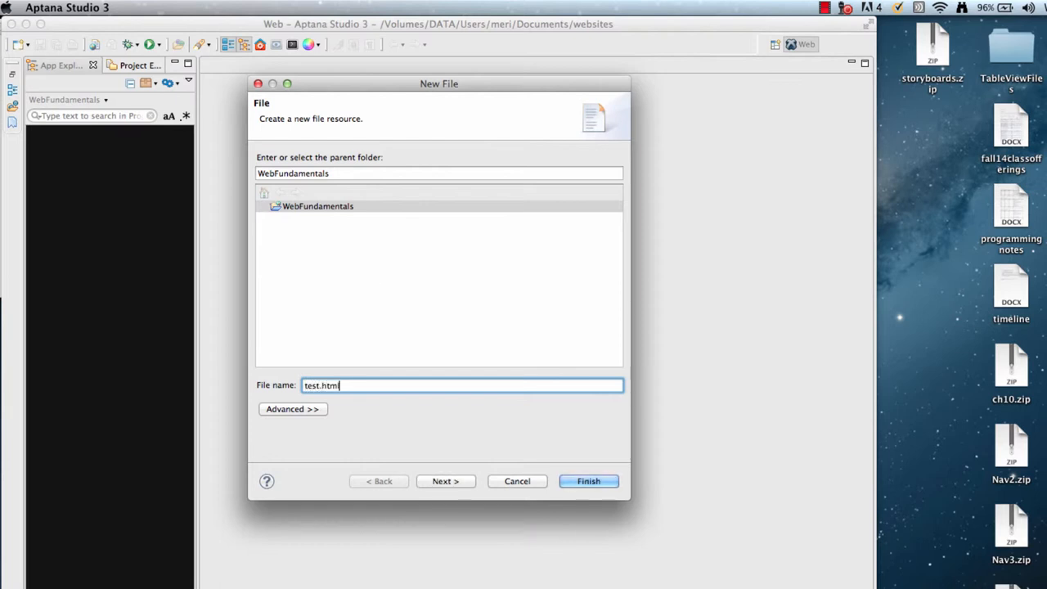
{"action": "mouse_move", "coordinate": [433, 301]}
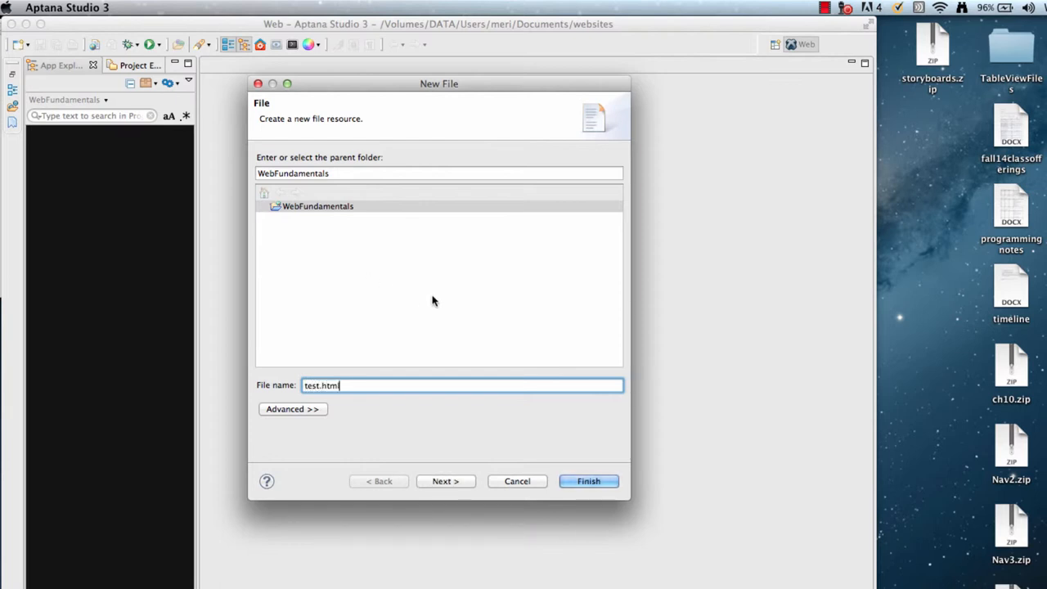
{"action": "mouse_move", "coordinate": [570, 461]}
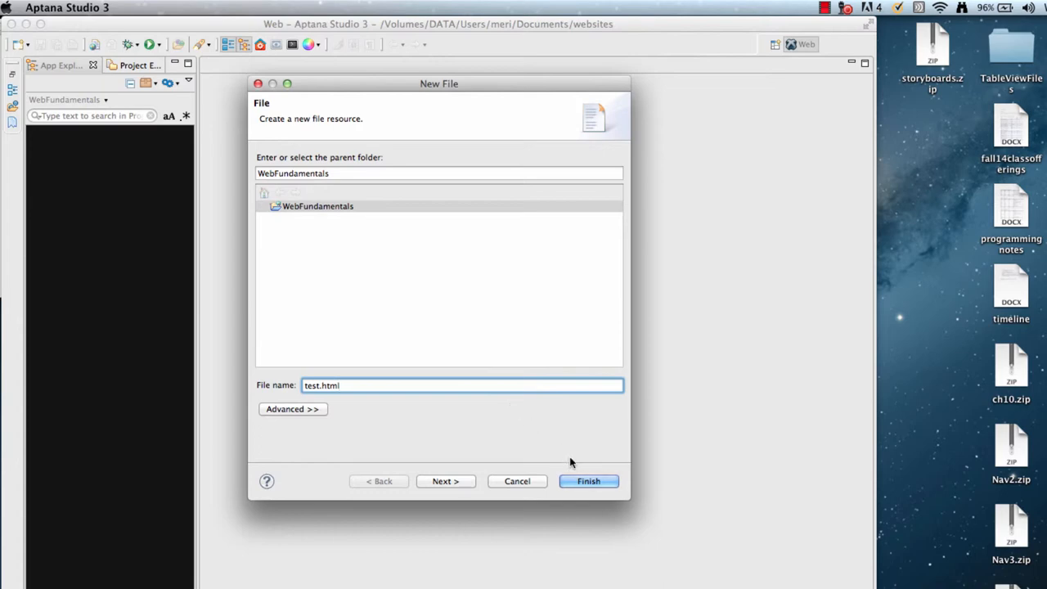
{"action": "left_click", "coordinate": [589, 481]}
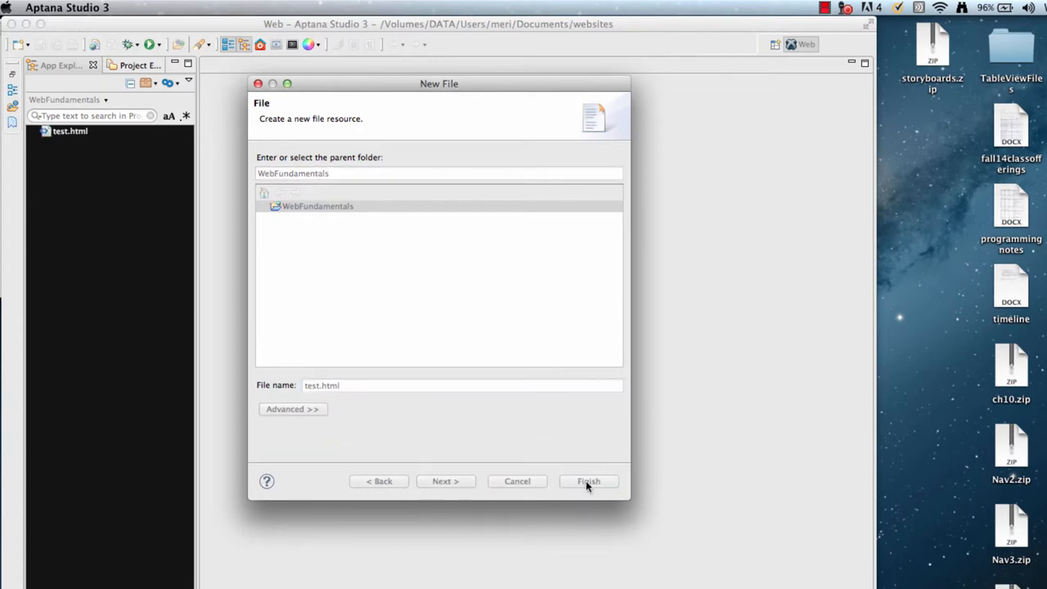
{"action": "left_click", "coordinate": [589, 481]}
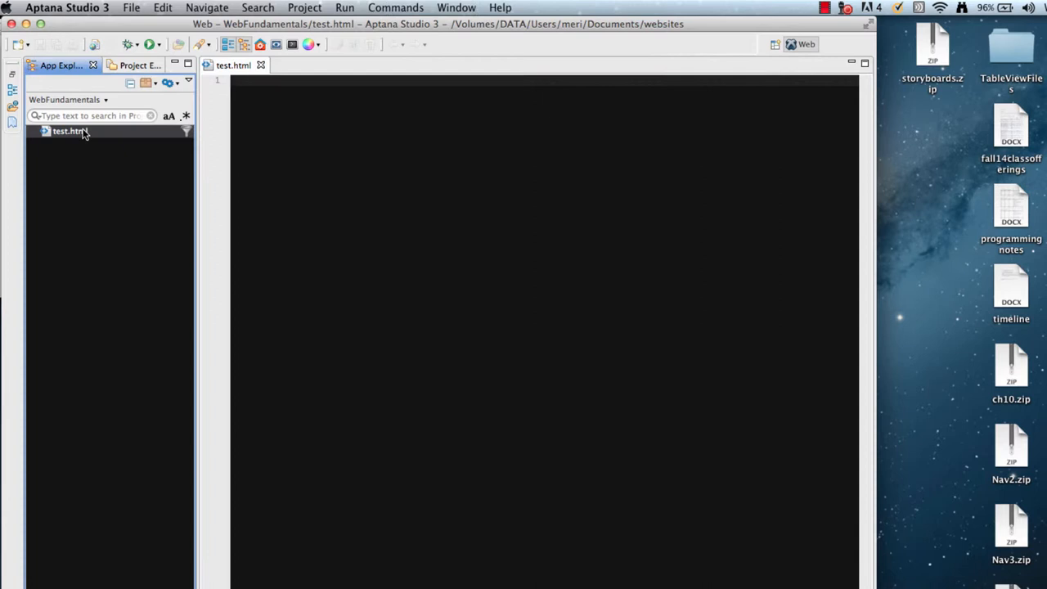
{"action": "mouse_move", "coordinate": [412, 306]}
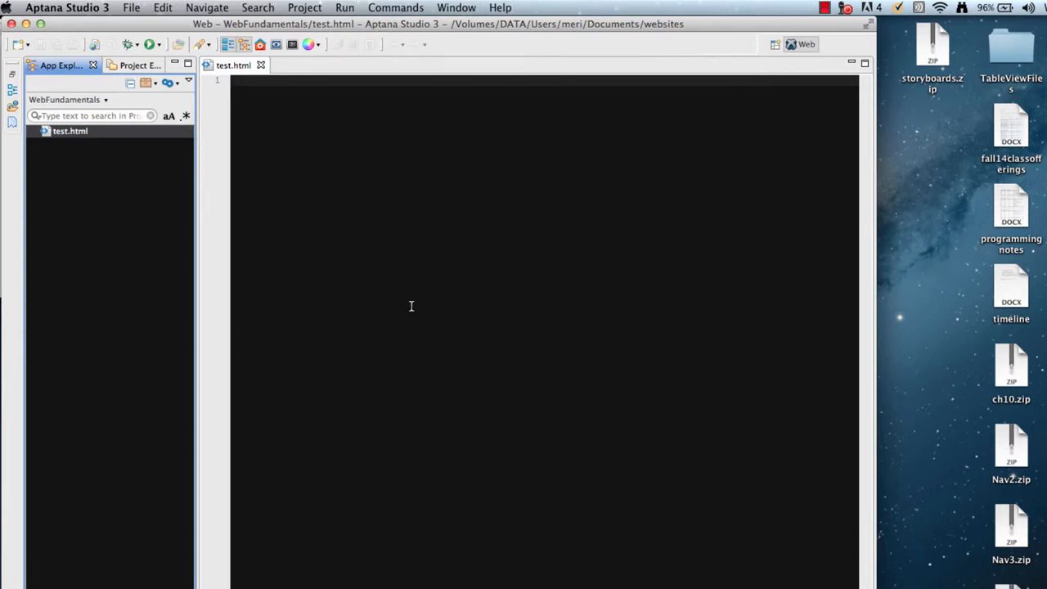
- Switch the editor colour theme to Dreamweaver from the toolbar theme list
{"action": "left_click", "coordinate": [309, 44]}
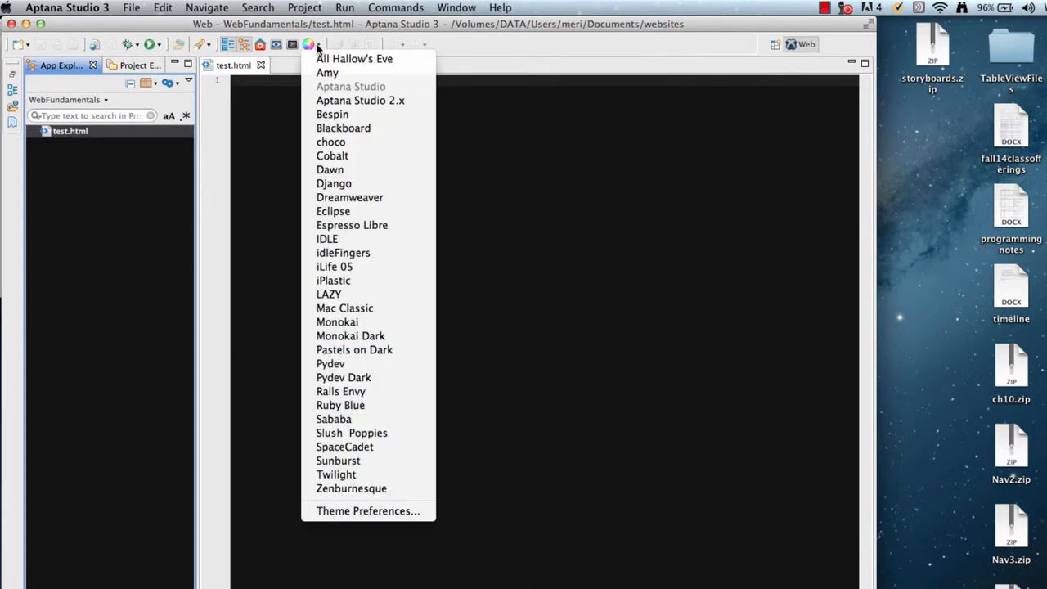
{"action": "mouse_move", "coordinate": [350, 196]}
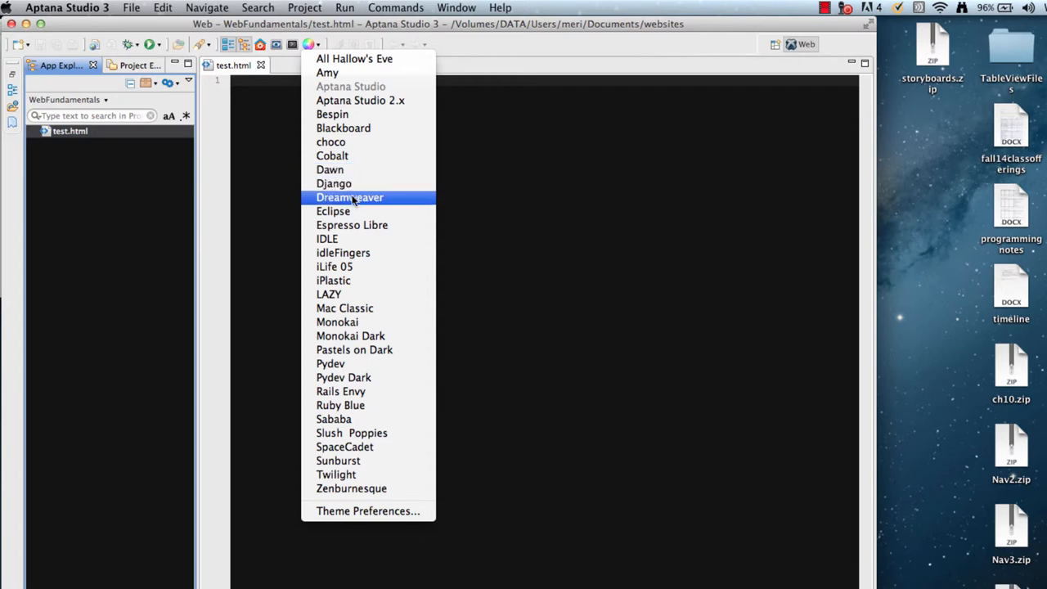
{"action": "left_click", "coordinate": [350, 196]}
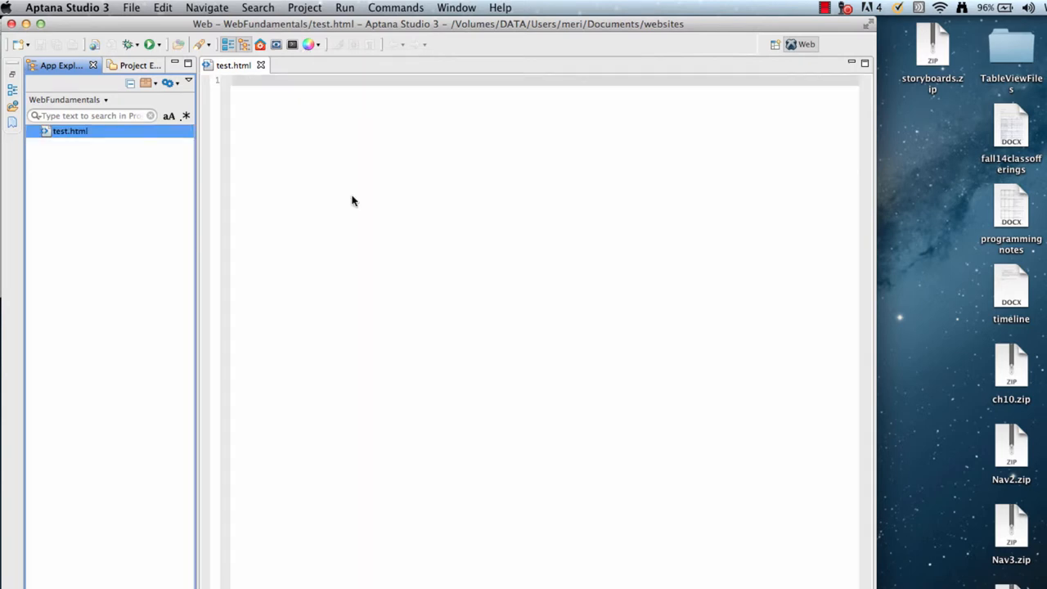
{"action": "mouse_move", "coordinate": [161, 7]}
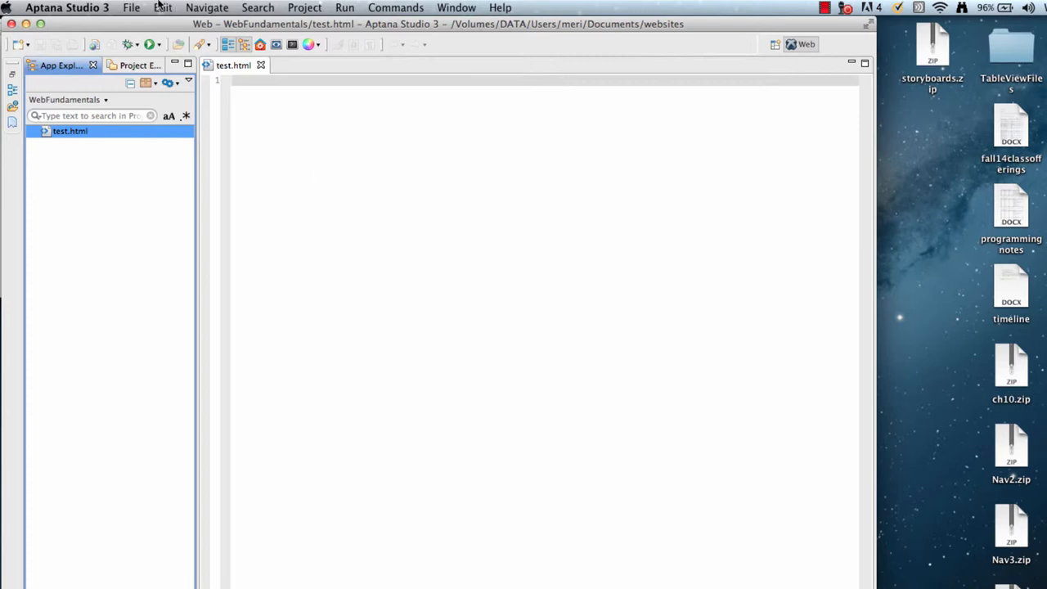
- Open Preferences and select the Themes page under Aptana Studio
{"action": "left_click", "coordinate": [131, 7]}
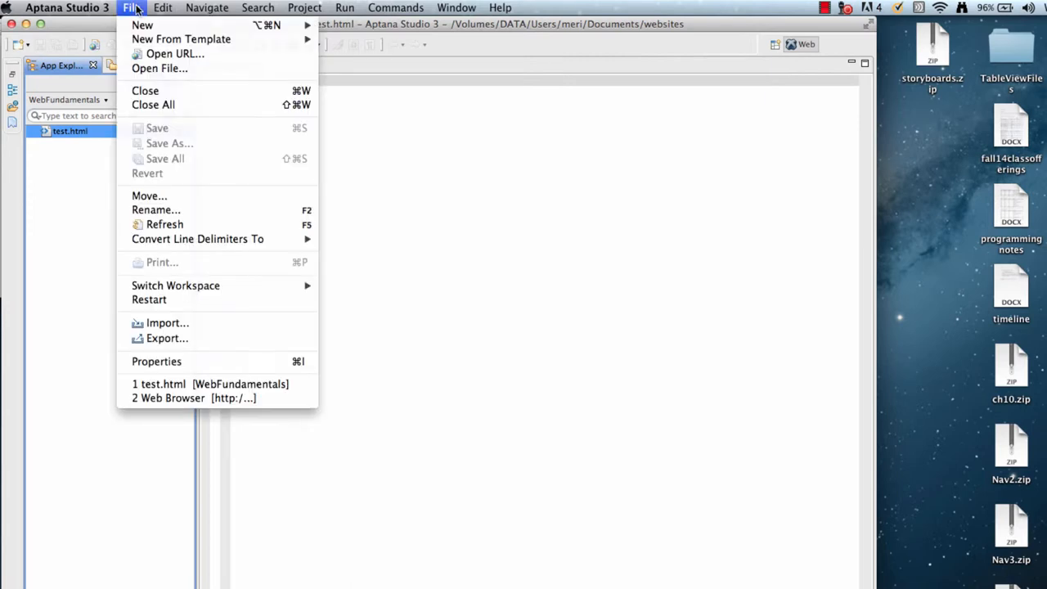
{"action": "left_click", "coordinate": [68, 6]}
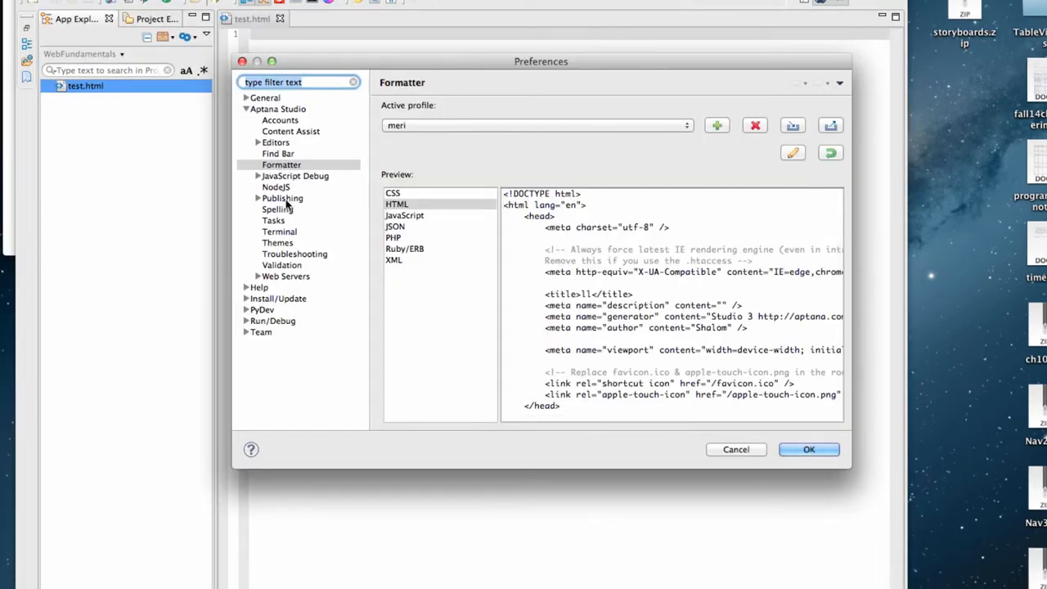
{"action": "mouse_move", "coordinate": [291, 221]}
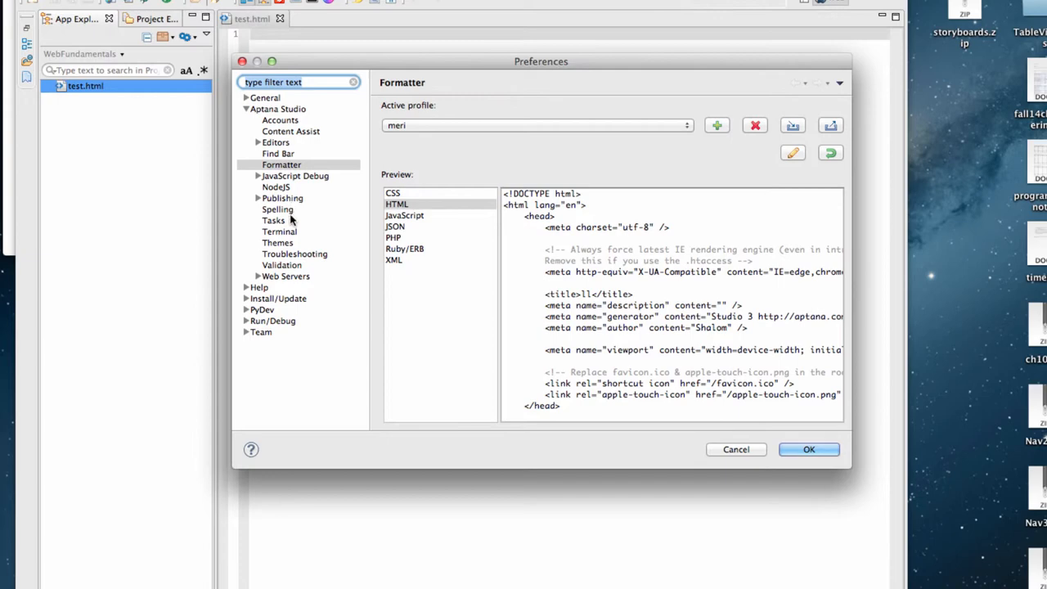
{"action": "left_click", "coordinate": [279, 232]}
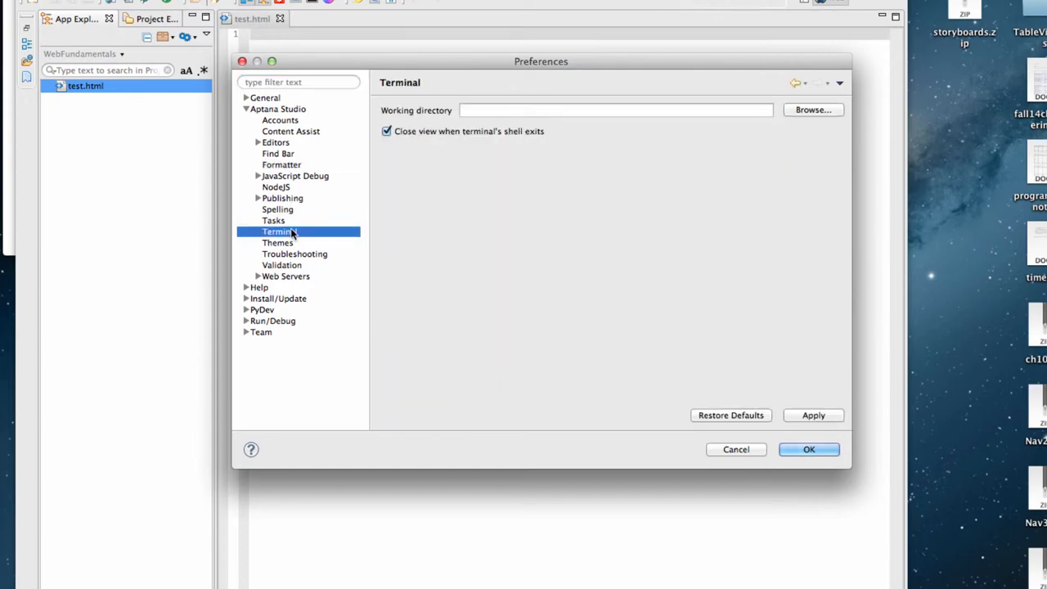
{"action": "left_click", "coordinate": [278, 242]}
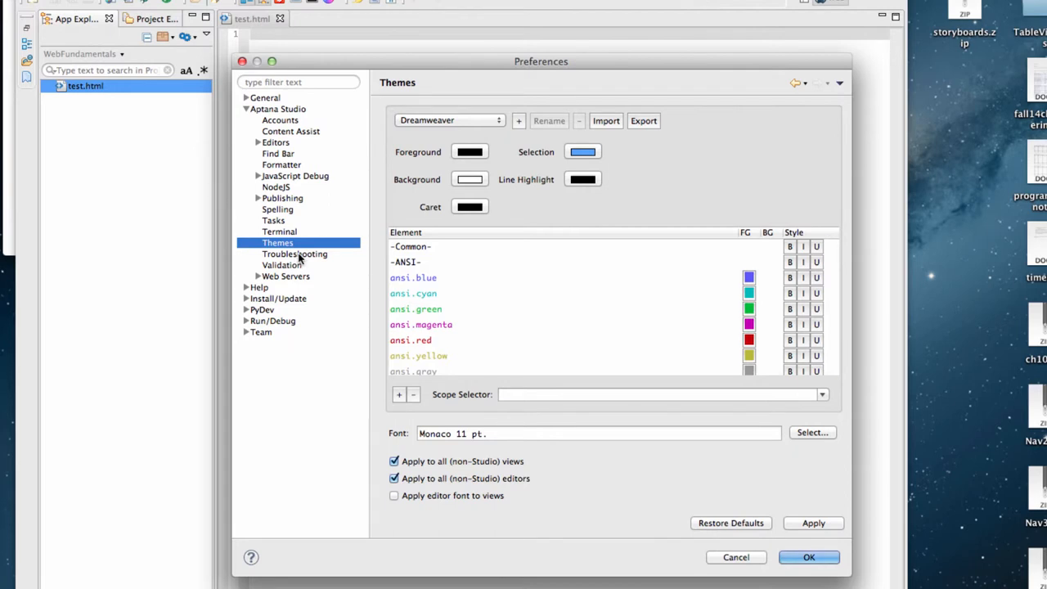
{"action": "mouse_move", "coordinate": [777, 423]}
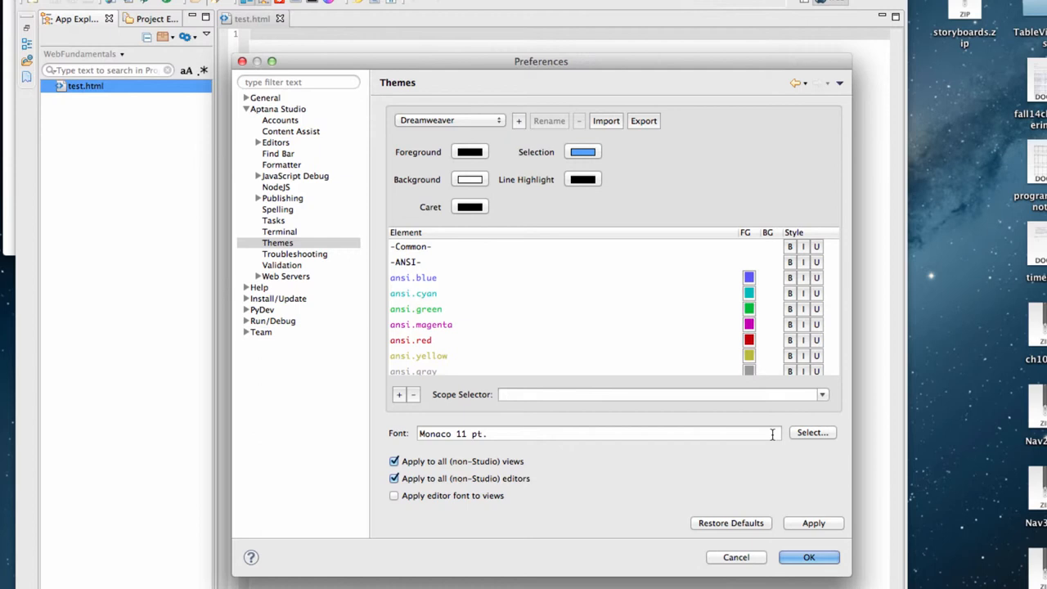
- Set the editor font to Verdana 14 pt and confirm the Preferences
{"action": "left_click", "coordinate": [811, 432]}
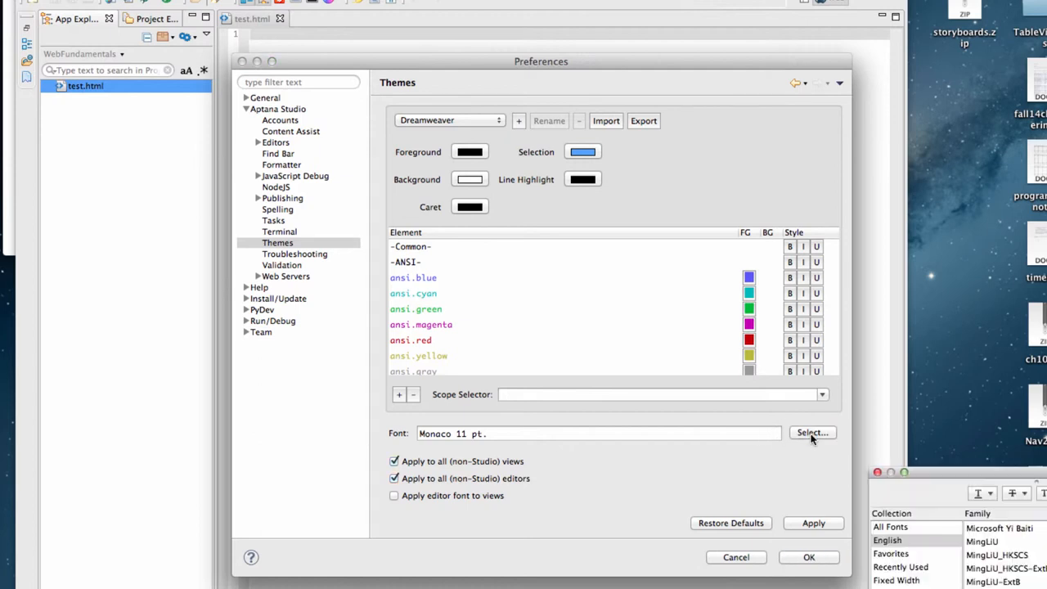
{"action": "mouse_move", "coordinate": [811, 438]}
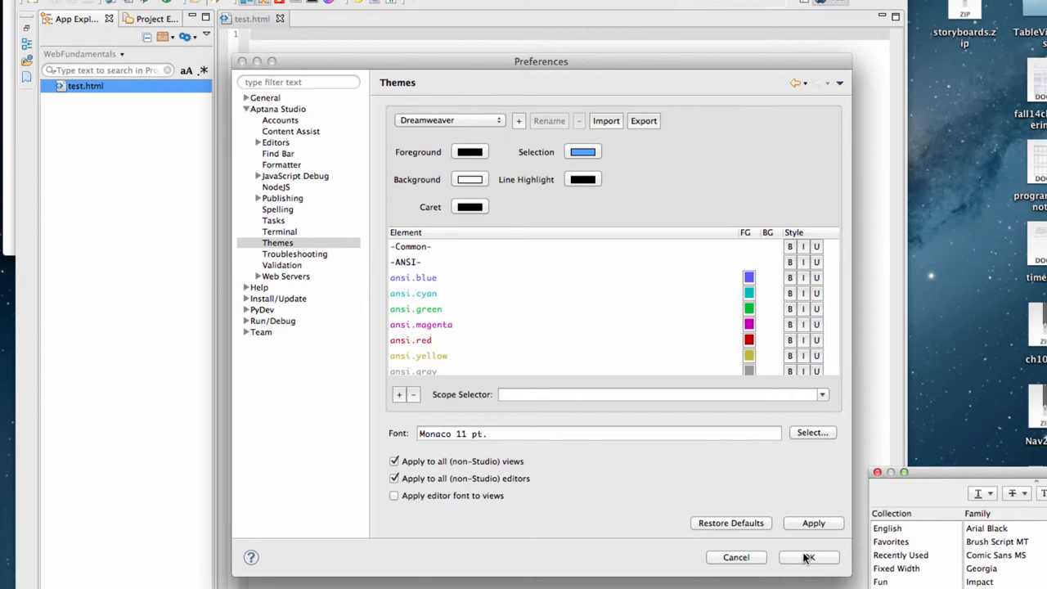
{"action": "mouse_move", "coordinate": [875, 499]}
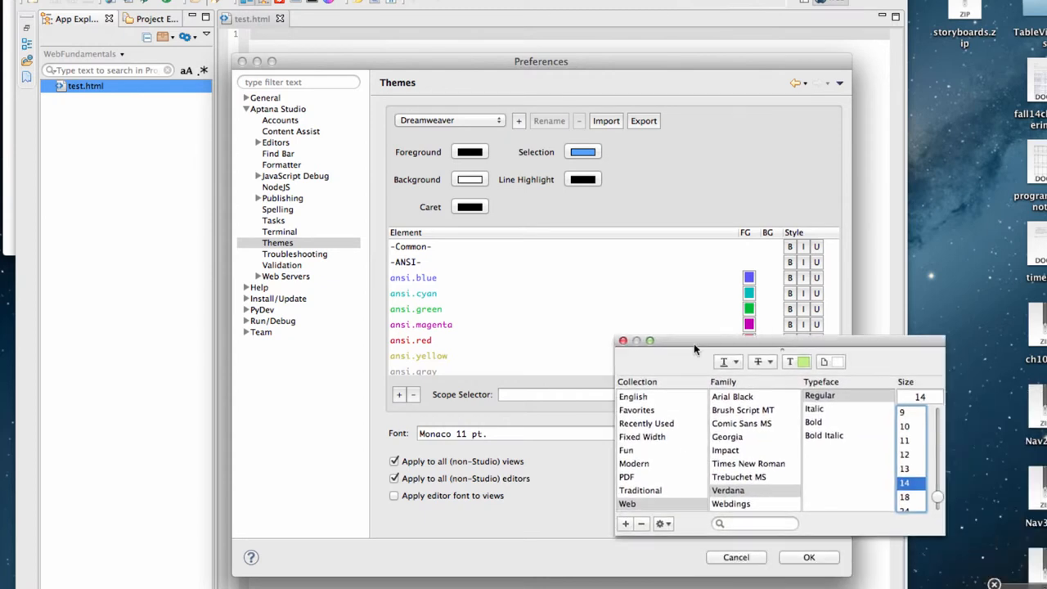
{"action": "left_click", "coordinate": [625, 523]}
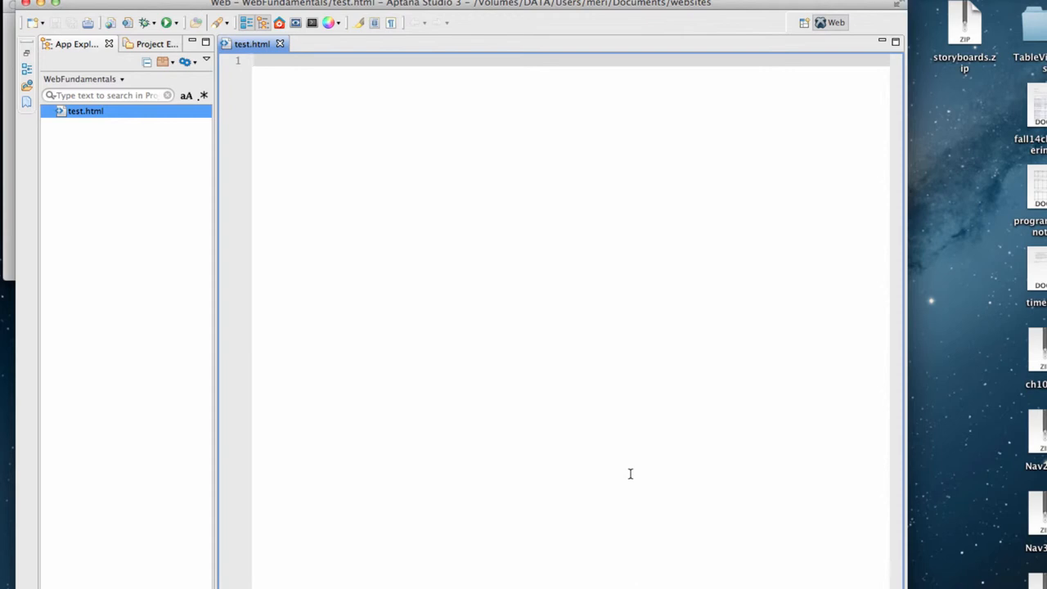
- Add a <!DOCTYPE> declaration followed by an html tag pair with blank lines inside
{"action": "type", "text": "<!DOCTYPE >"}
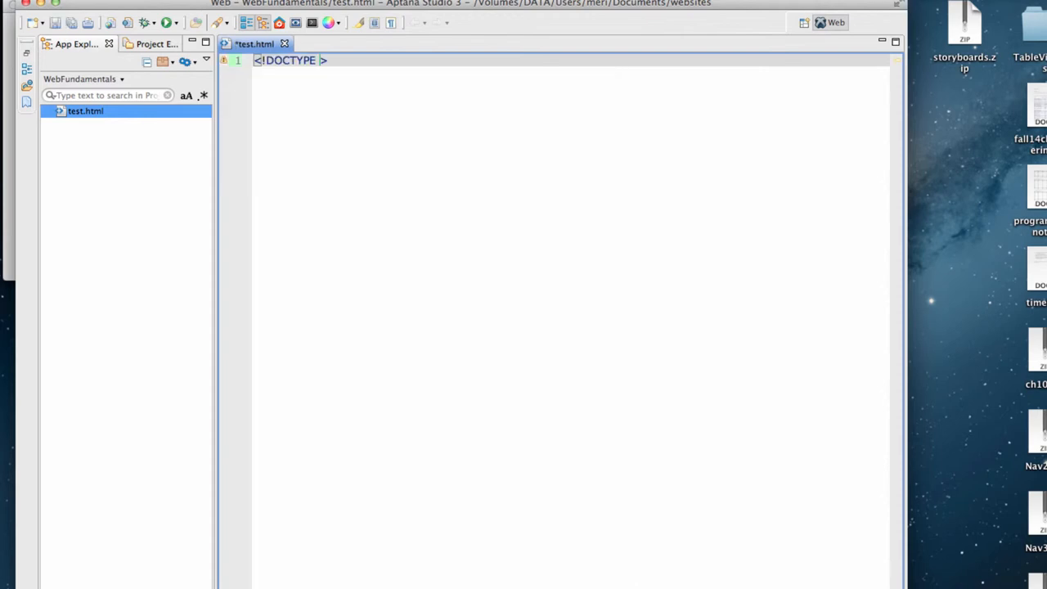
{"action": "mouse_move", "coordinate": [594, 474]}
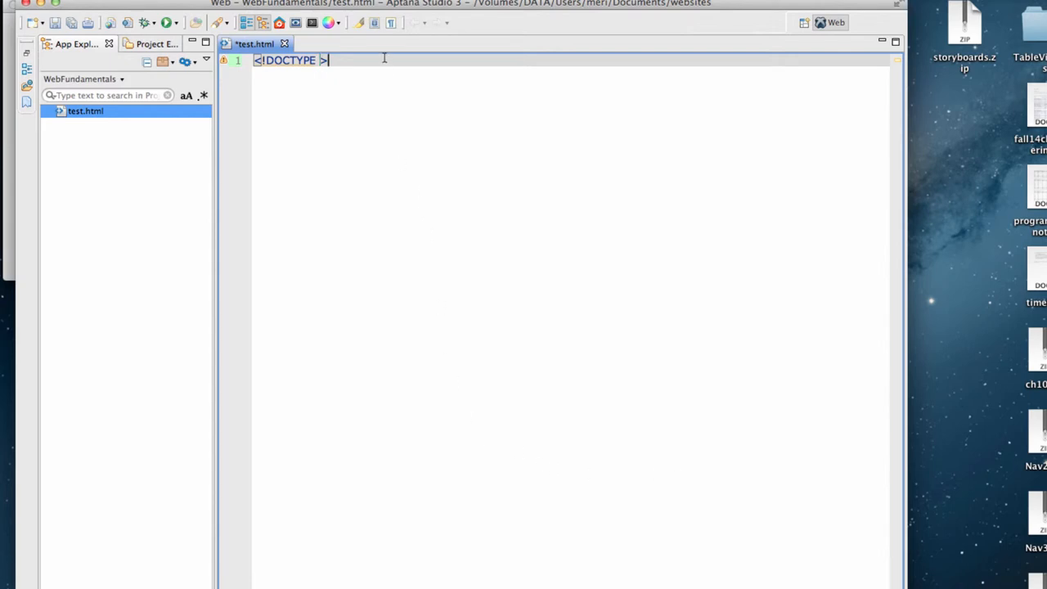
{"action": "key", "text": "Return"}
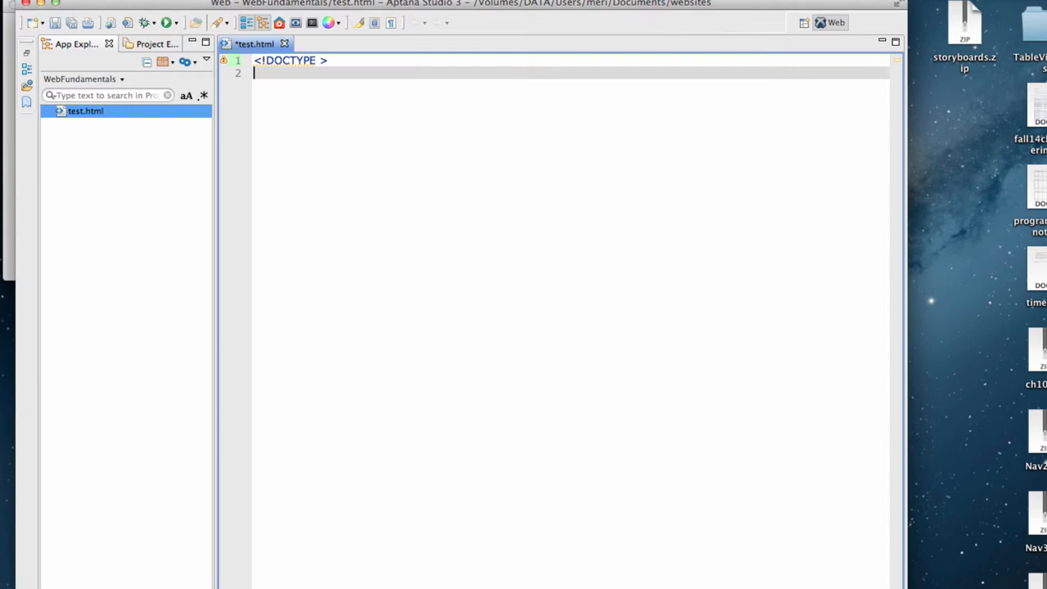
{"action": "type", "text": "<"}
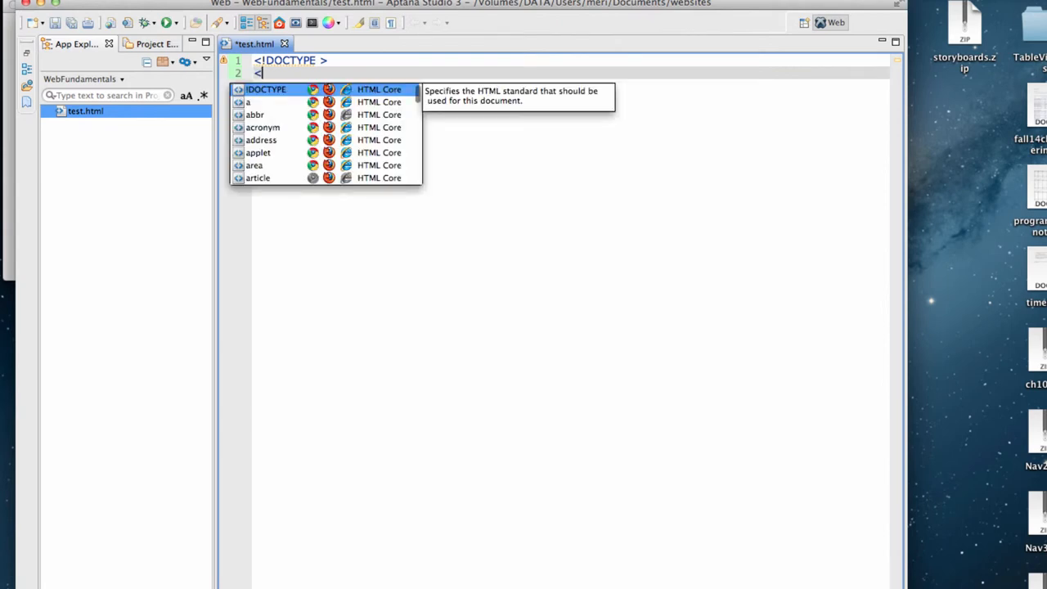
{"action": "type", "text": "Htm"}
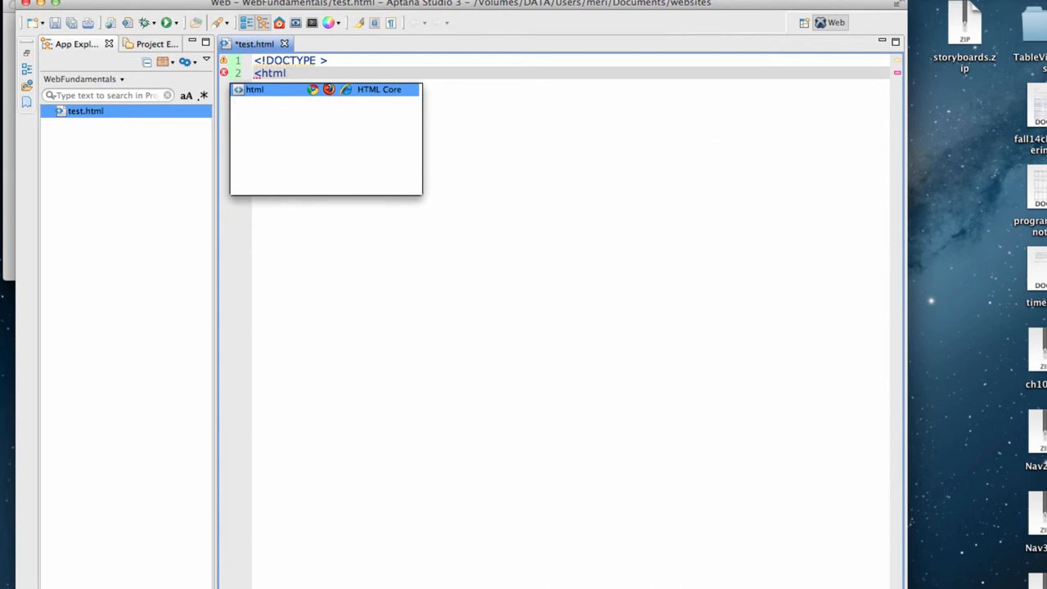
{"action": "key", "text": "Return"}
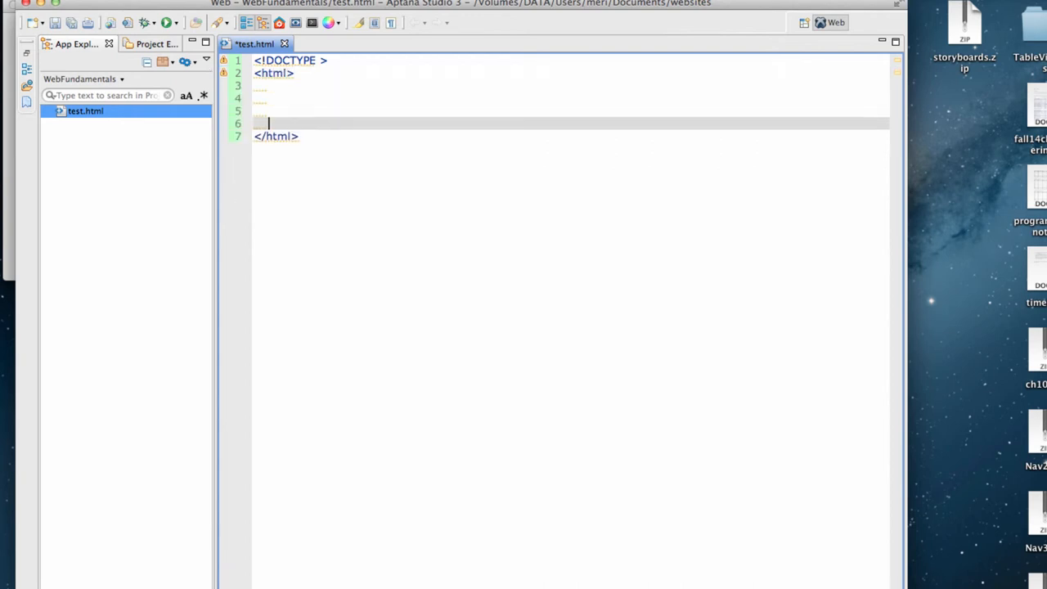
{"action": "key", "text": "Return"}
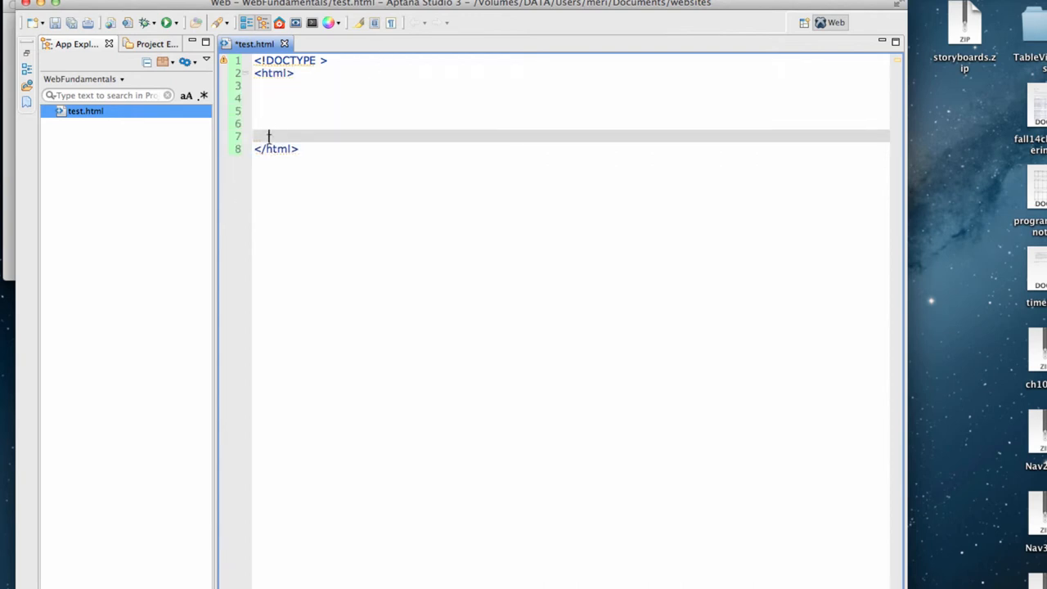
{"action": "left_click", "coordinate": [303, 85]}
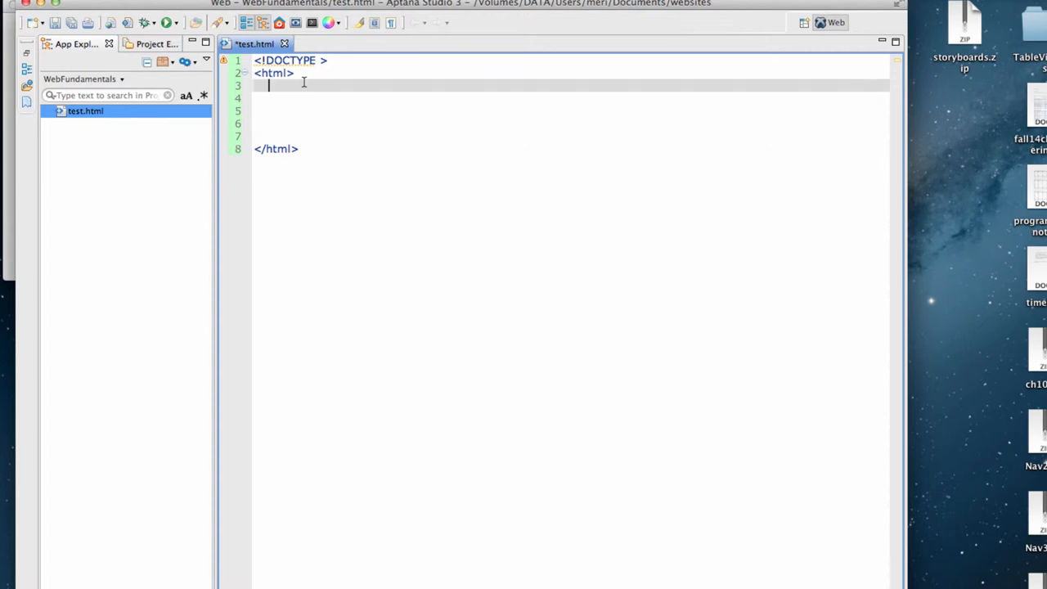
- Add a head section with the title "Meri's test page"
{"action": "type", "text": "<t"}
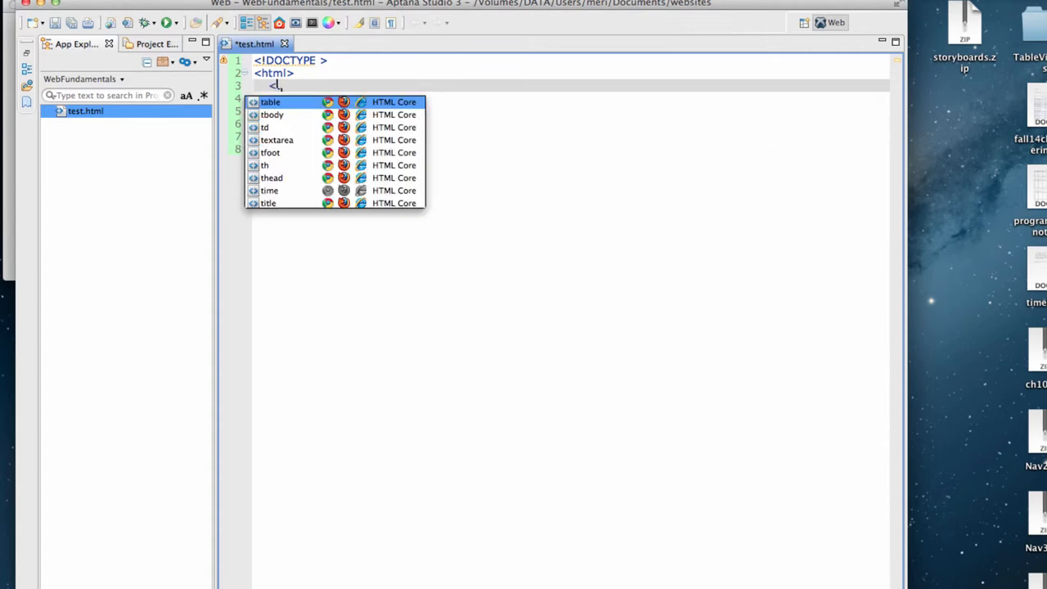
{"action": "key", "text": "Backspace"}
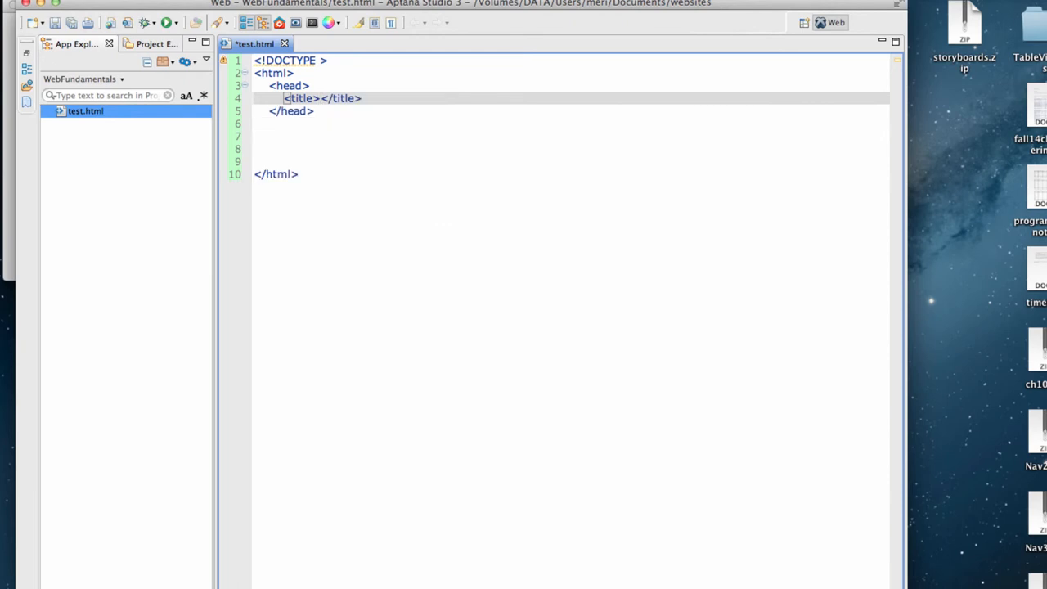
{"action": "type", "text": "Meri's test page"}
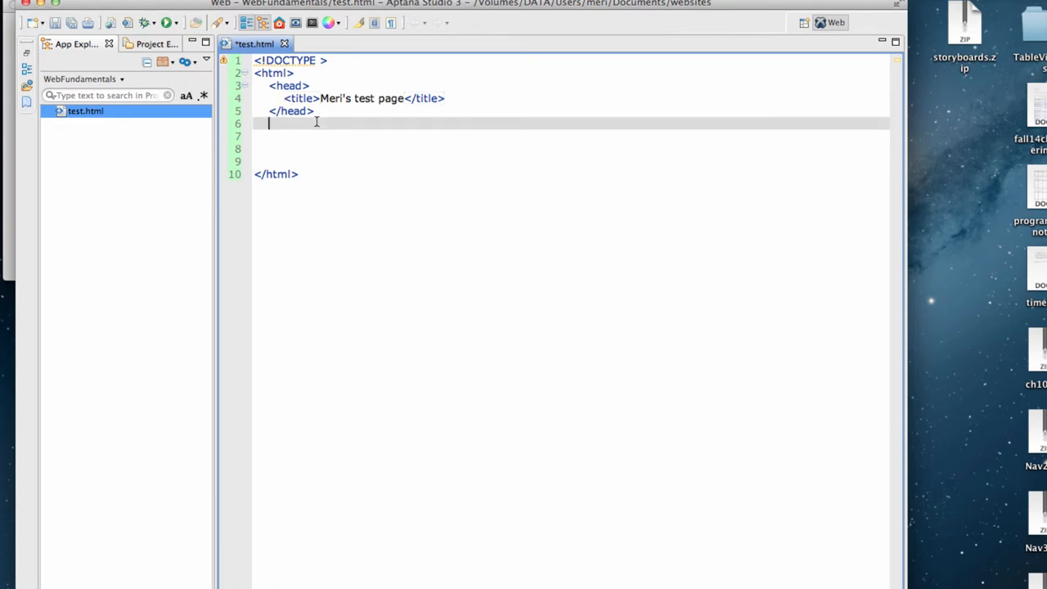
- Add an empty body element below the head, without extra blank lines
{"action": "type", "text": "<"}
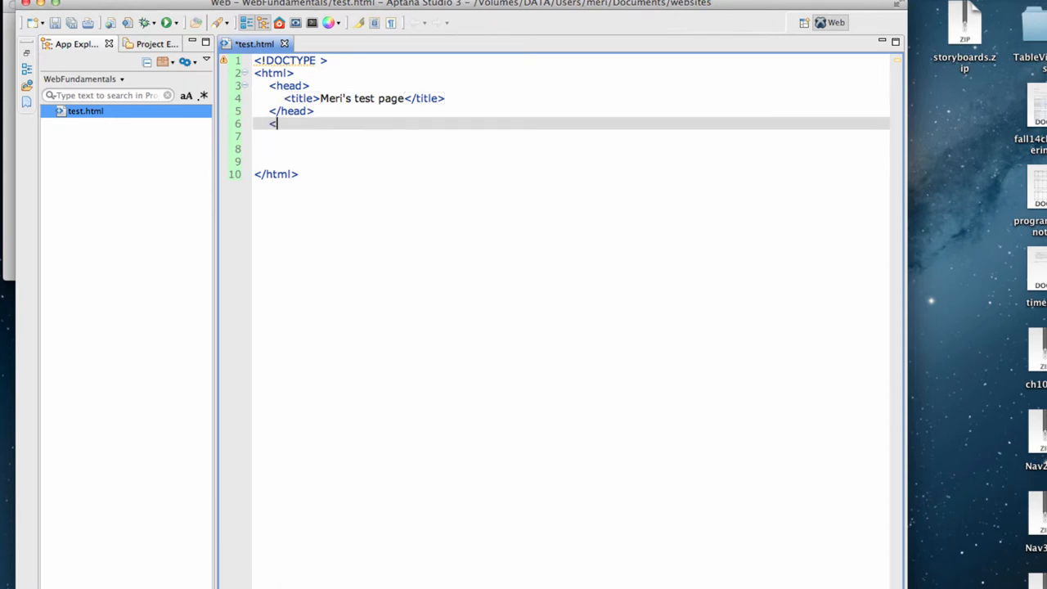
{"action": "type", "text": "body"}
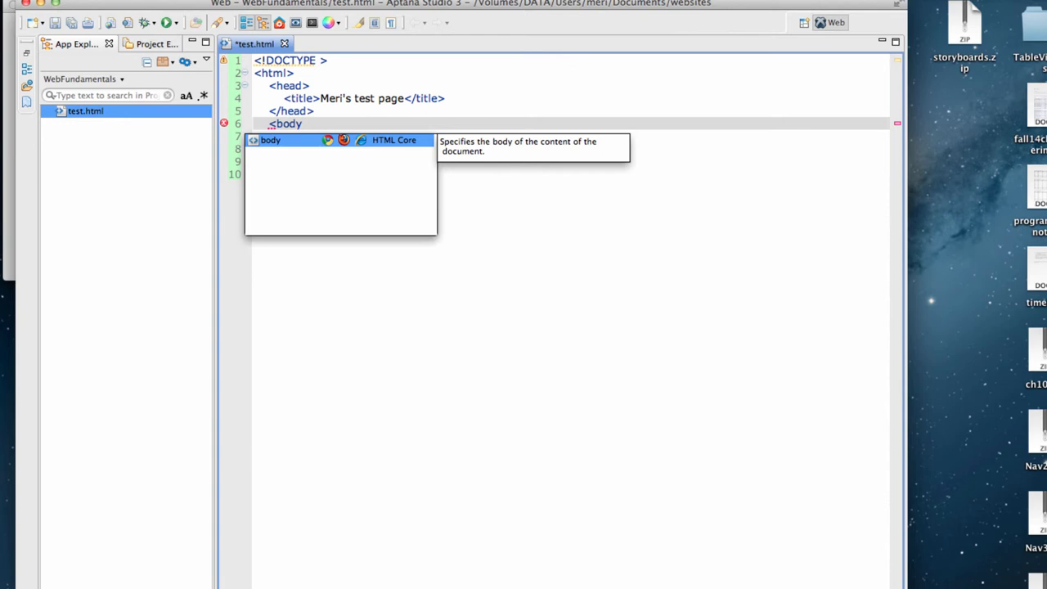
{"action": "key", "text": "Return"}
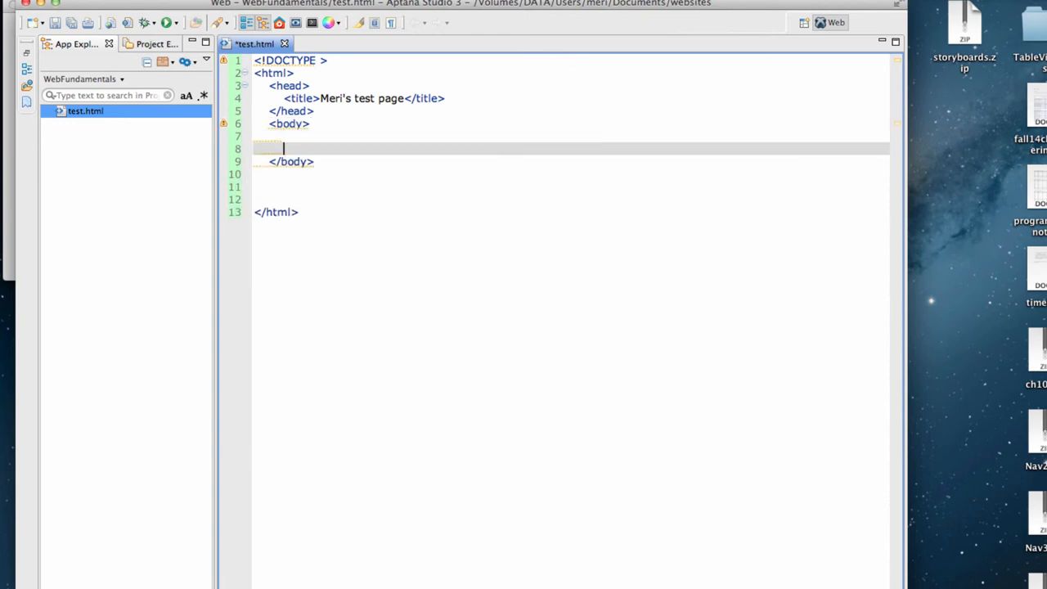
{"action": "key", "text": "enter"}
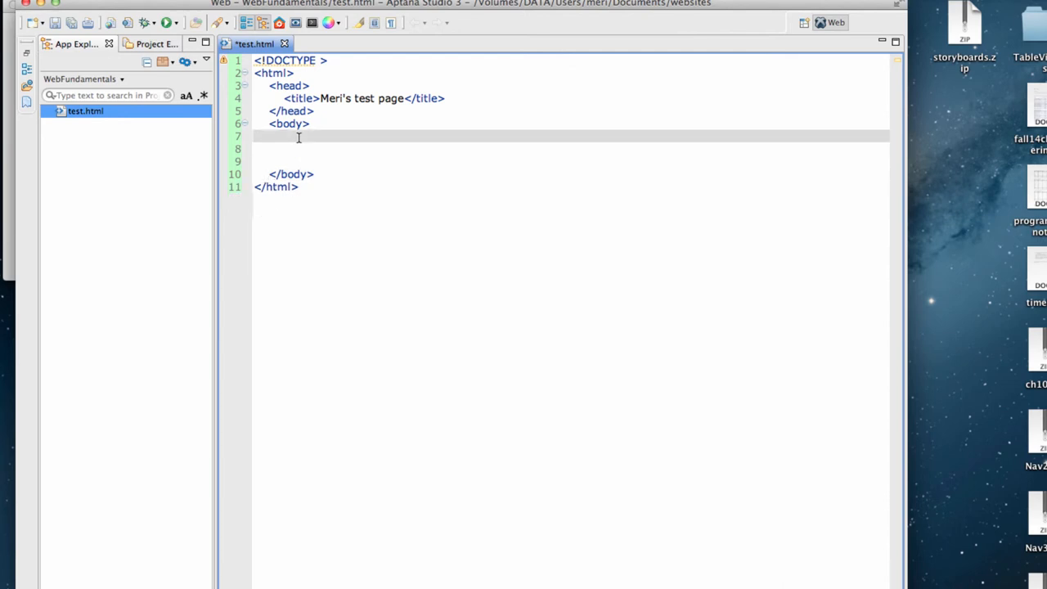
- Add an H1 heading reading "This is an H1 tag" inside the body
{"action": "type", "text": "<h1></h1>"}
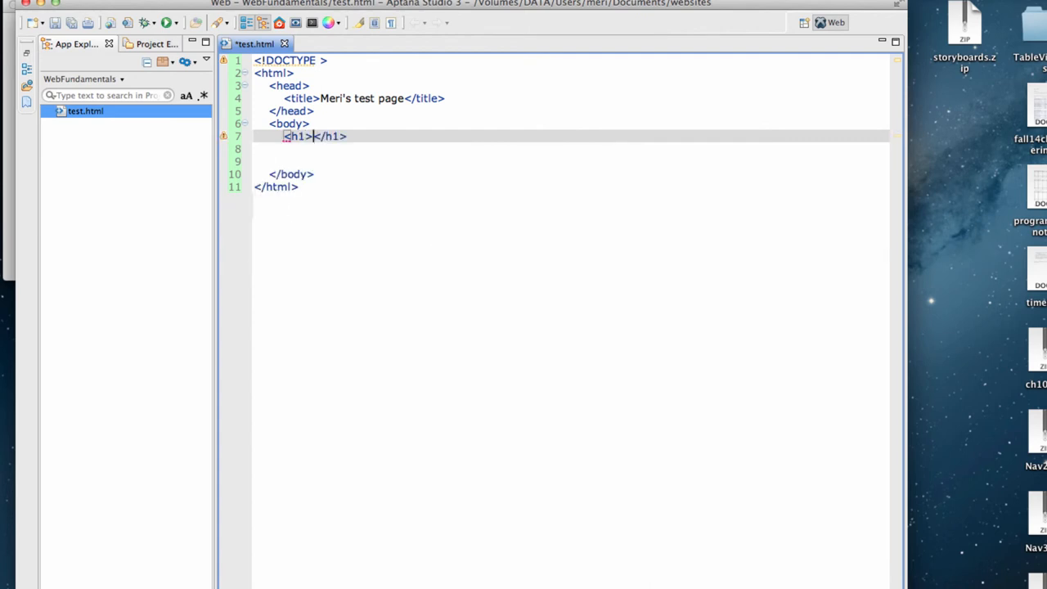
{"action": "type", "text": "This is"}
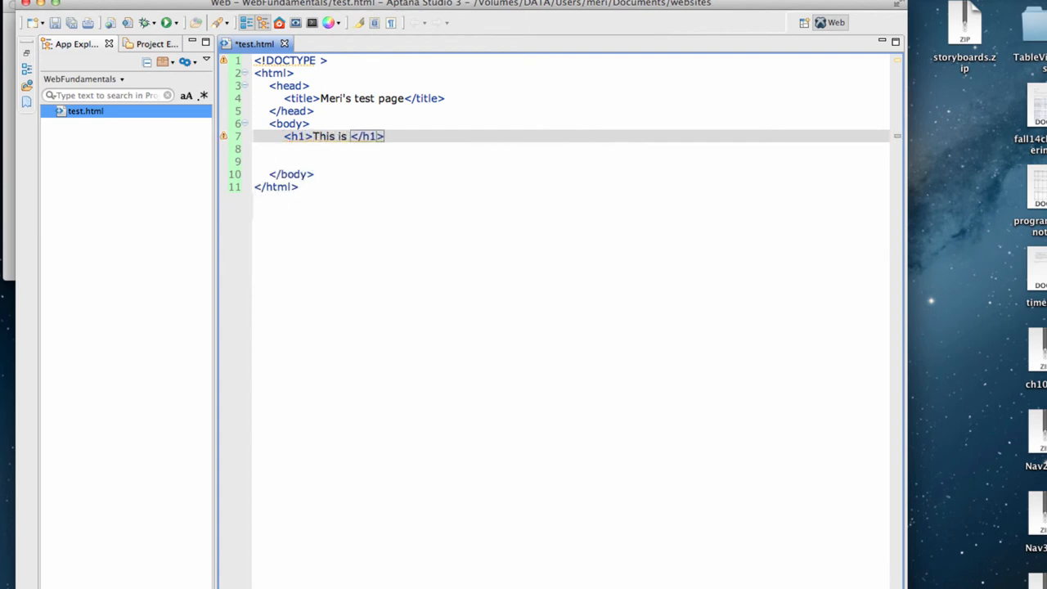
{"action": "type", "text": "an H1"}
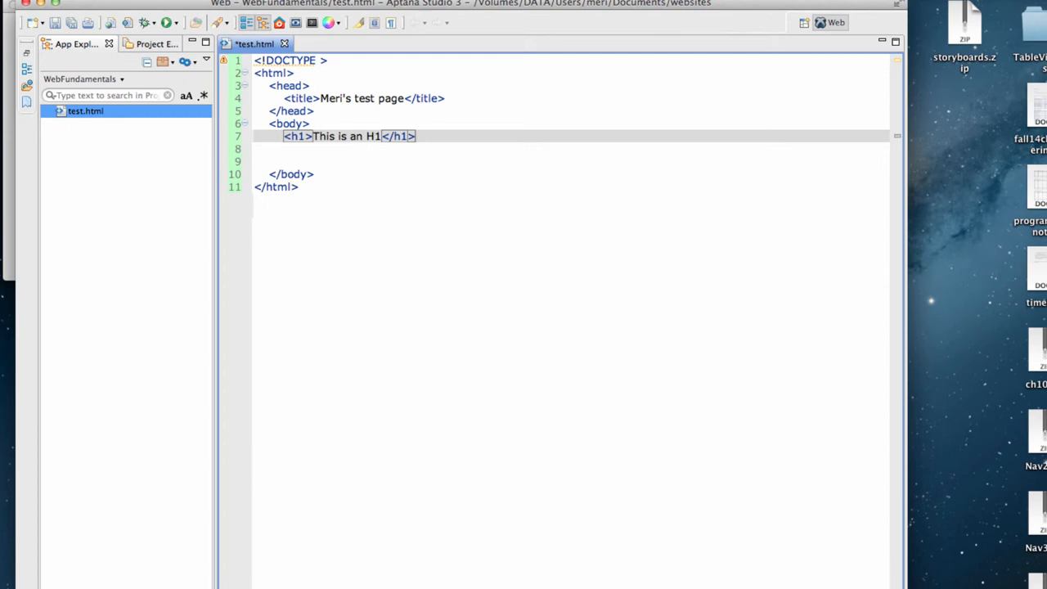
{"action": "type", "text": "tag"}
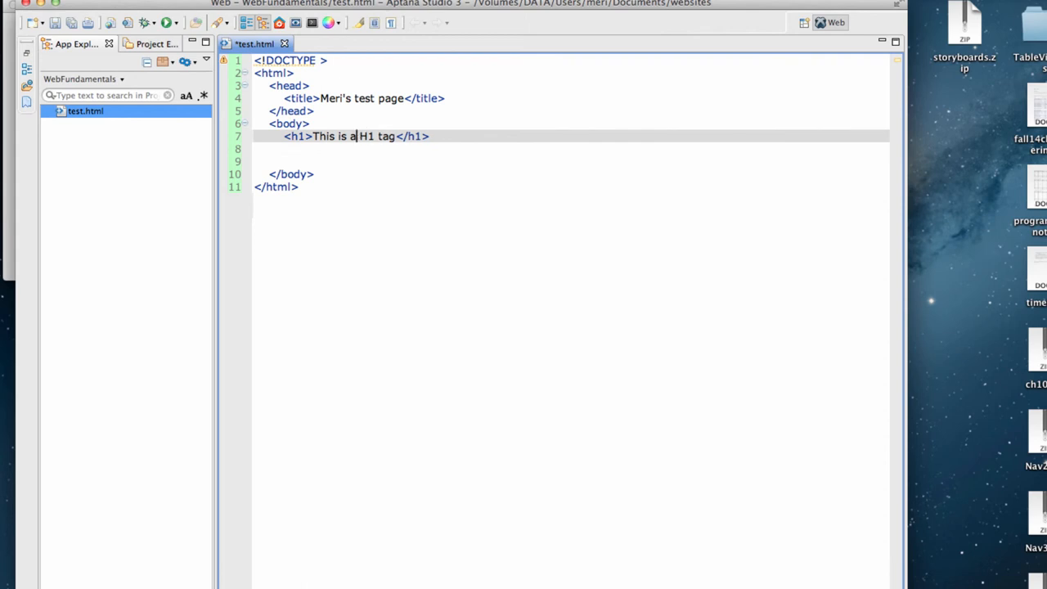
{"action": "key", "text": "Return"}
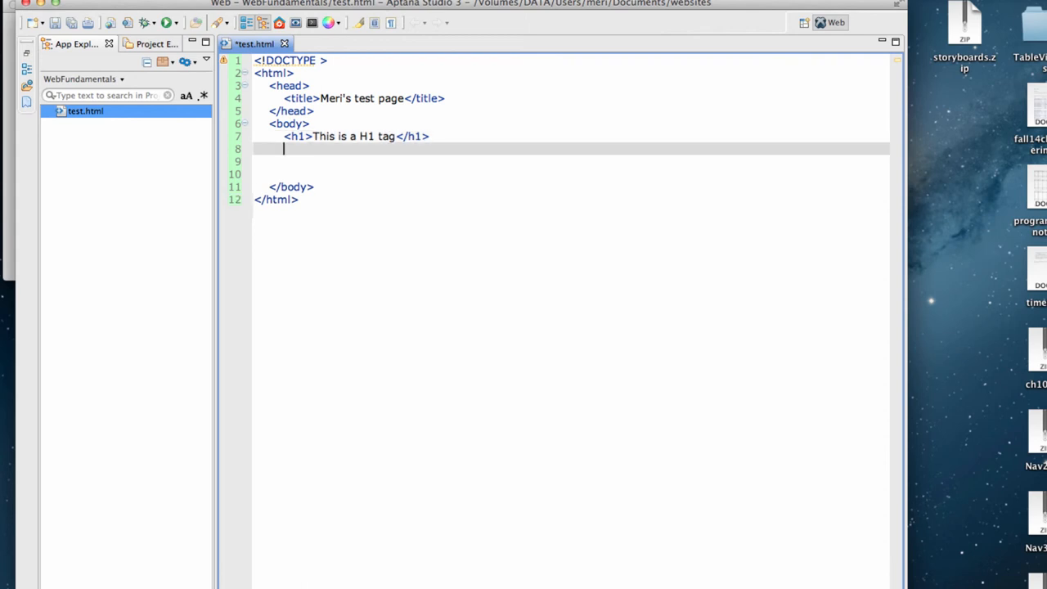
- Add an H2 heading "This is a H2 tag" and a paragraph "This is a paragraph"
{"action": "type", "text": "<h2></h2>"}
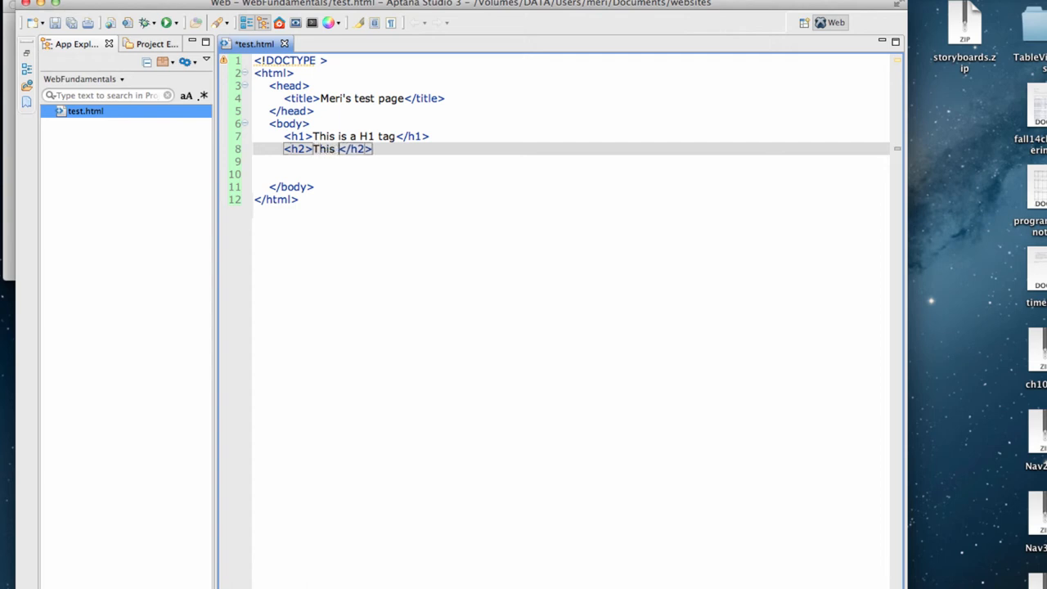
{"action": "type", "text": "is a"}
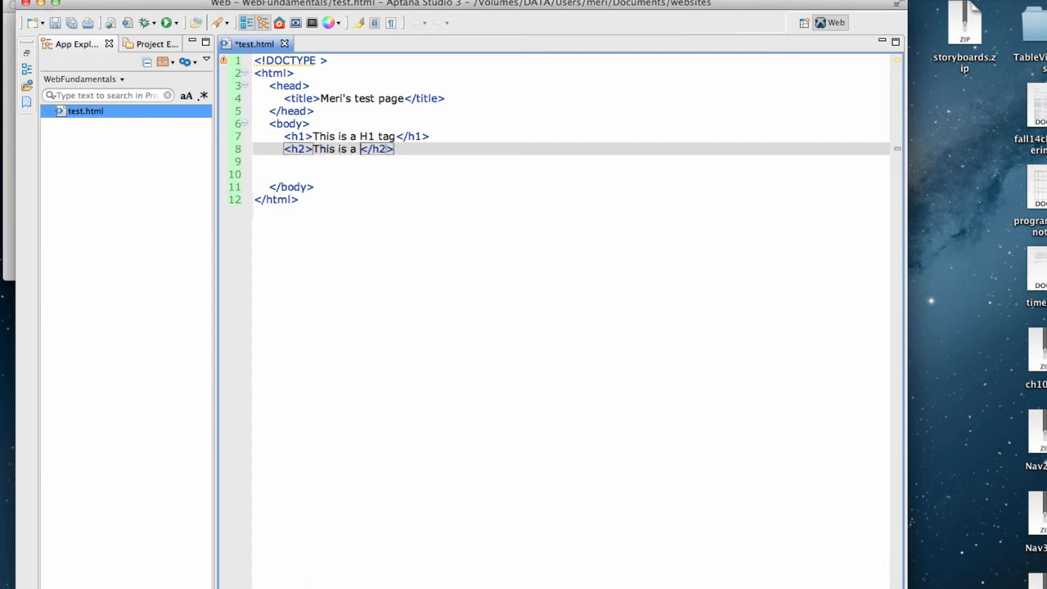
{"action": "type", "text": "HW"}
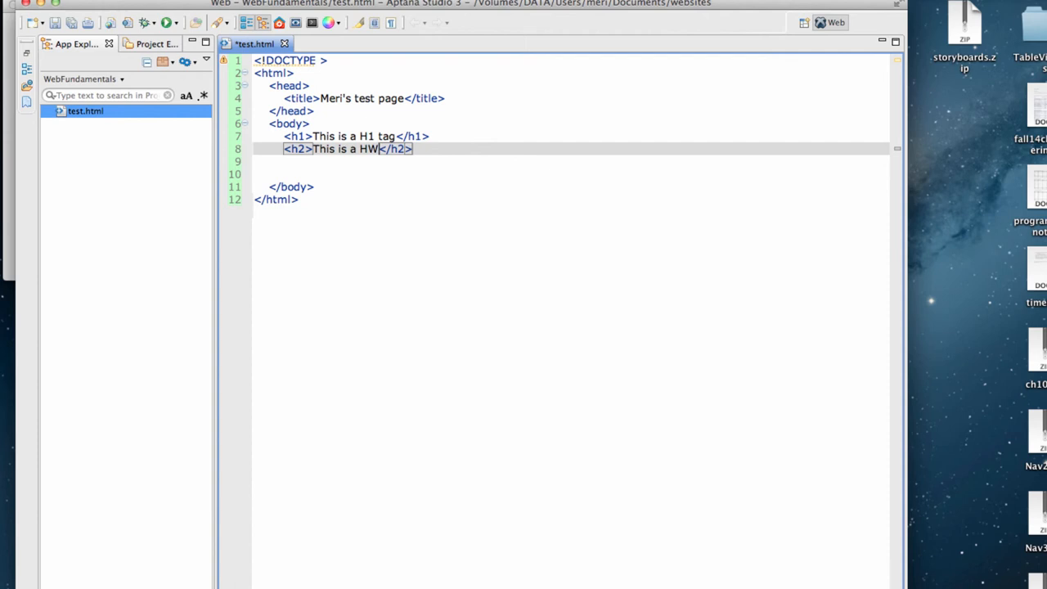
{"action": "type", "text": "H2"}
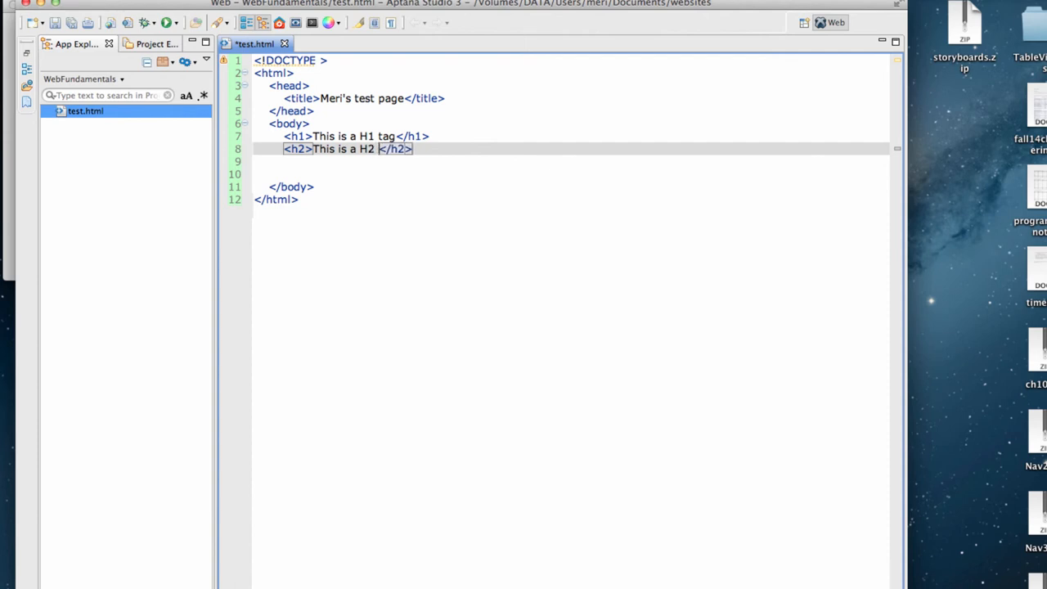
{"action": "type", "text": "tag"}
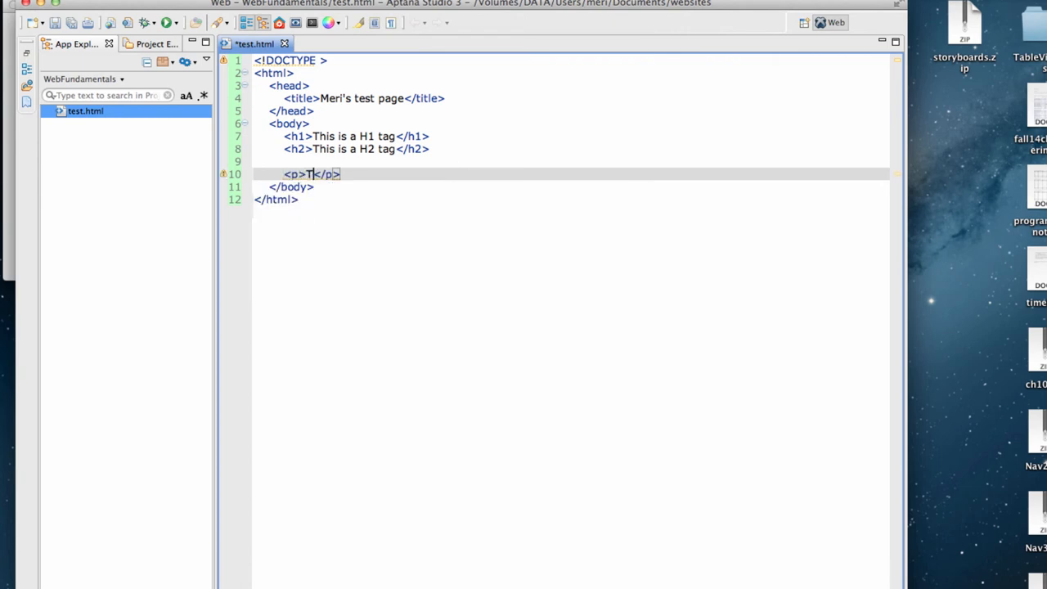
{"action": "type", "text": "his is a parag"}
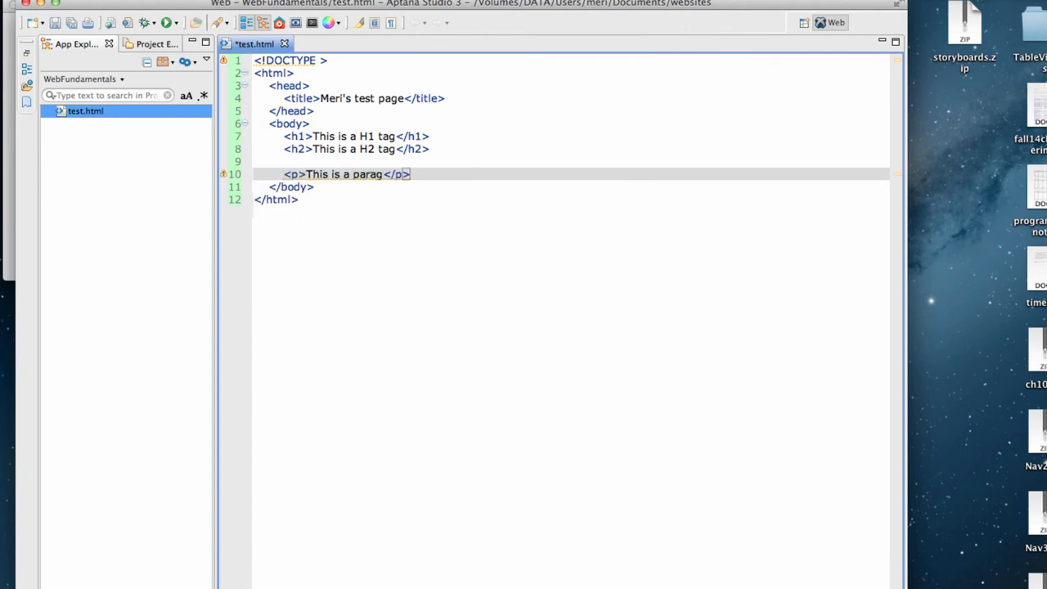
{"action": "type", "text": "raph"}
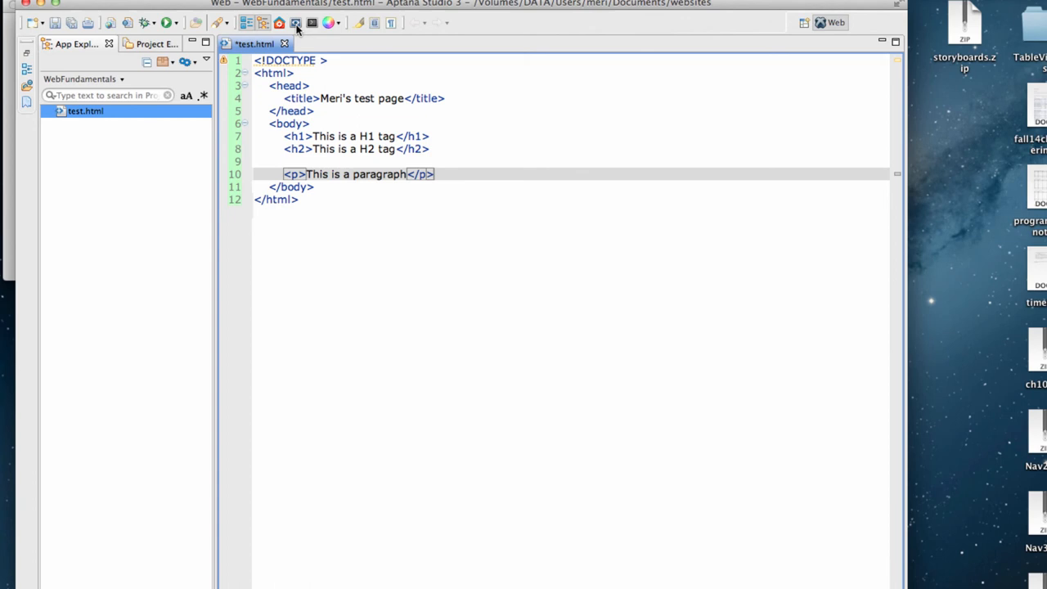
- Preview the last saved copy of test.html in Aptana's built-in browser tab
{"action": "left_click", "coordinate": [295, 23]}
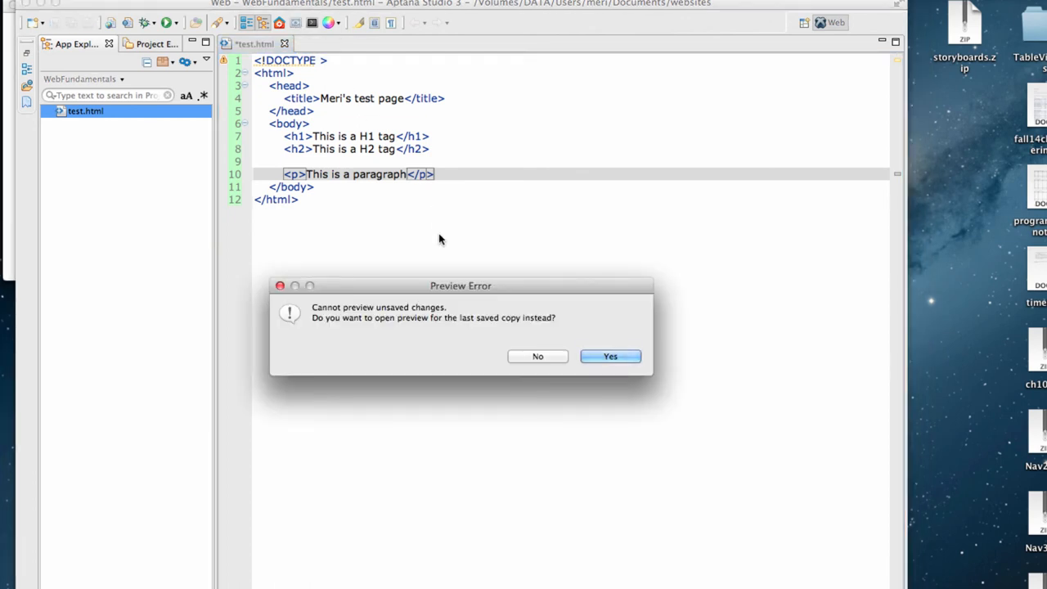
{"action": "left_click", "coordinate": [537, 357]}
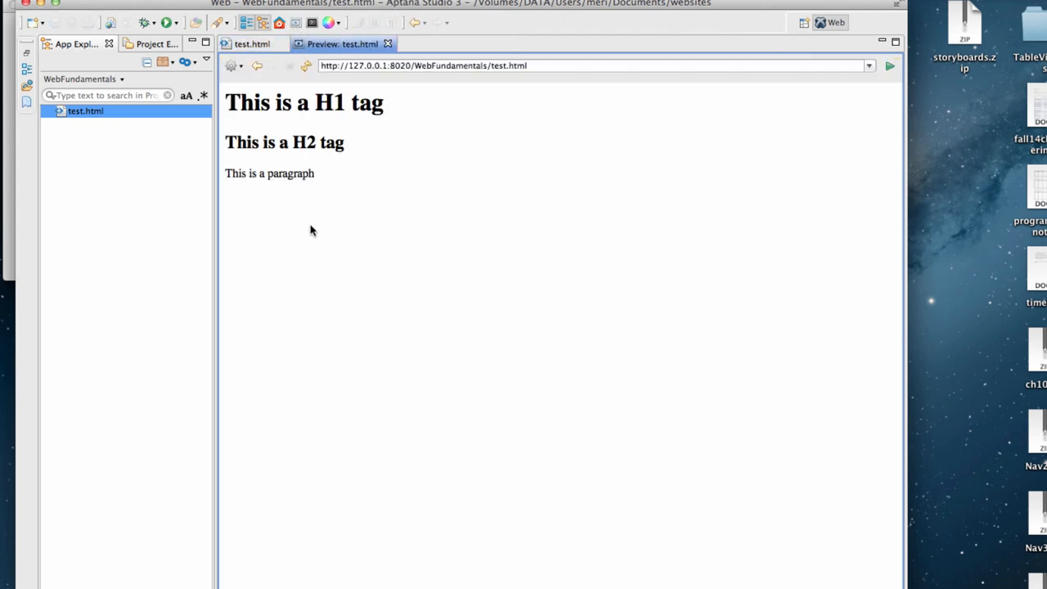
{"action": "mouse_move", "coordinate": [330, 190]}
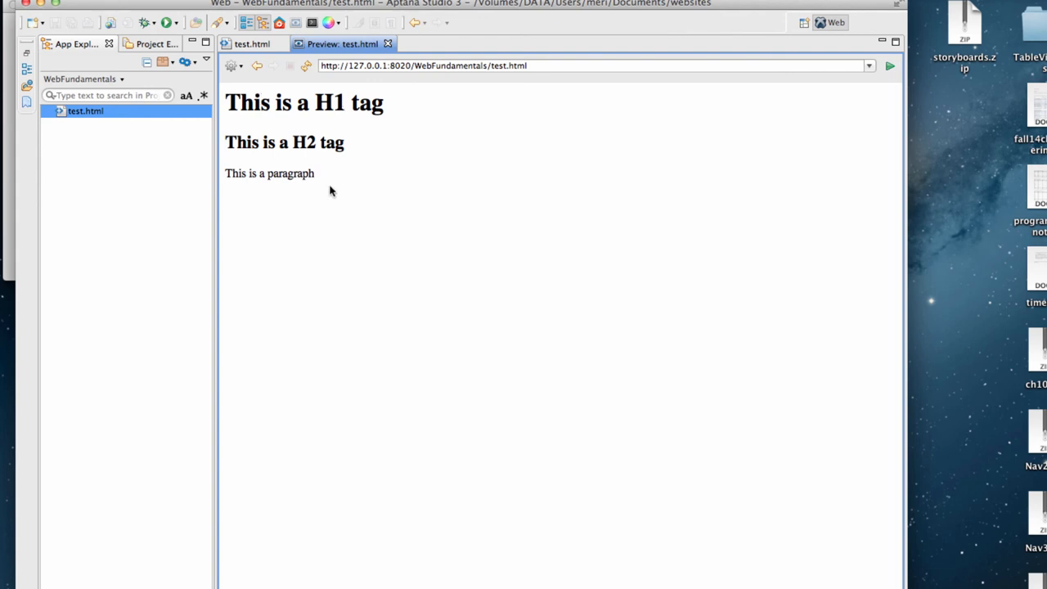
{"action": "mouse_move", "coordinate": [327, 196]}
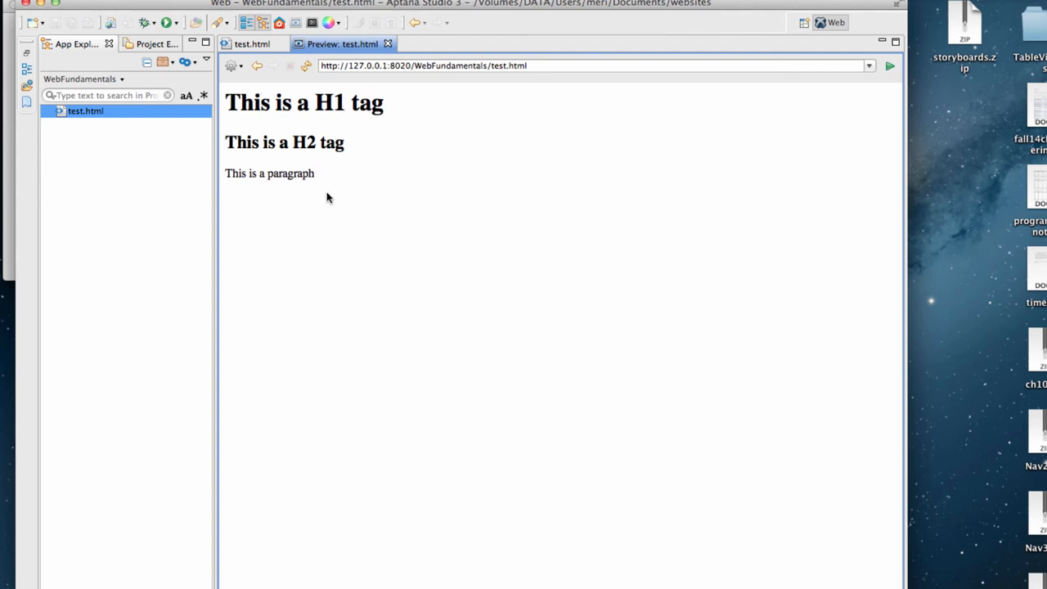